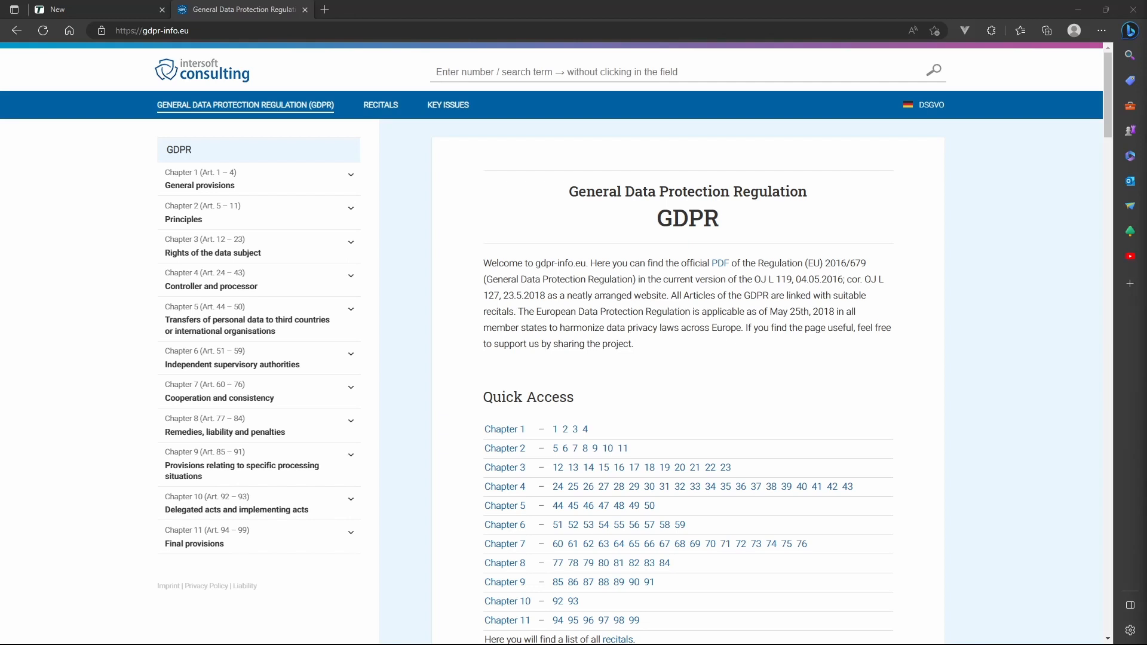
{"action": "mouse_move", "coordinate": [282, 285]}
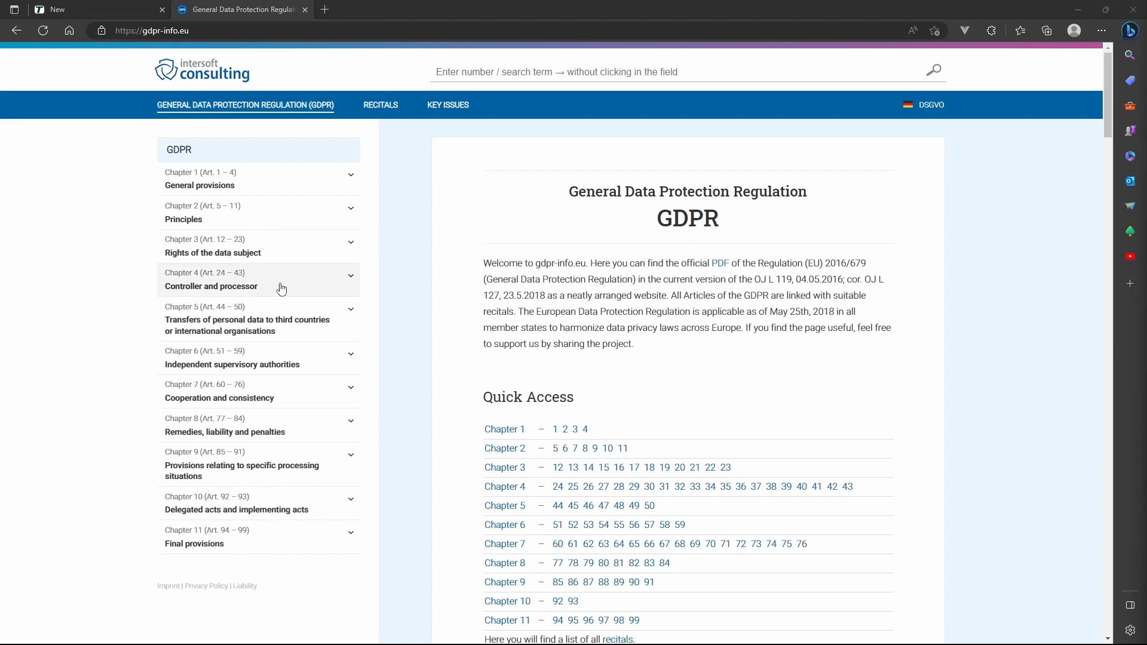
Open Article 24 under Chapter 4, select and copy its full text, and return to Termboard.
{"action": "left_click", "coordinate": [210, 286]}
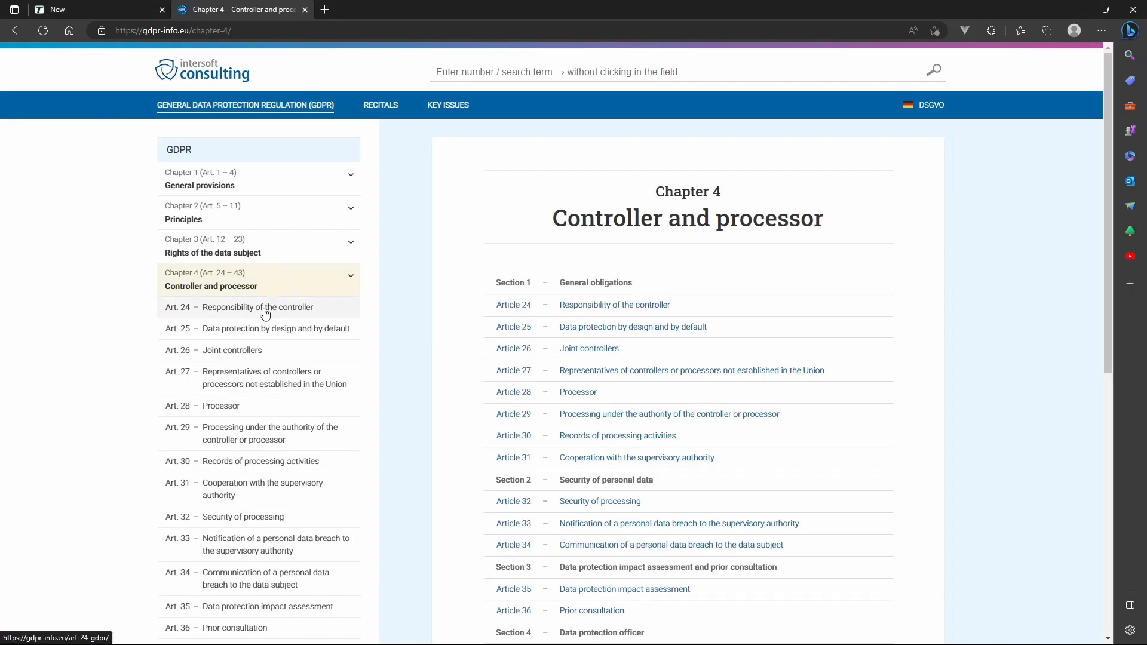
{"action": "left_click", "coordinate": [249, 307]}
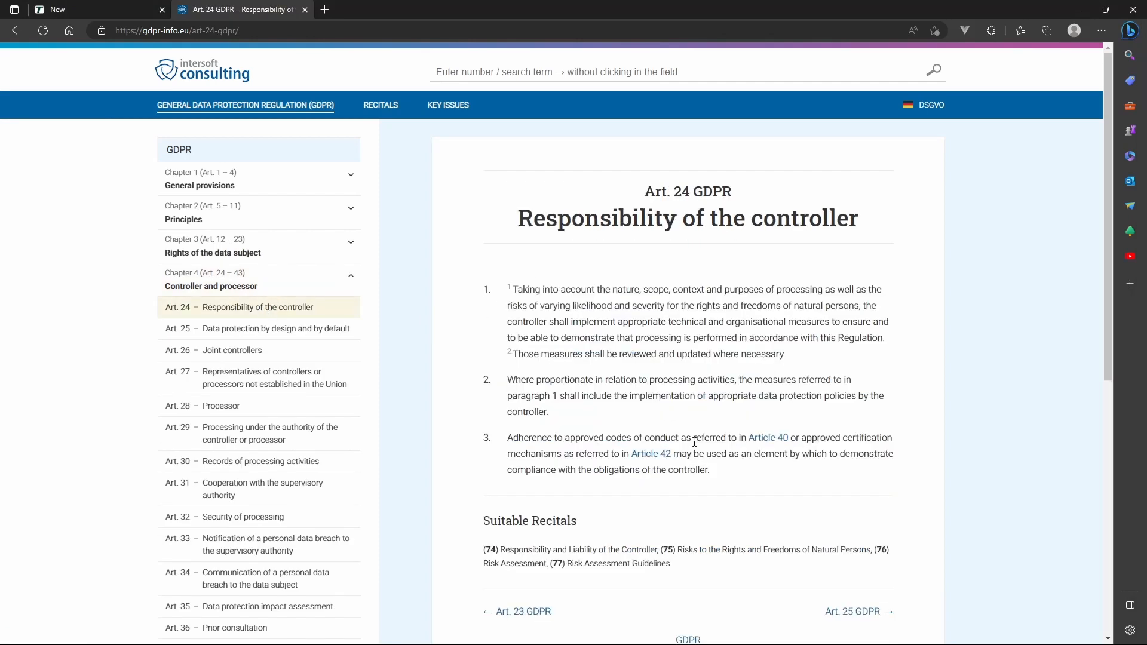
{"action": "left_click_drag", "start_coordinate": [510, 289], "coordinate": [708, 470]}
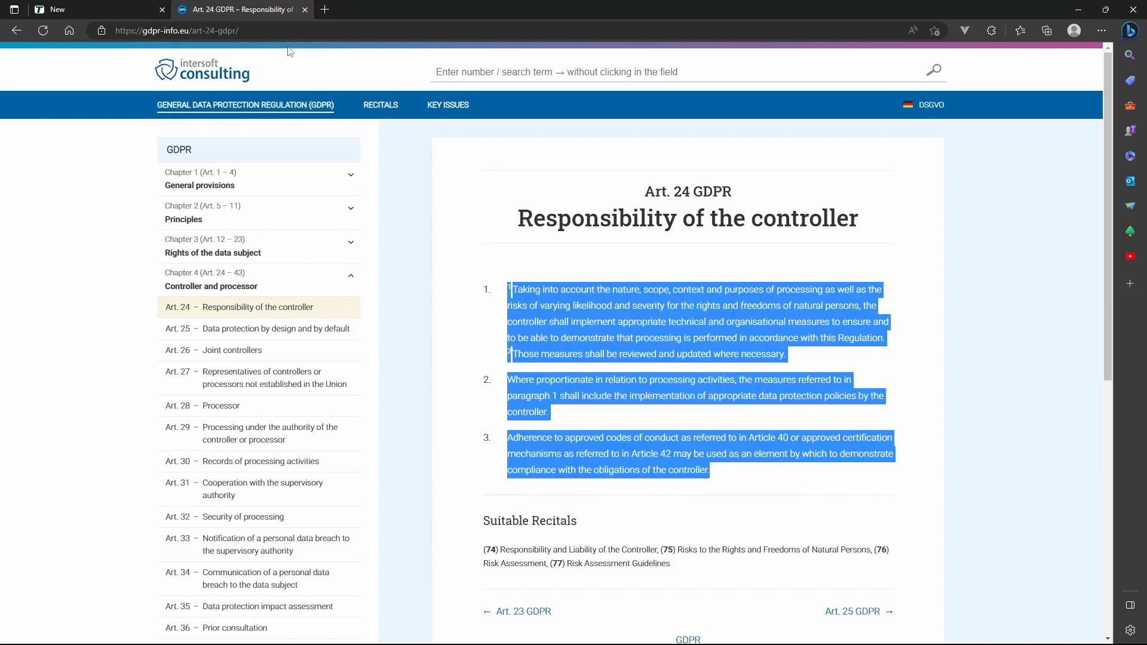
{"action": "left_click", "coordinate": [95, 8]}
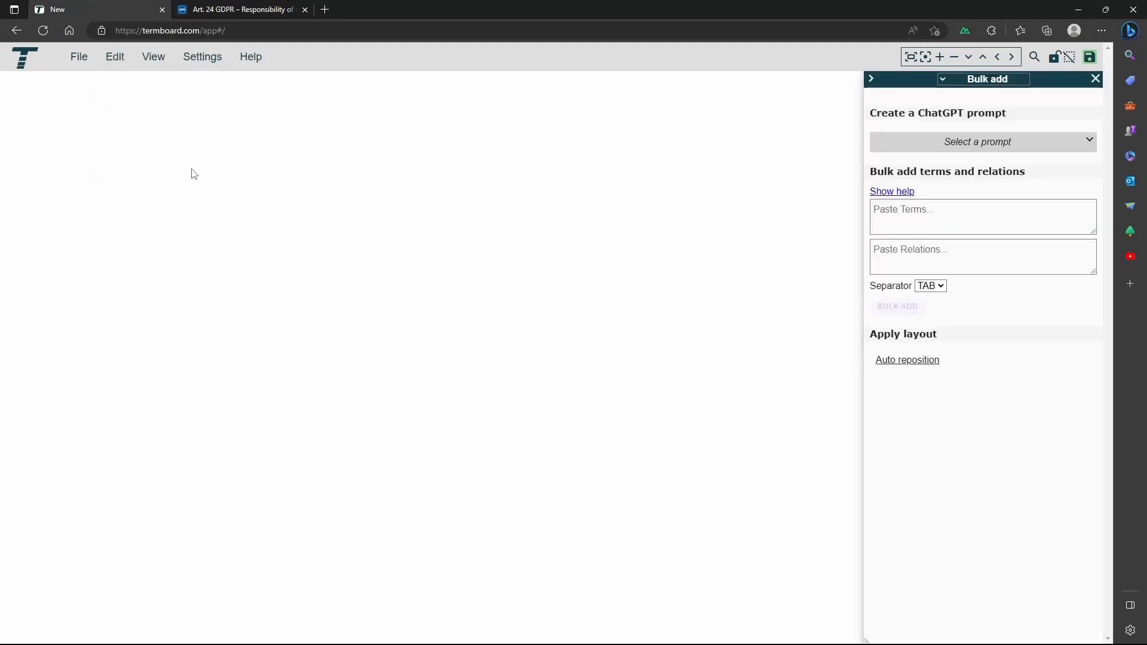
{"action": "mouse_move", "coordinate": [982, 142]}
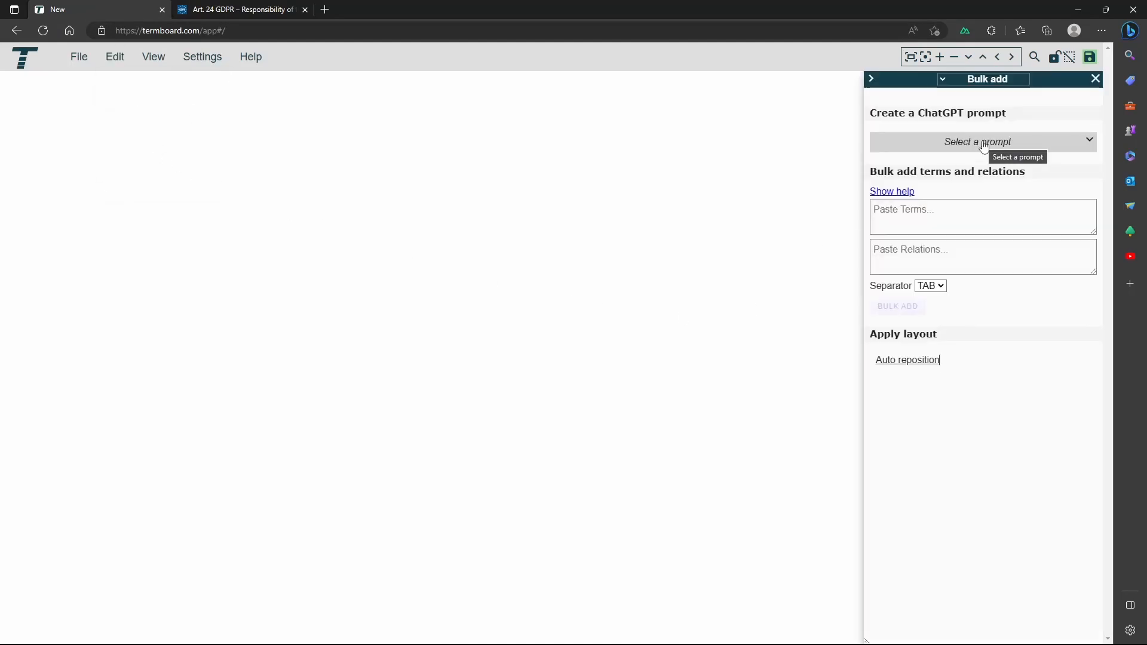
Choose the 'Create a userstories and accept criteria from text' prompt, generate it from the article, and open ChatGPT.
{"action": "left_click", "coordinate": [982, 141]}
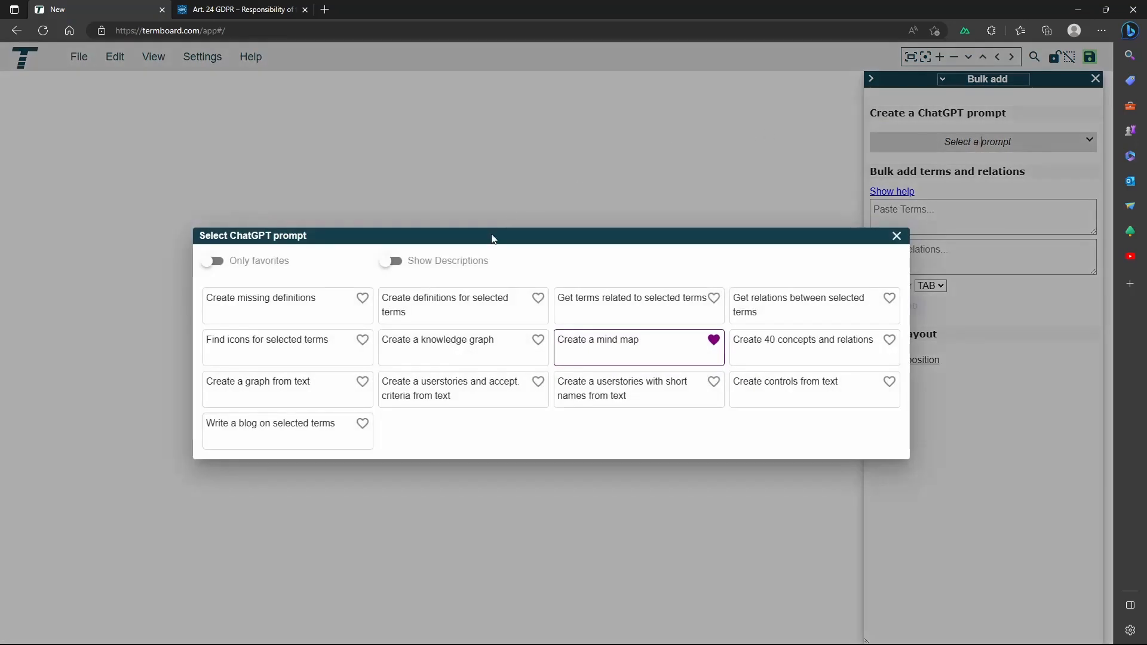
{"action": "mouse_move", "coordinate": [448, 393]}
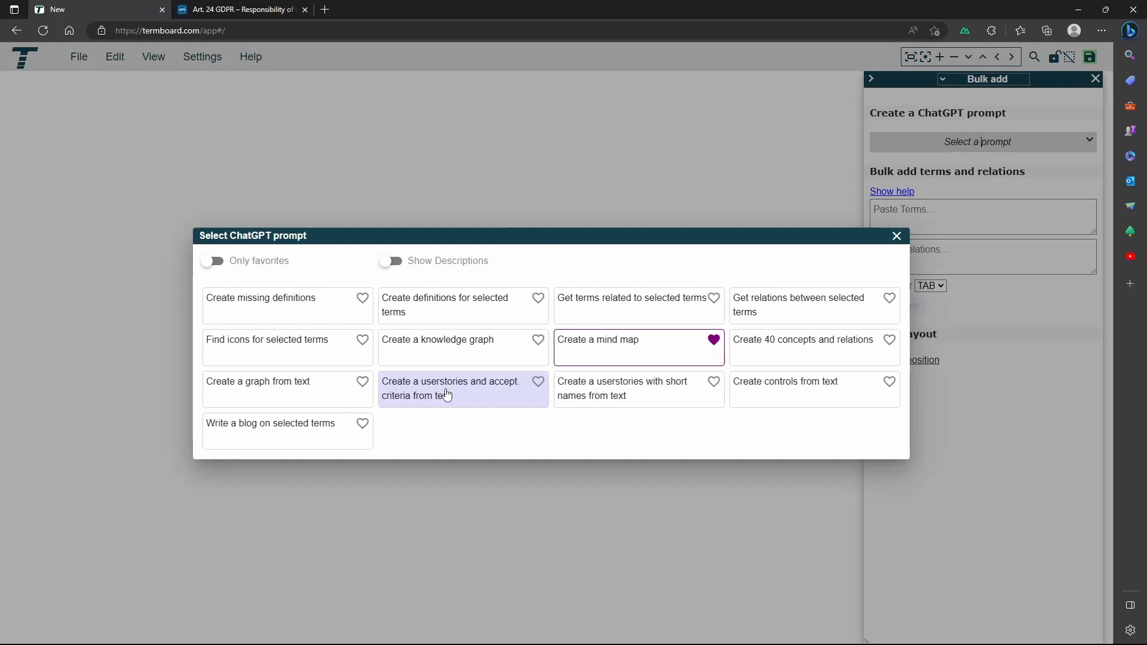
{"action": "left_click", "coordinate": [450, 388]}
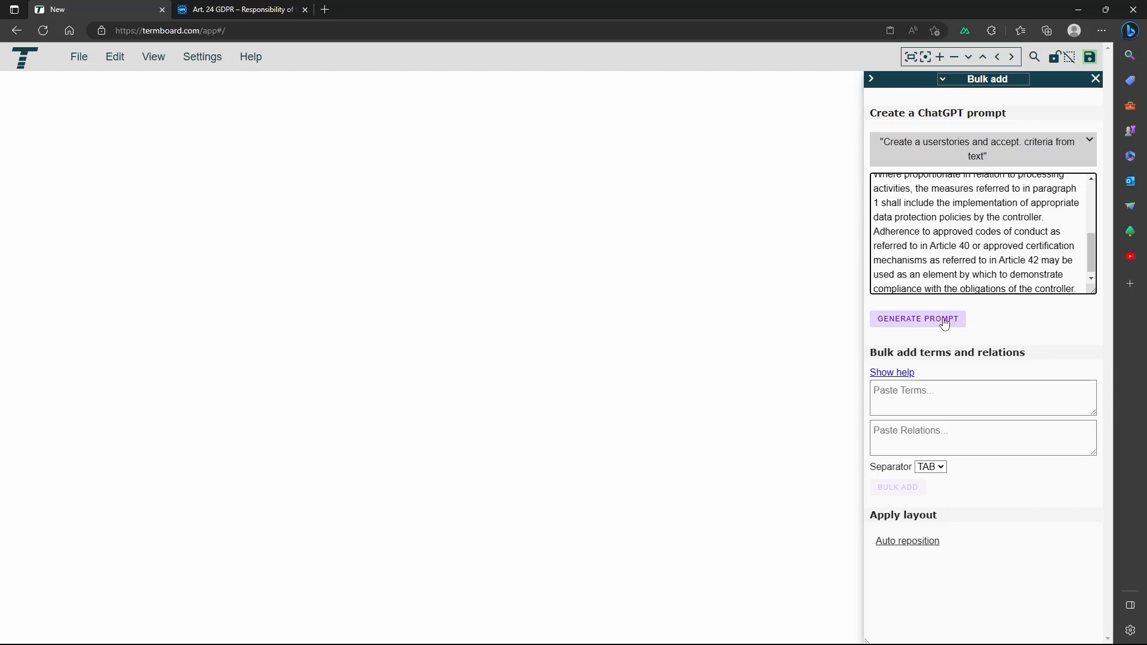
{"action": "left_click", "coordinate": [916, 319]}
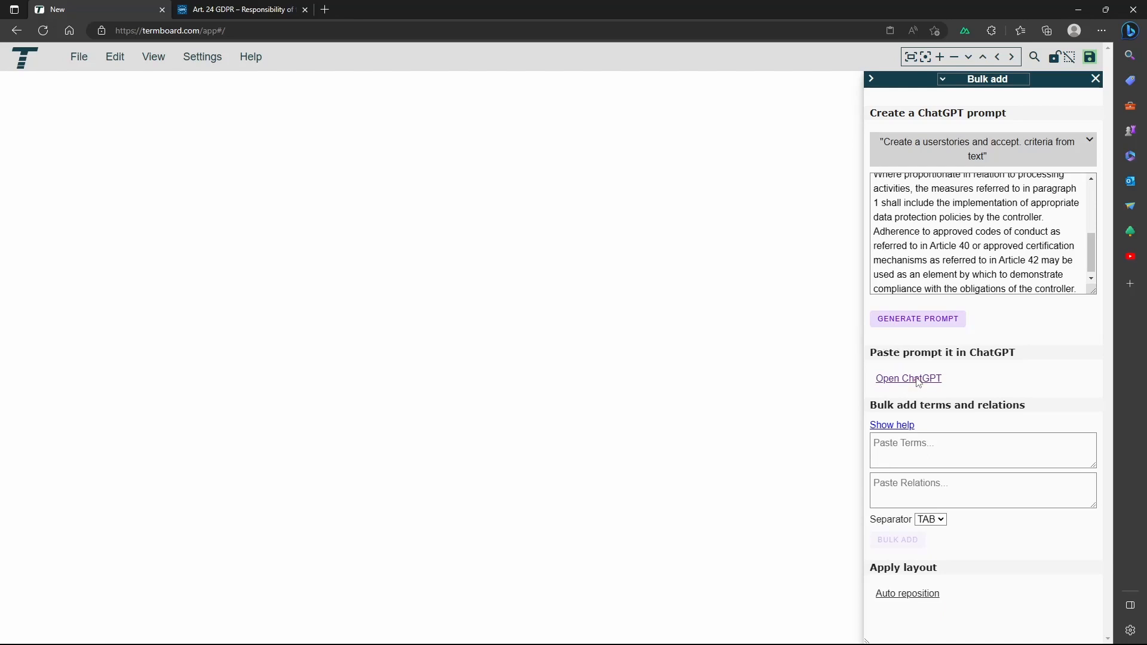
{"action": "left_click", "coordinate": [908, 379]}
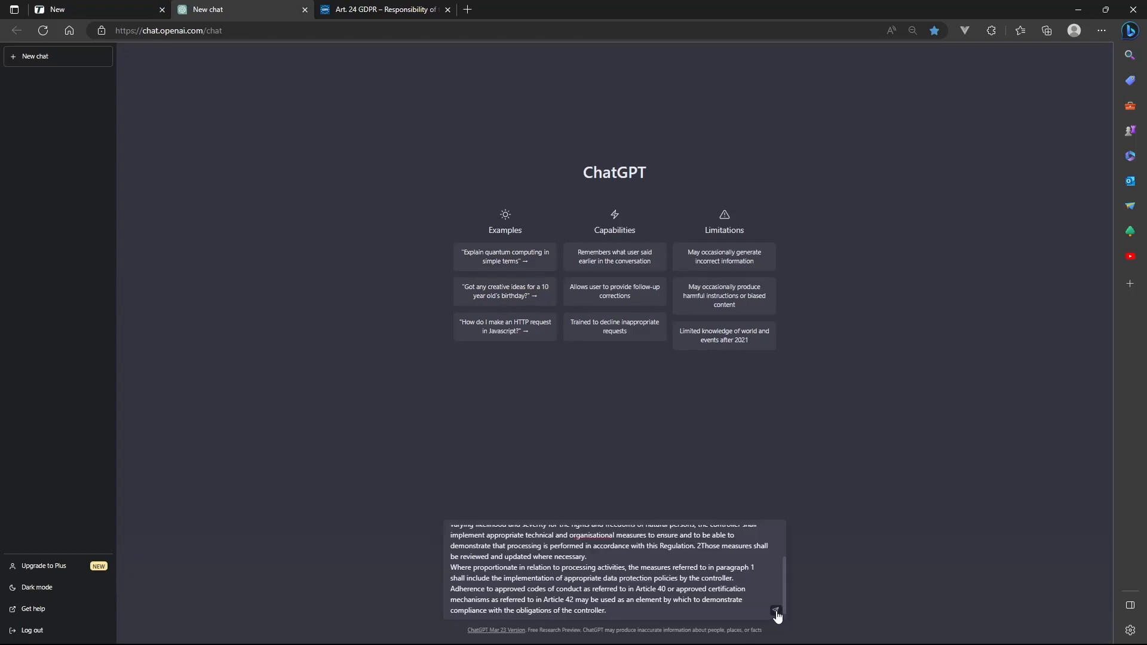
Send the prompt in ChatGPT and return to Termboard with the copied user stories.
{"action": "left_click", "coordinate": [776, 610]}
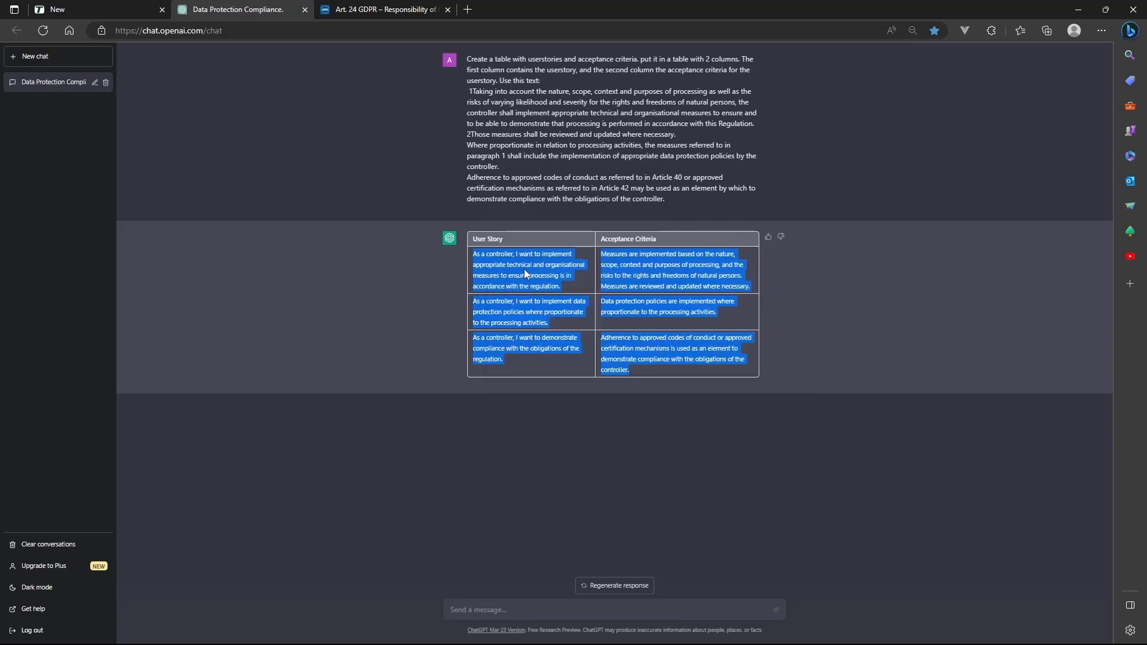
{"action": "left_click", "coordinate": [95, 8]}
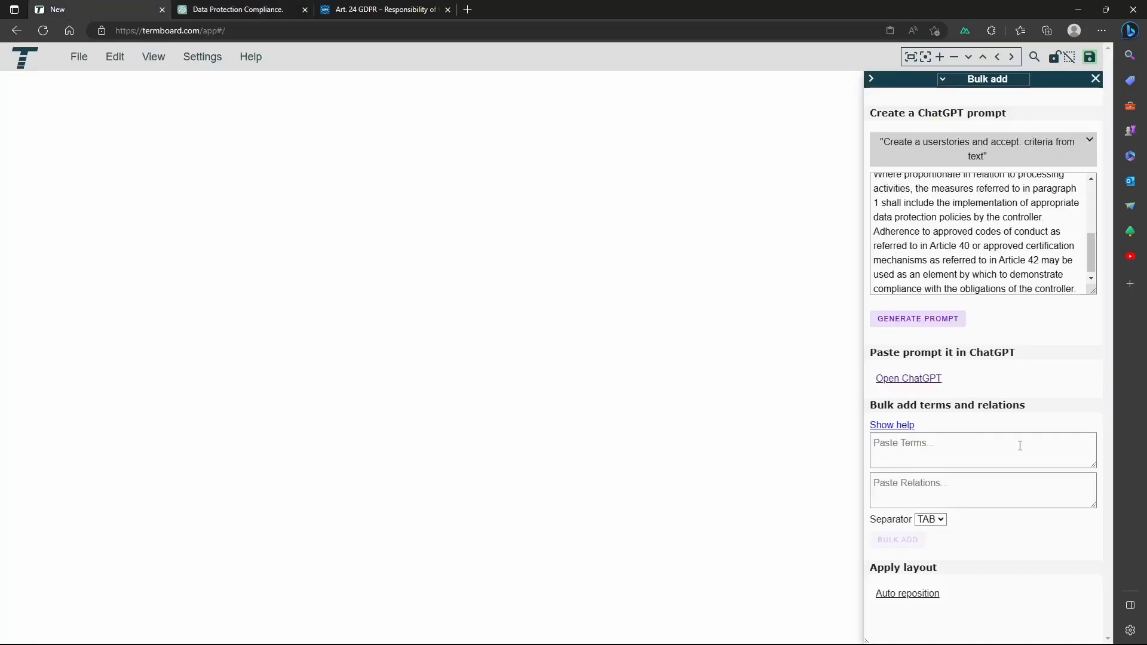
Paste the three controller user stories into Paste Terms and bulk-add them to the board.
{"action": "left_click", "coordinate": [982, 449]}
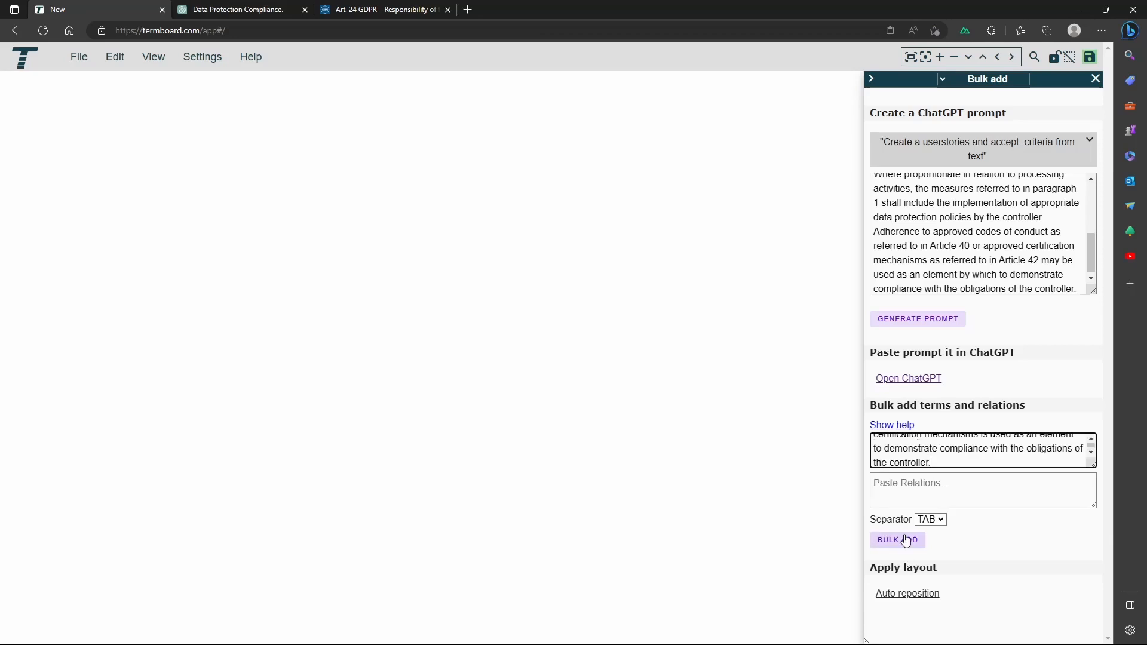
{"action": "left_click", "coordinate": [897, 539]}
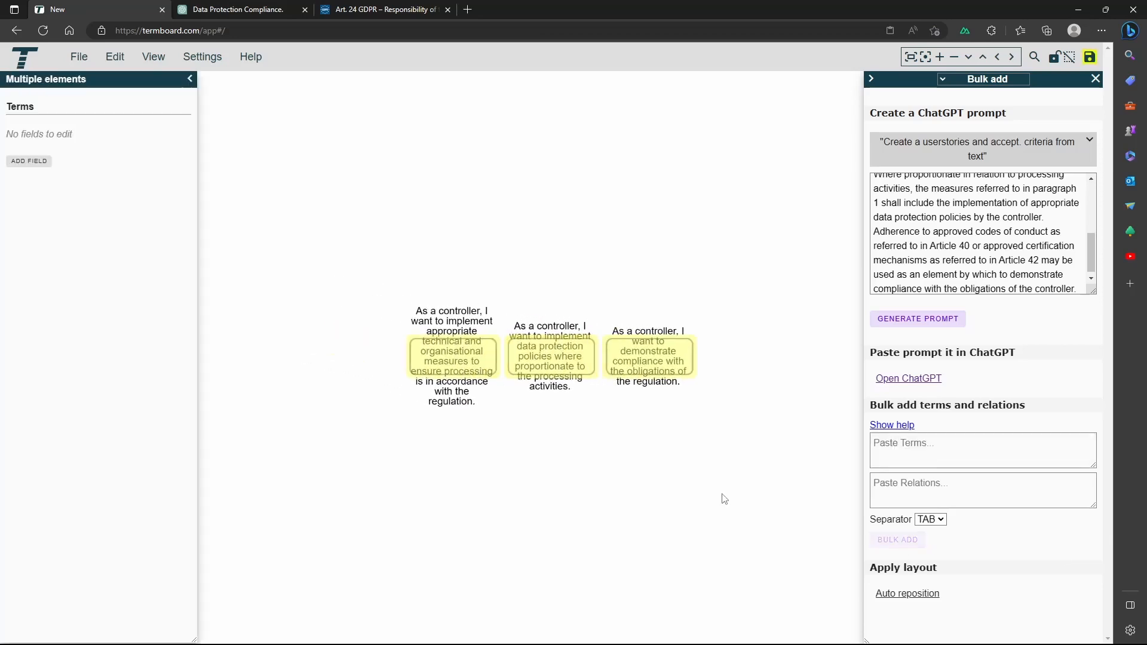
{"action": "mouse_move", "coordinate": [452, 351]}
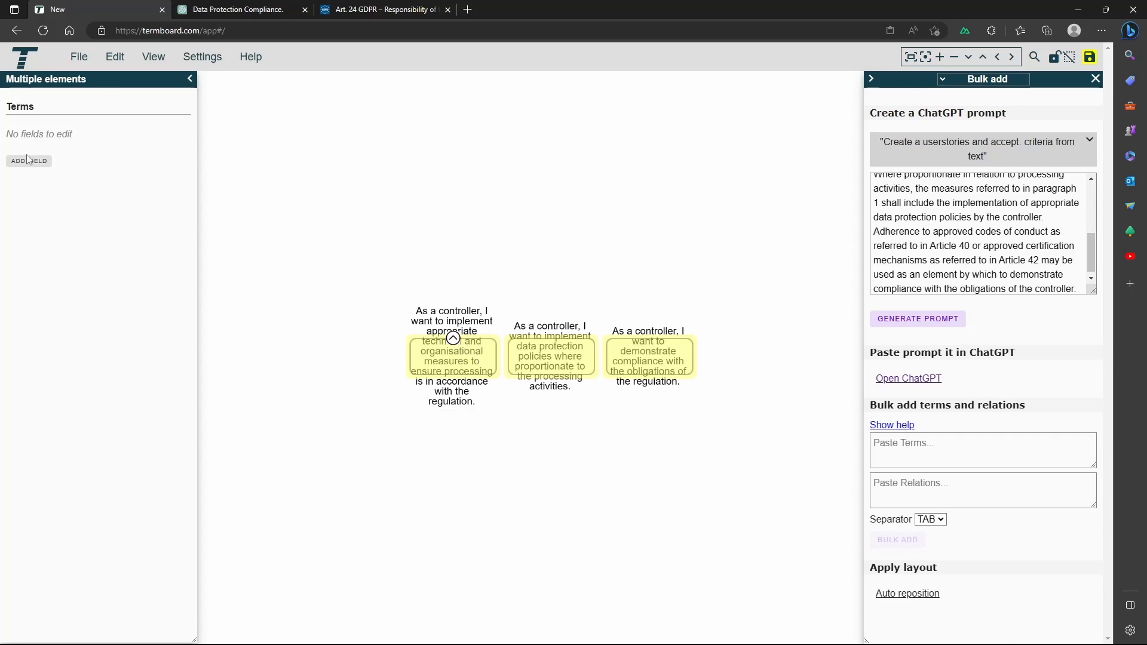
Add a dropdown field 'type' with values Userstory and Control, and set the stories to Userstory.
{"action": "left_click", "coordinate": [28, 161]}
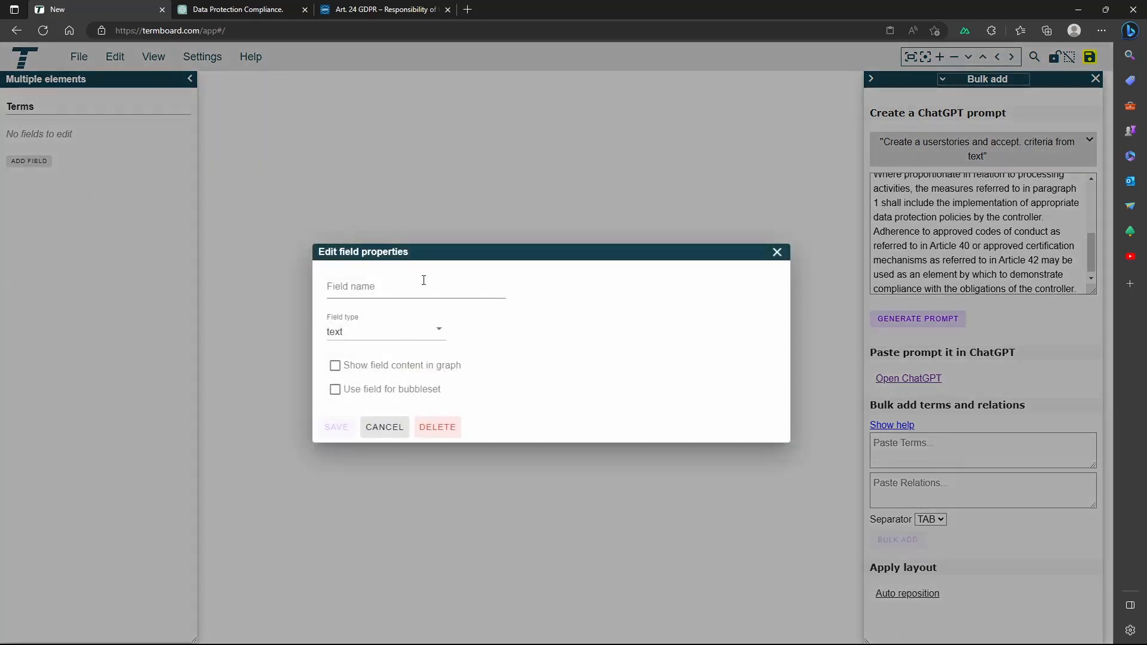
{"action": "type", "text": "type"}
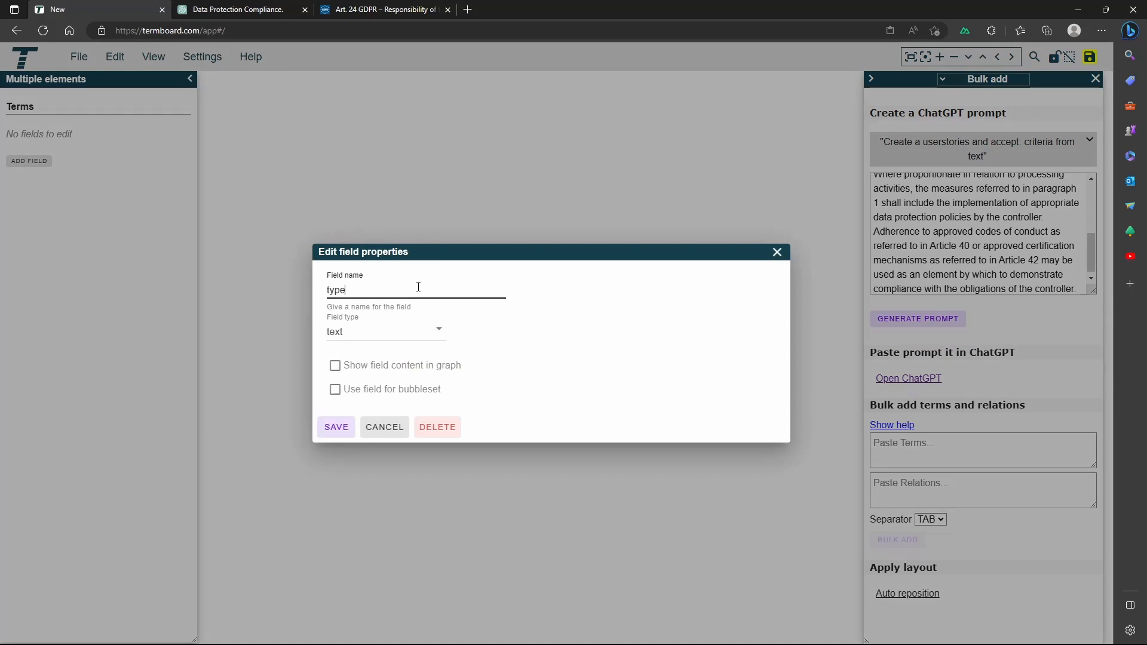
{"action": "left_click", "coordinate": [384, 330]}
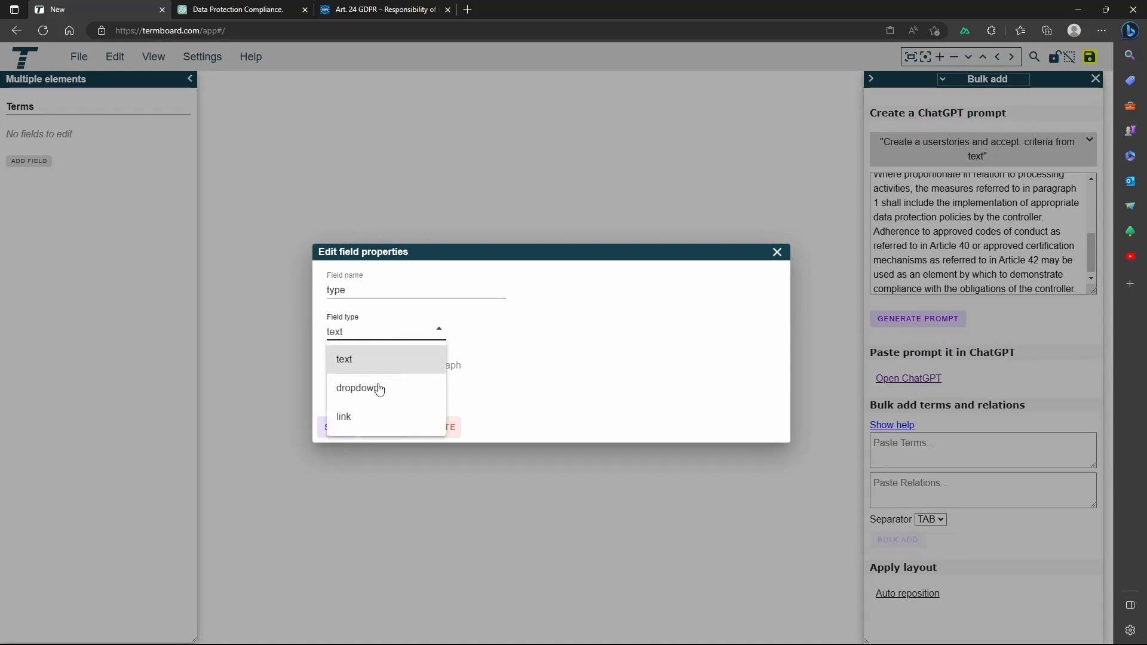
{"action": "left_click", "coordinate": [359, 387]}
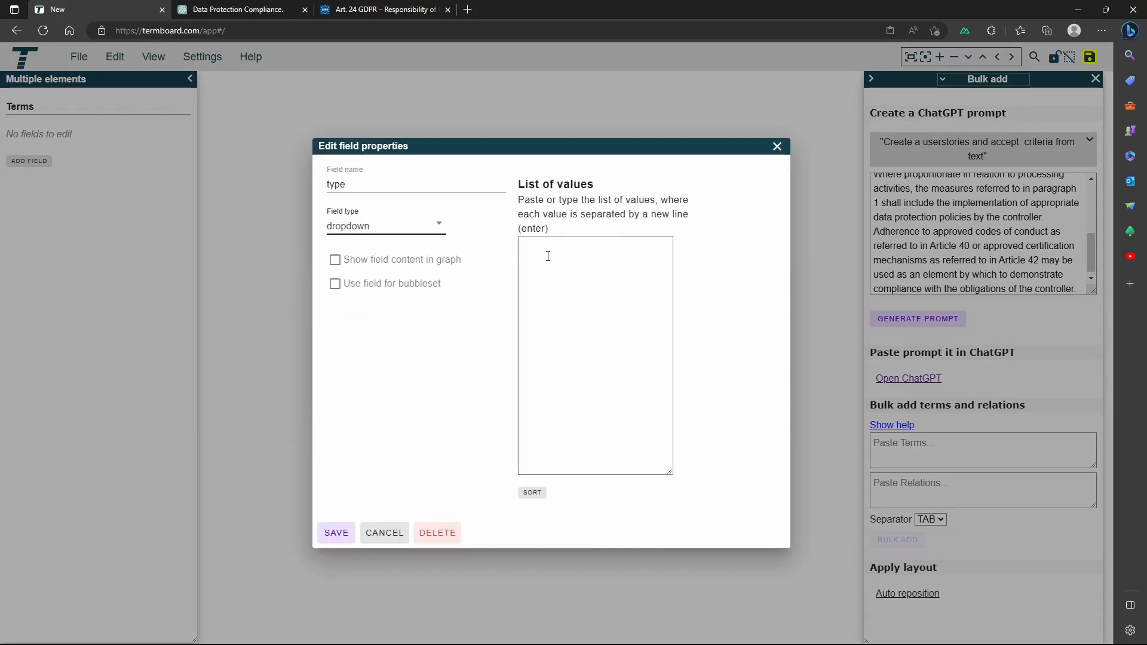
{"action": "type", "text": "User"}
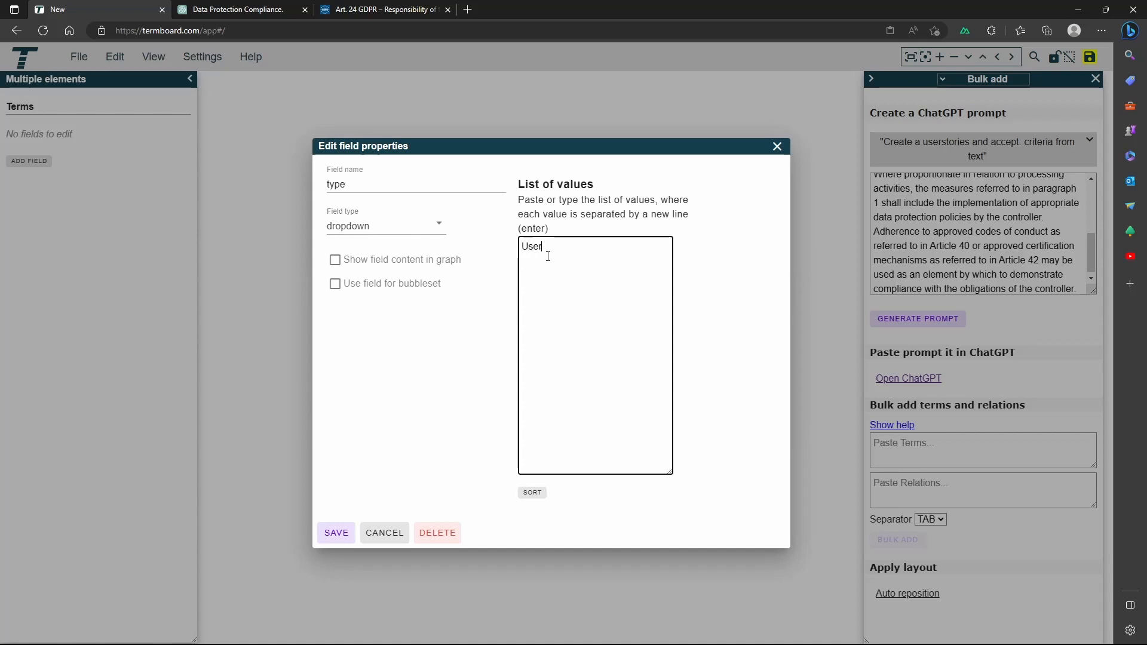
{"action": "type", "text": "story"}
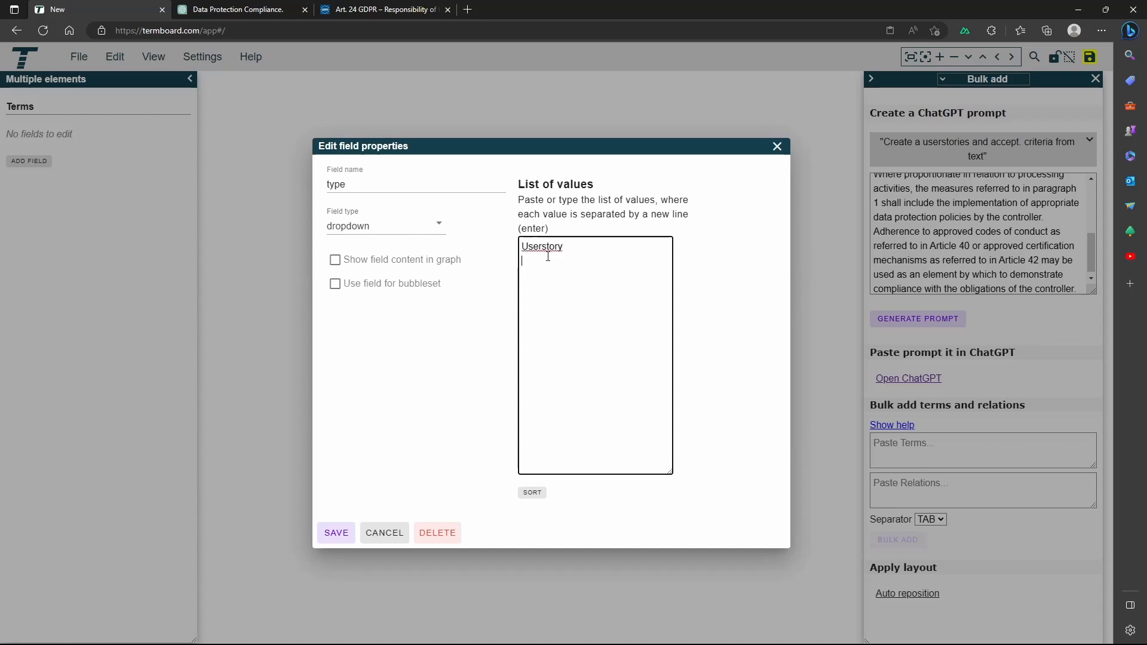
{"action": "type", "text": "Control"}
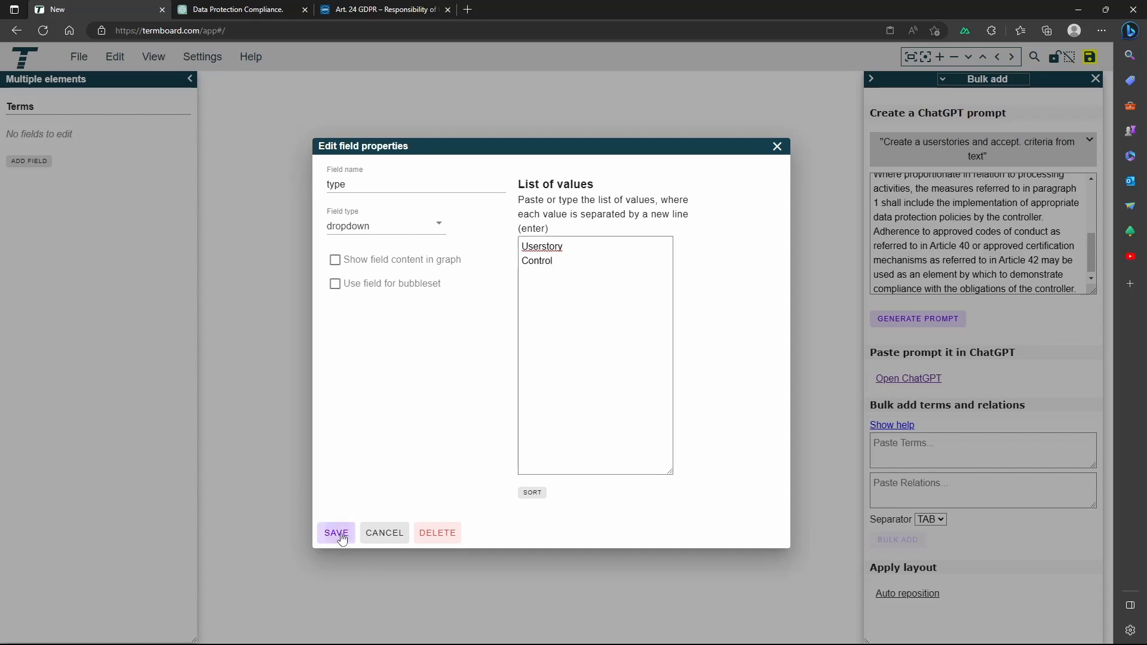
{"action": "left_click", "coordinate": [335, 532]}
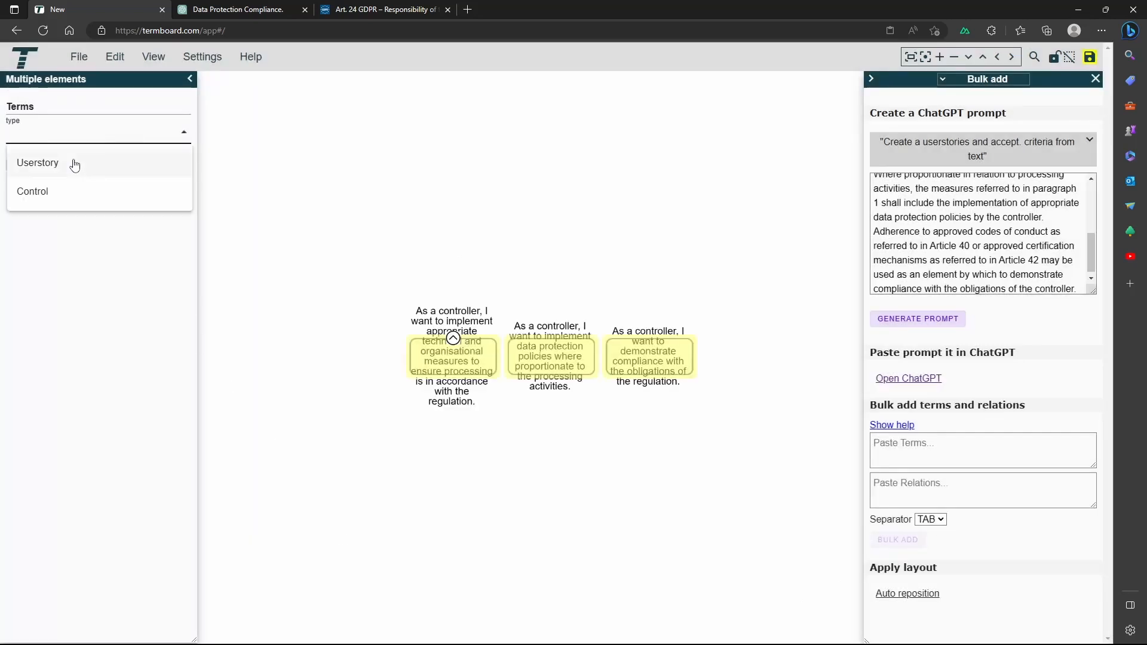
{"action": "left_click", "coordinate": [39, 163]}
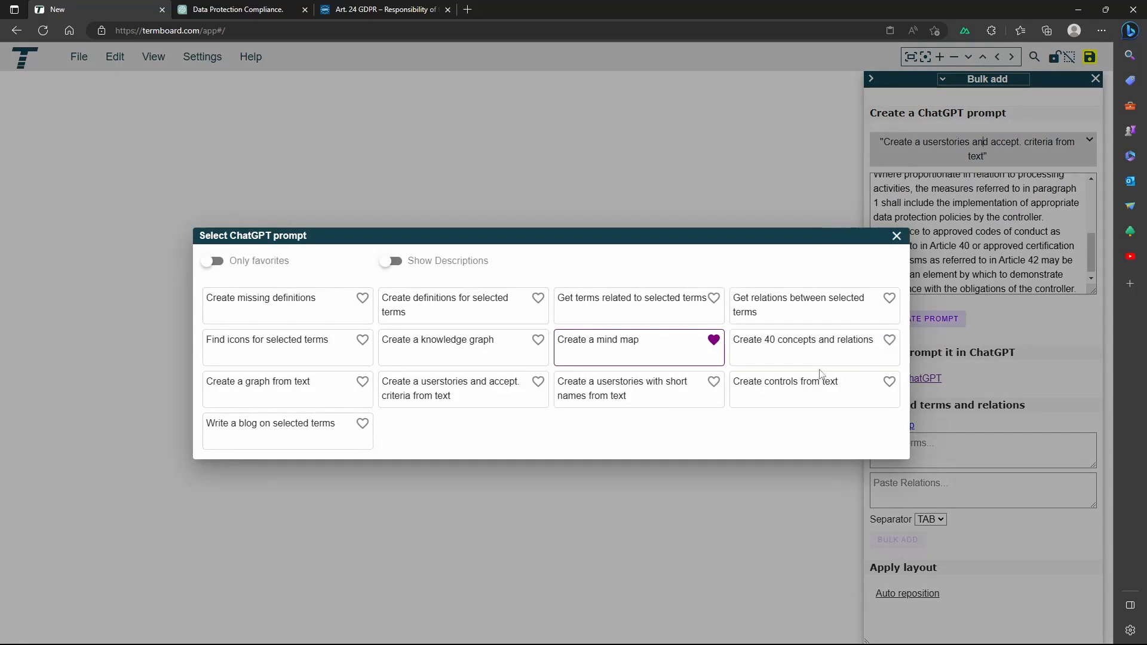
Generate the 'Create controls from text' prompt, send it in ChatGPT, and come back to Termboard.
{"action": "left_click", "coordinate": [786, 381]}
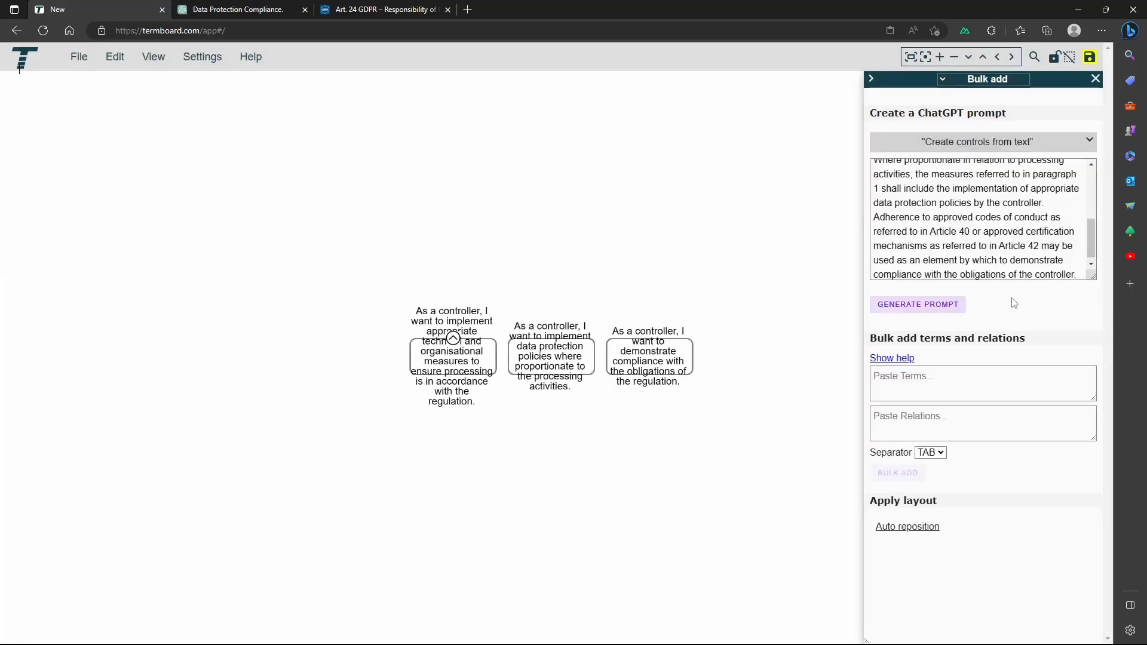
{"action": "left_click", "coordinate": [916, 303]}
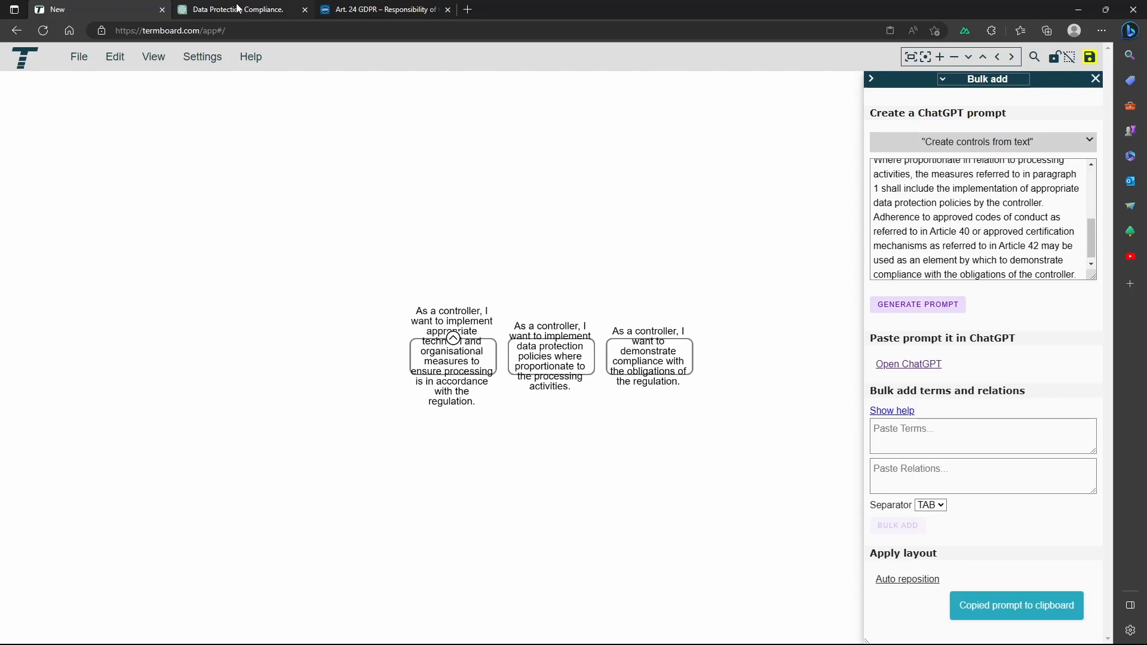
{"action": "left_click", "coordinate": [234, 8]}
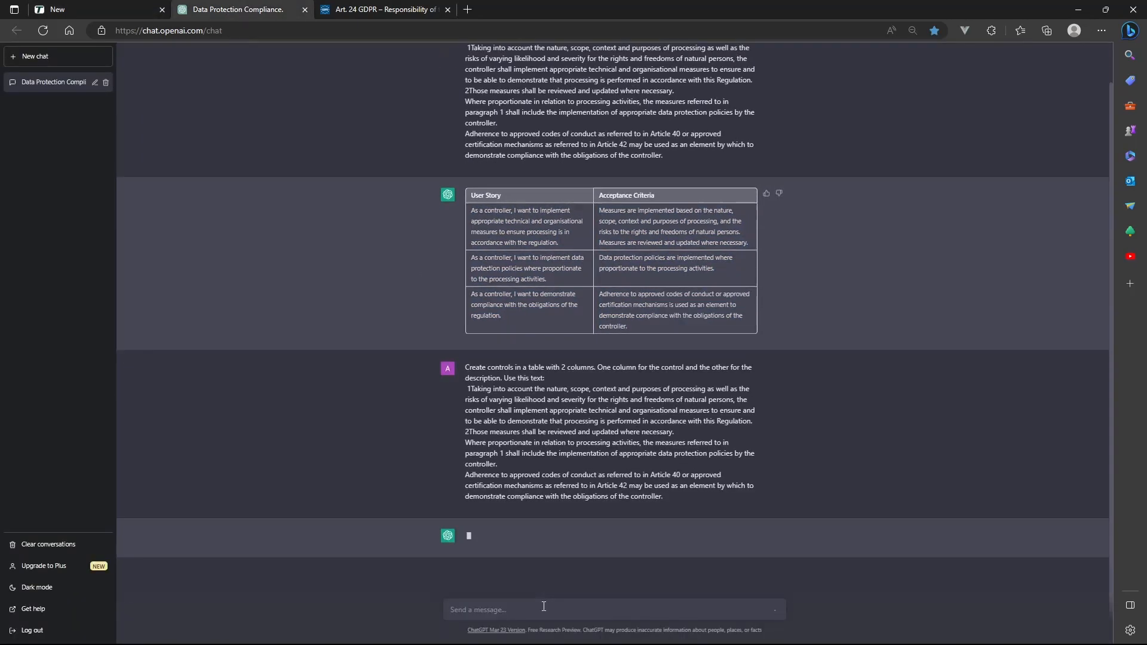
{"action": "left_click", "coordinate": [95, 10]}
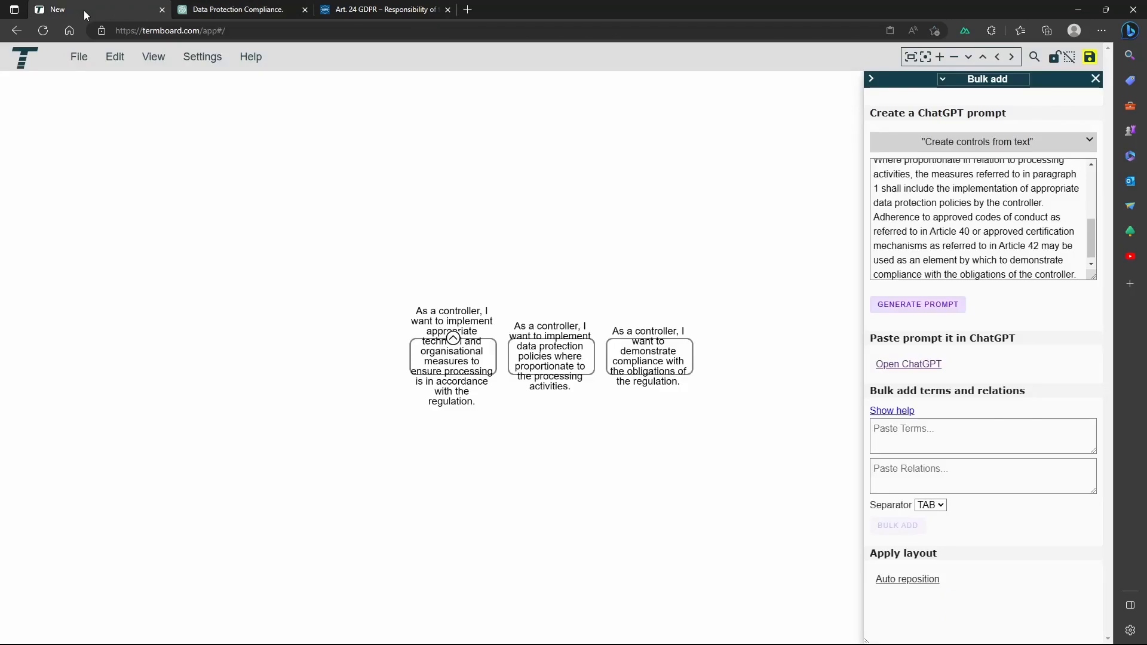
Bulk-add the six pasted controls as terms and set their type to Control.
{"action": "right_click", "coordinate": [924, 434]}
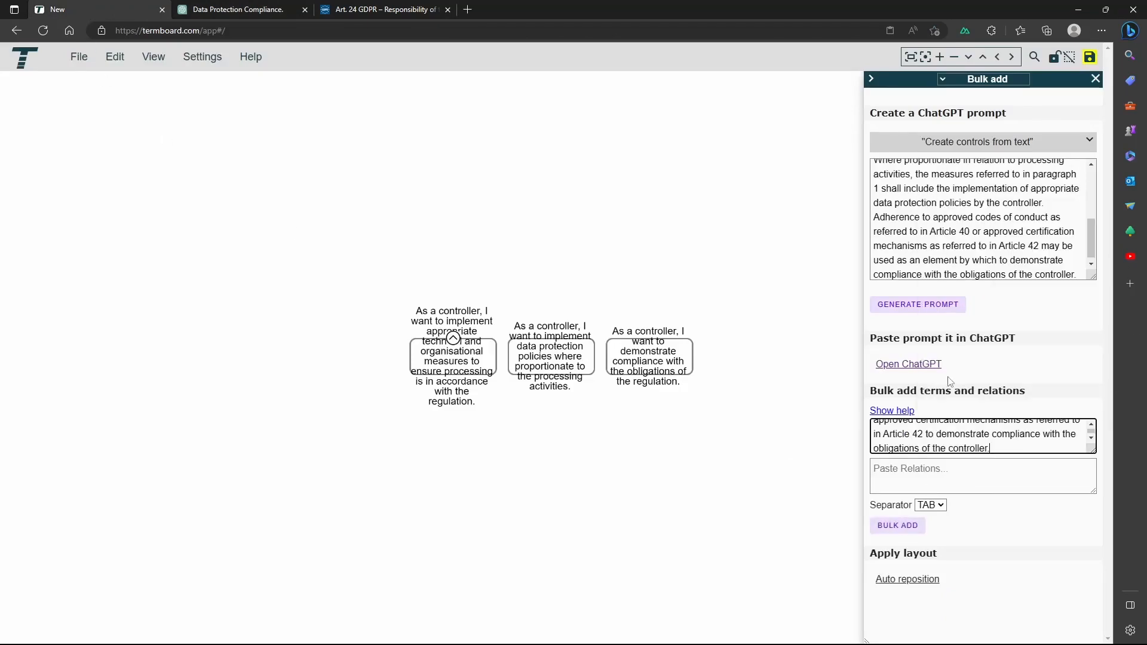
{"action": "left_click", "coordinate": [896, 525]}
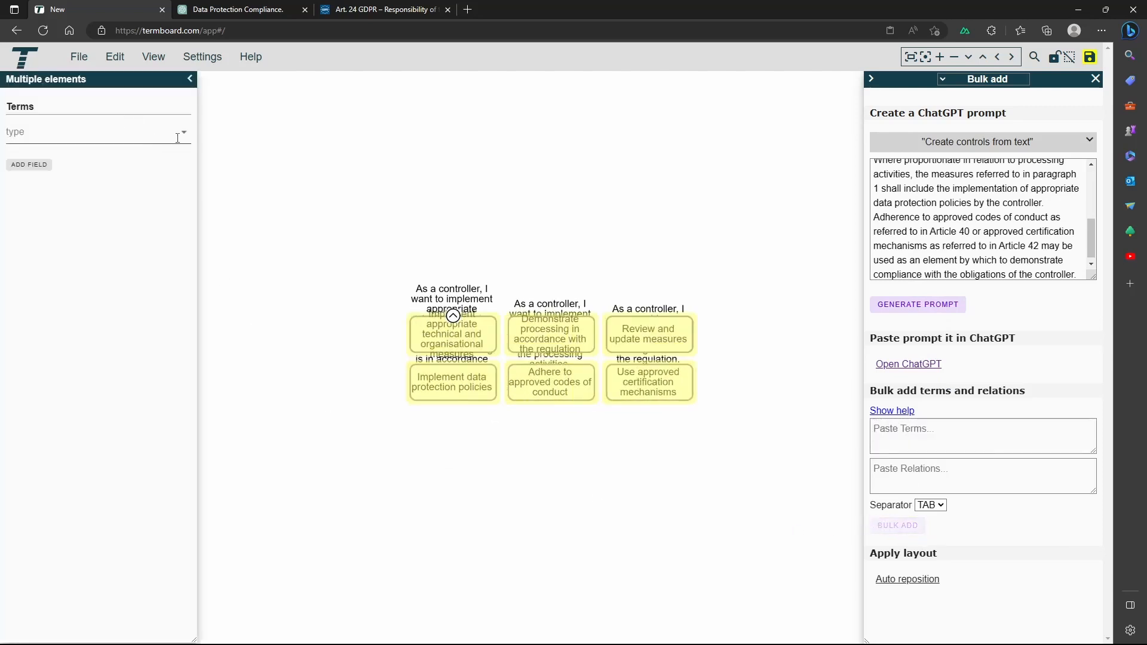
{"action": "type", "text": "Control"}
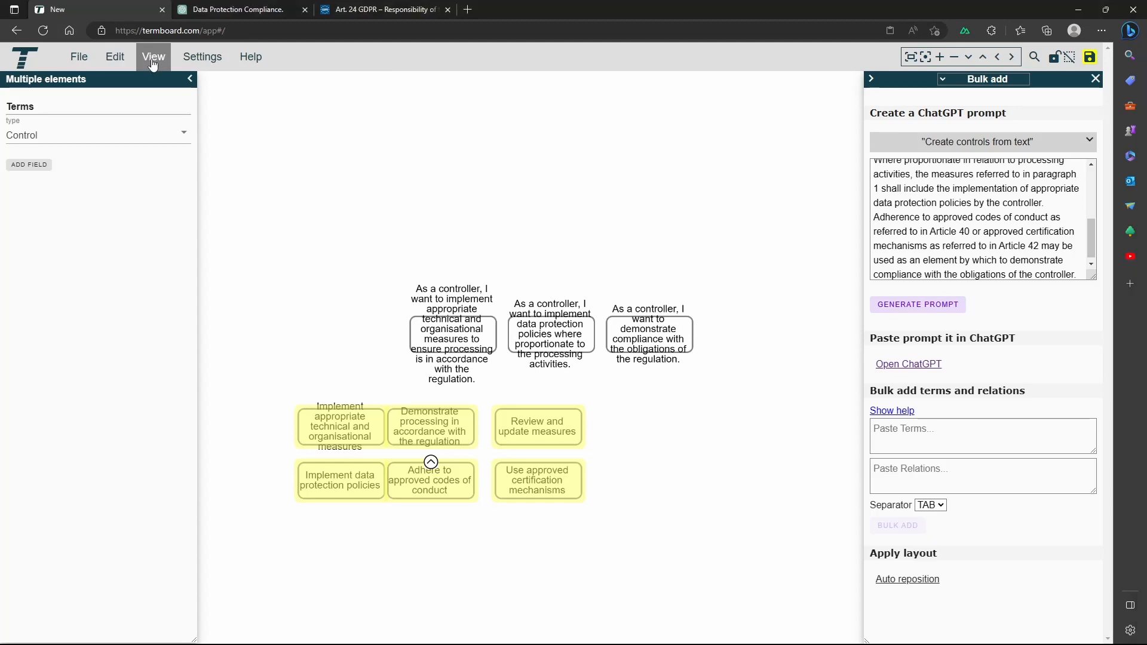
{"action": "left_click", "coordinate": [153, 56]}
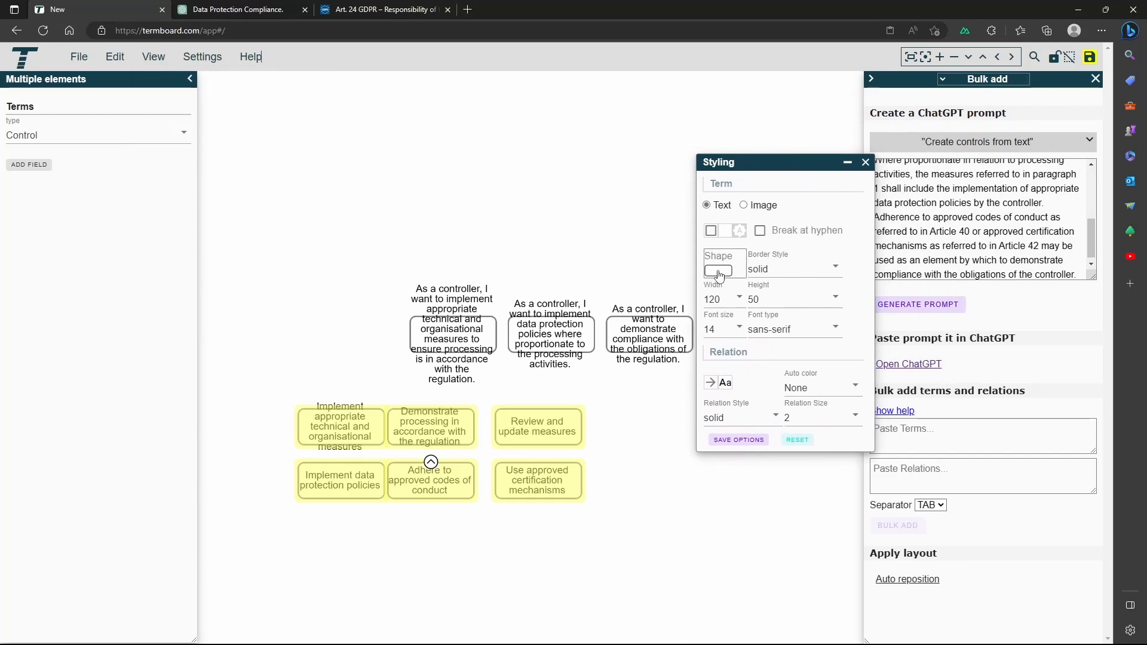
Restyle the Control terms as purple hexagons with black borders and font size 12.
{"action": "left_click", "coordinate": [719, 271]}
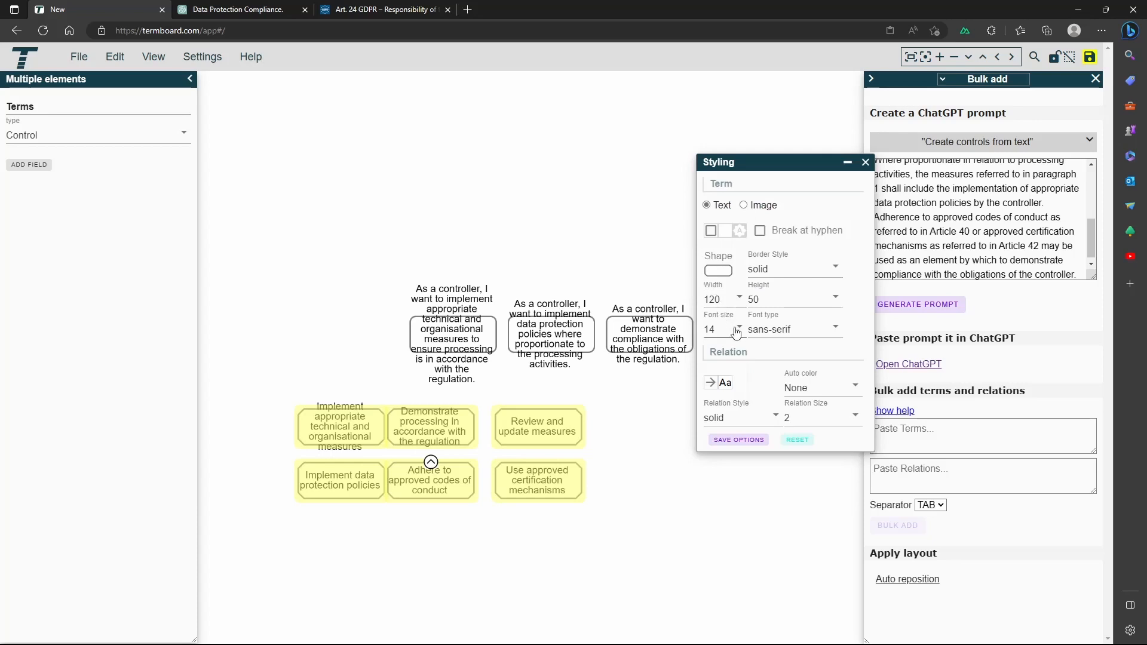
{"action": "left_click", "coordinate": [738, 333]}
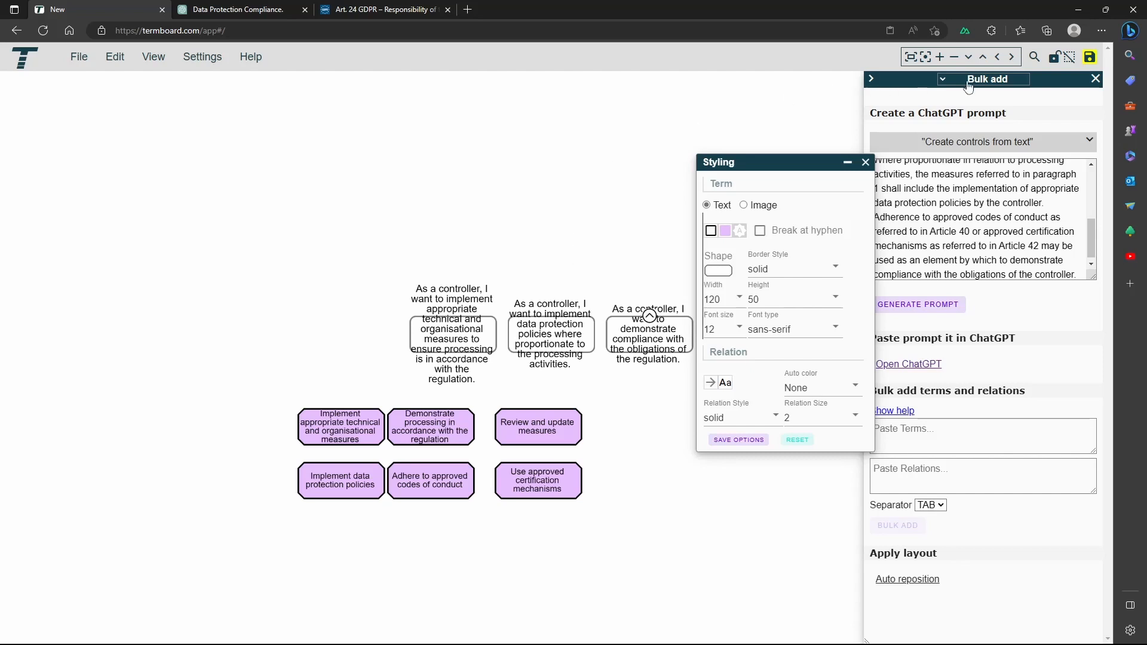
Save the board as a document named 'GDPR userstories and controls'.
{"action": "left_click", "coordinate": [1090, 57]}
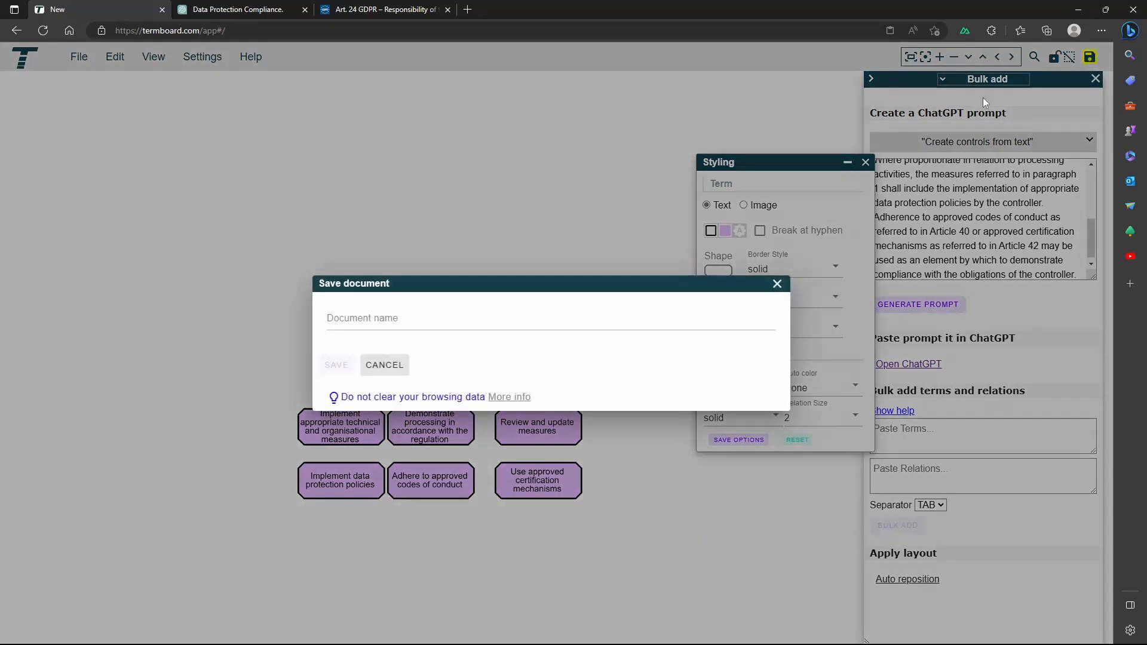
{"action": "type", "text": "G"}
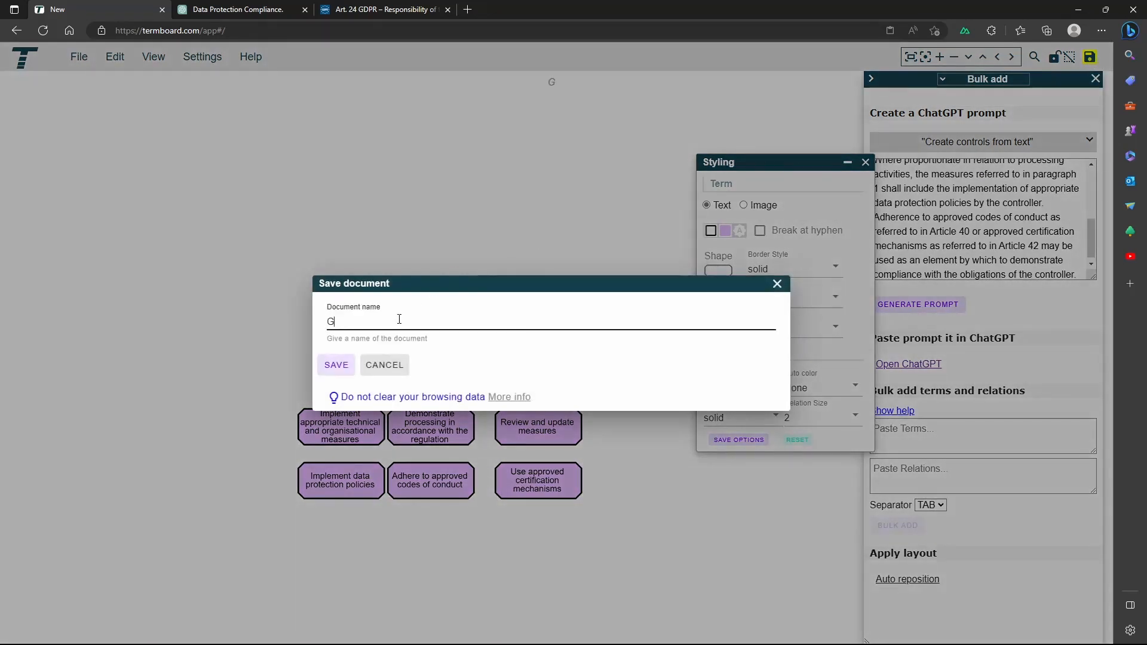
{"action": "type", "text": "DPR userstories"}
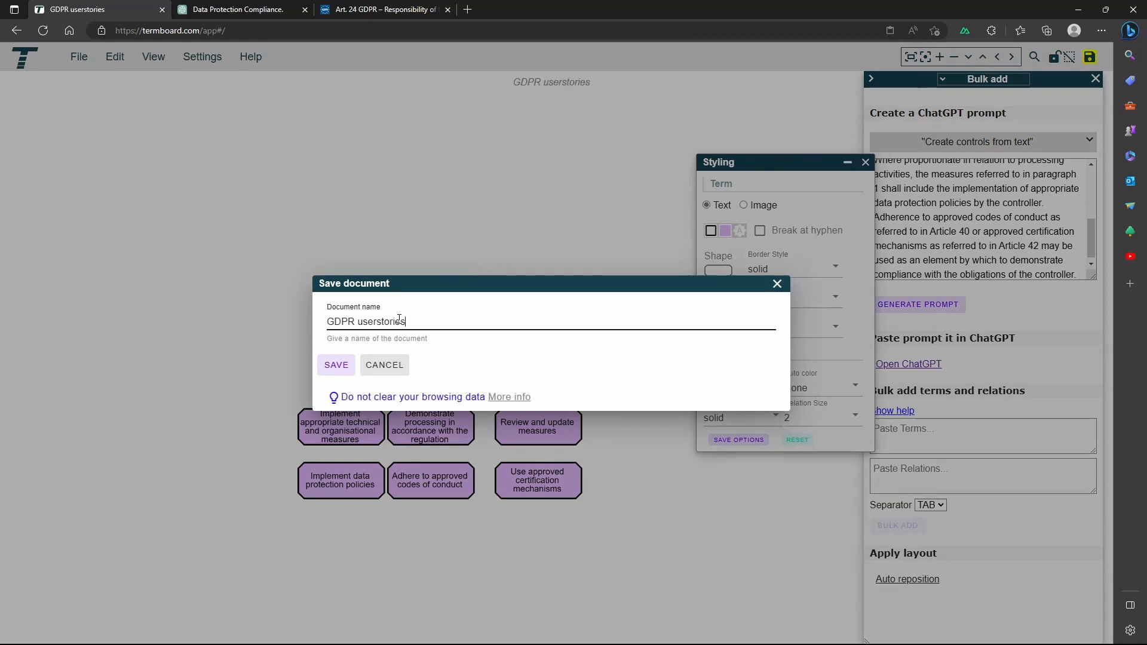
{"action": "type", "text": "and cont"}
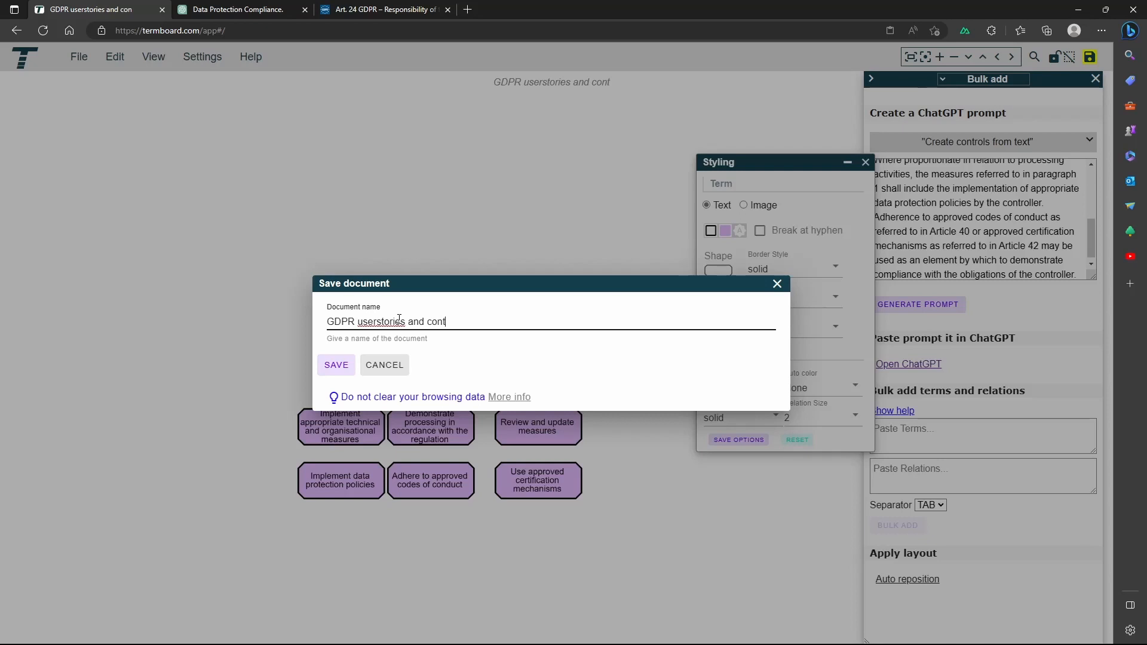
{"action": "type", "text": "rols"}
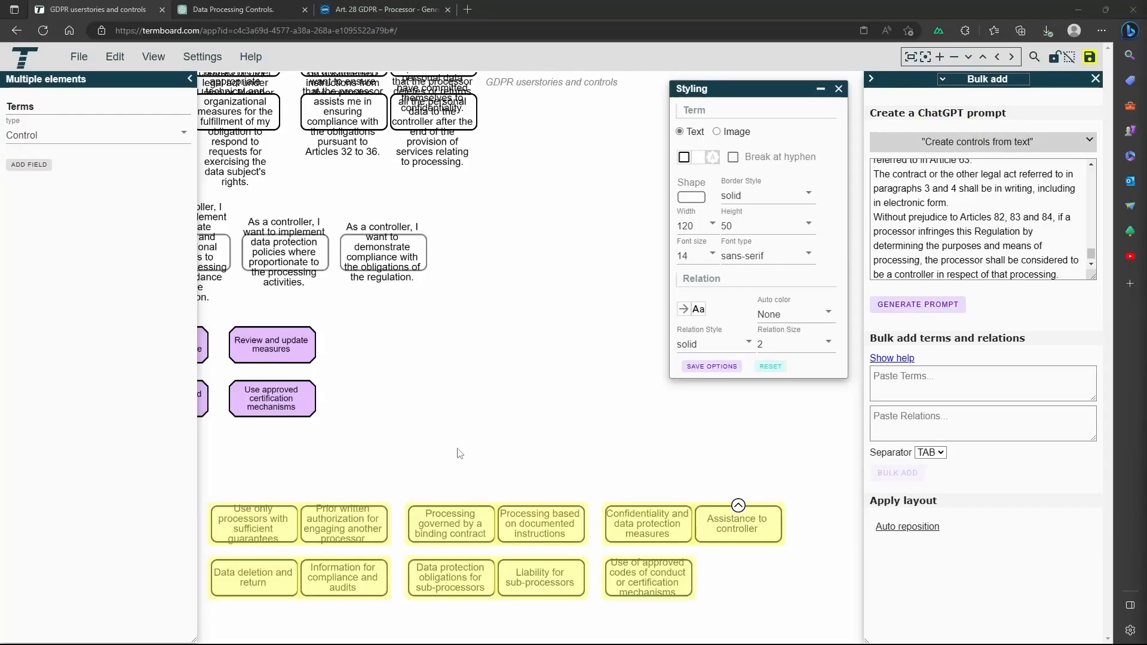
{"action": "mouse_move", "coordinate": [408, 415]}
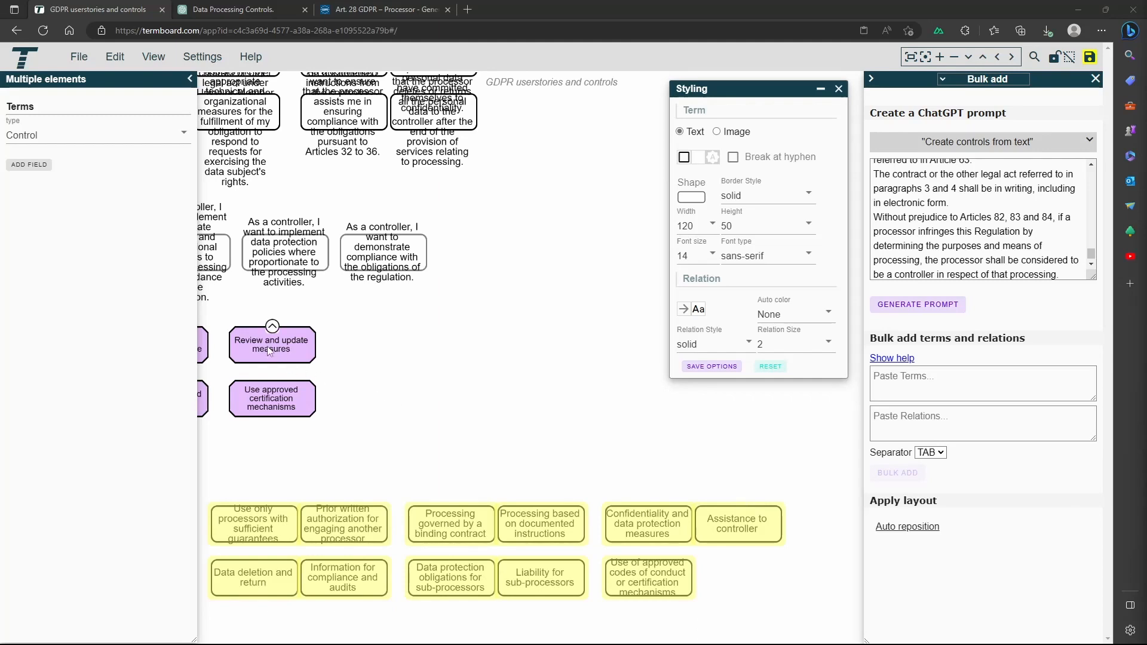
Apply the existing control style to the new processor controls and select terms with the same background colour.
{"action": "right_click", "coordinate": [271, 344]}
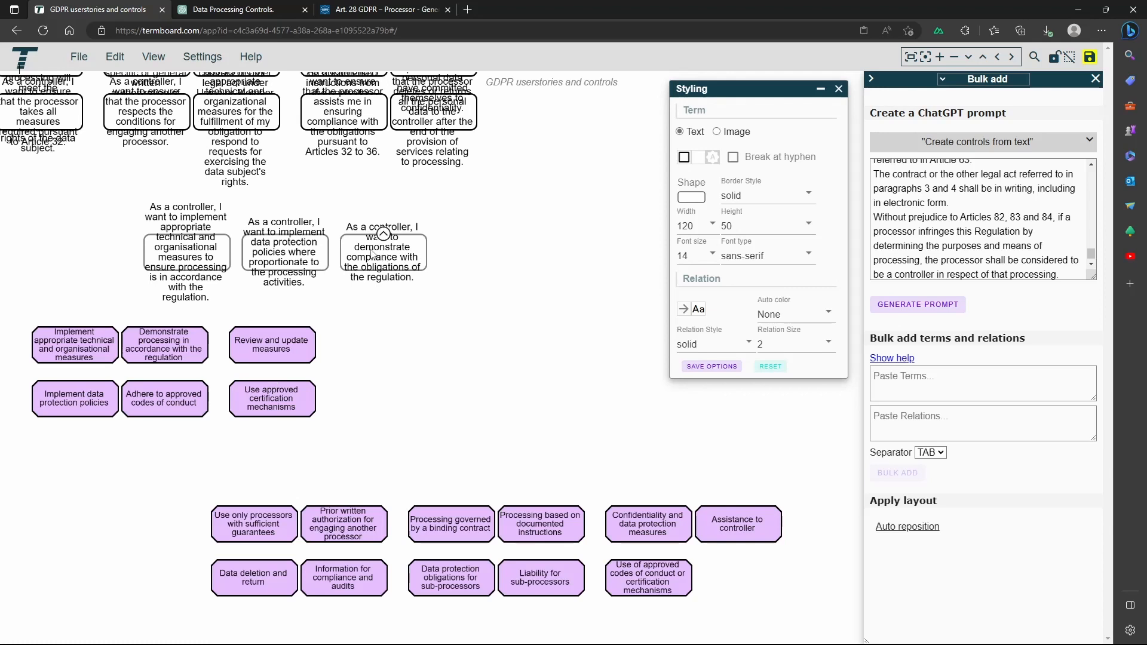
{"action": "right_click", "coordinate": [381, 249]}
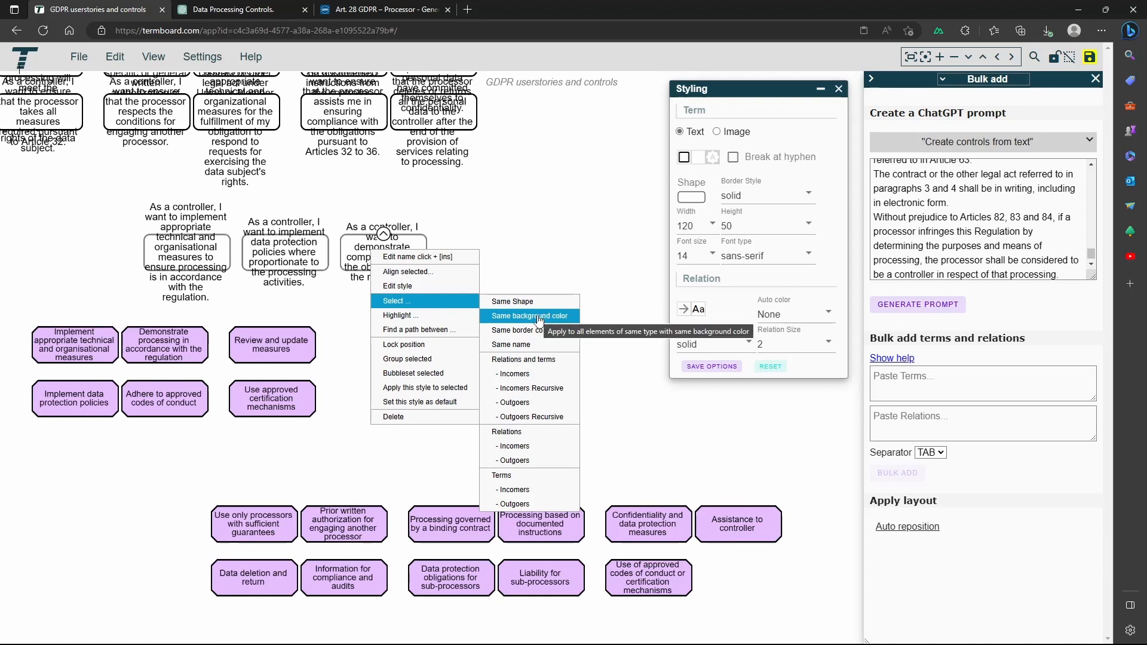
{"action": "left_click", "coordinate": [528, 315]}
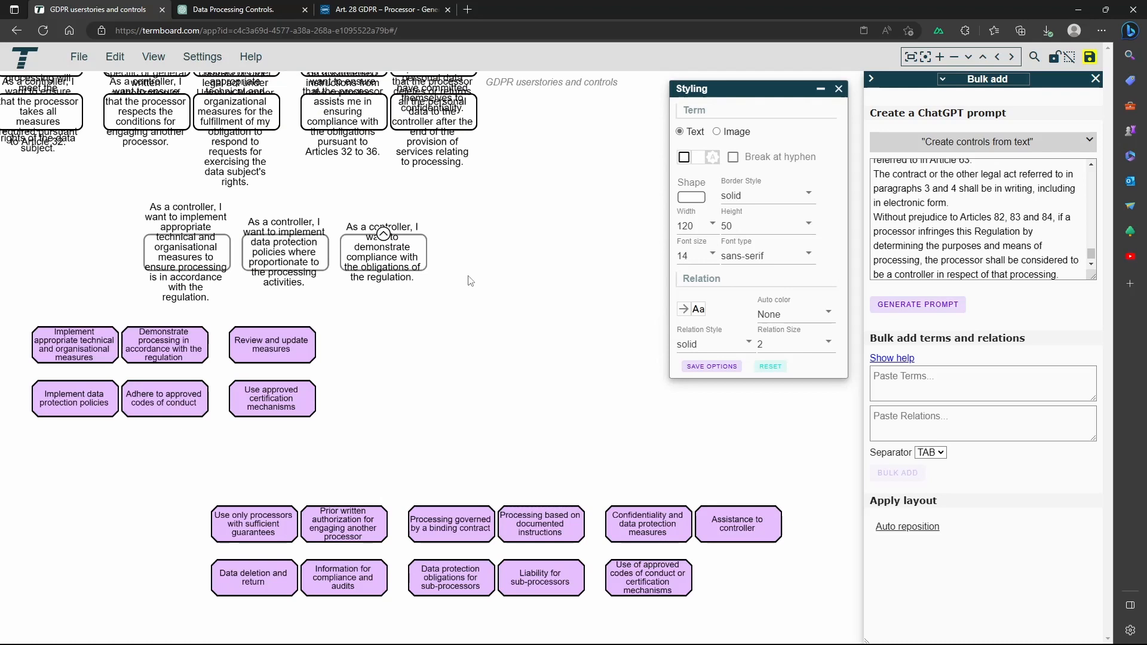
{"action": "mouse_move", "coordinate": [976, 90]}
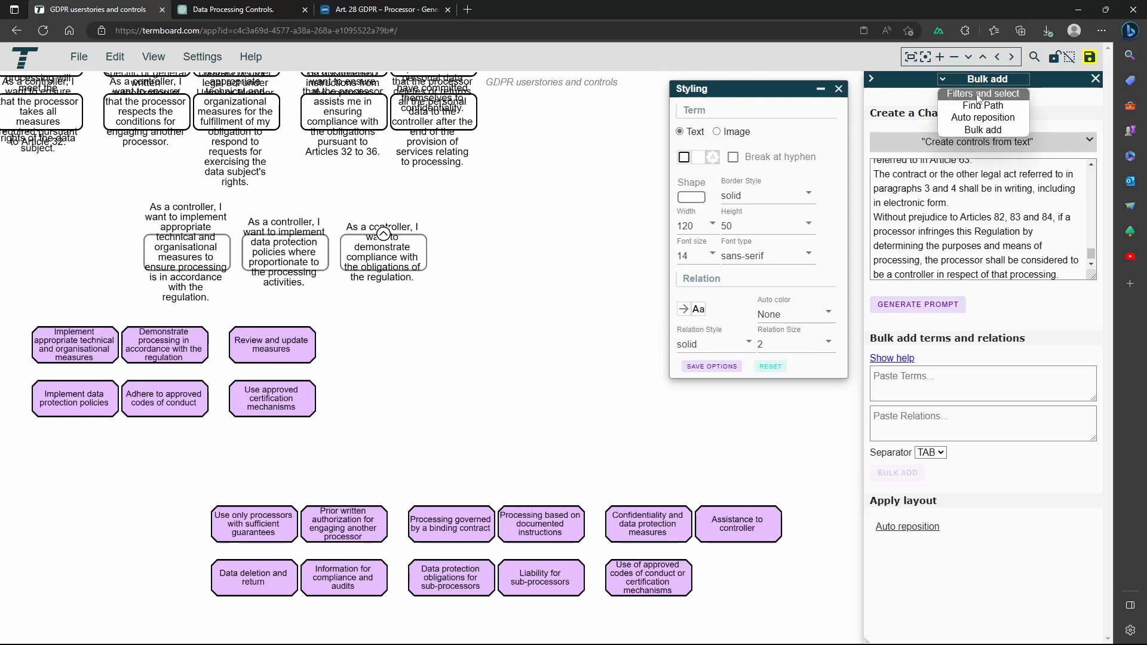
Select every term of type Userstory through the Filters and select panel.
{"action": "left_click", "coordinate": [983, 93]}
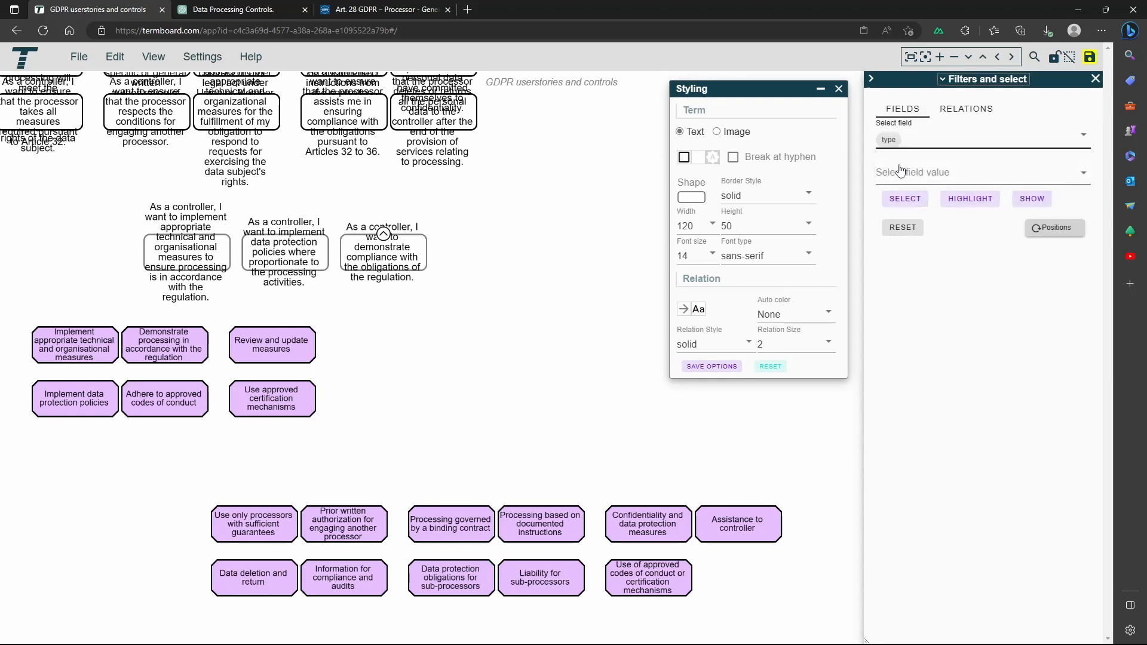
{"action": "left_click", "coordinate": [979, 172]}
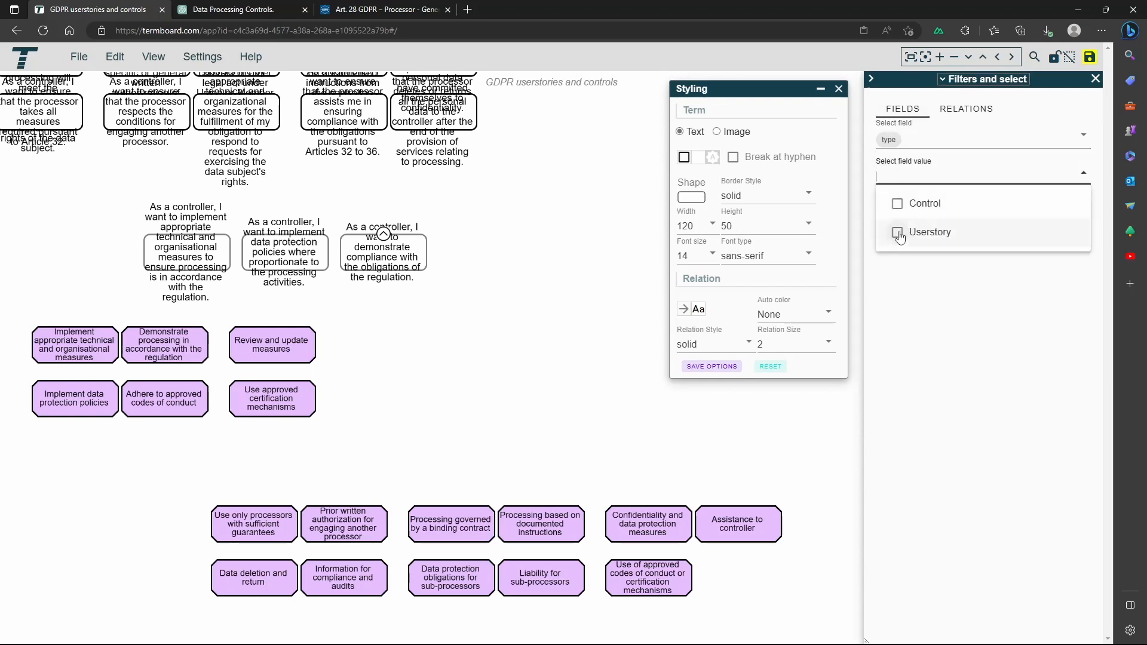
{"action": "left_click", "coordinate": [898, 232]}
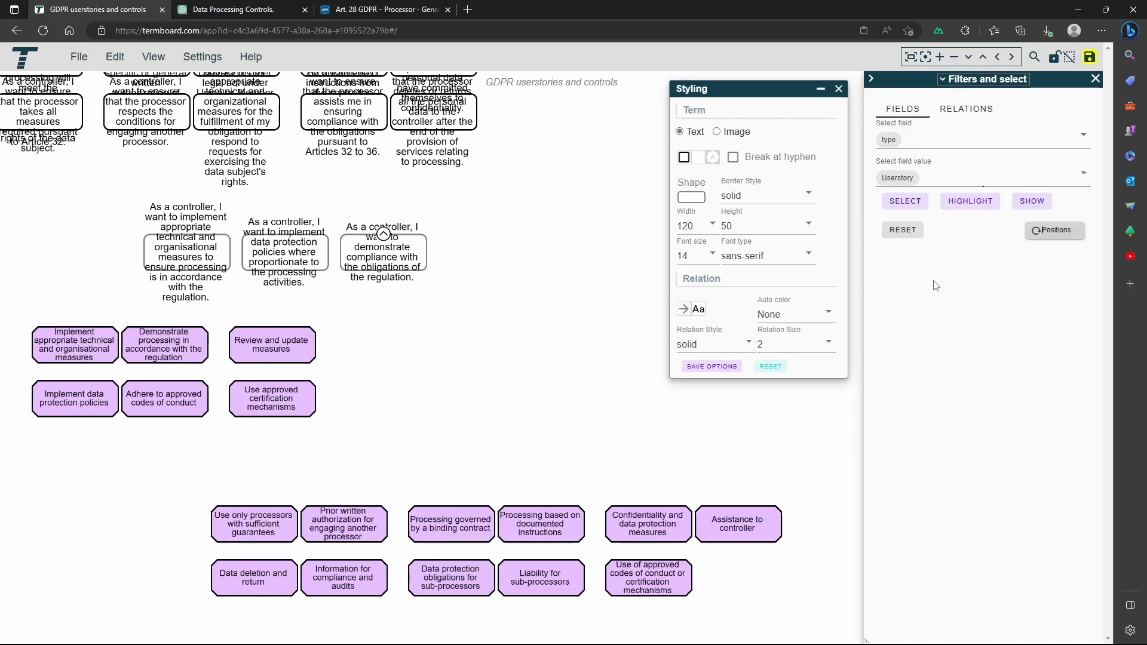
{"action": "left_click", "coordinate": [904, 201]}
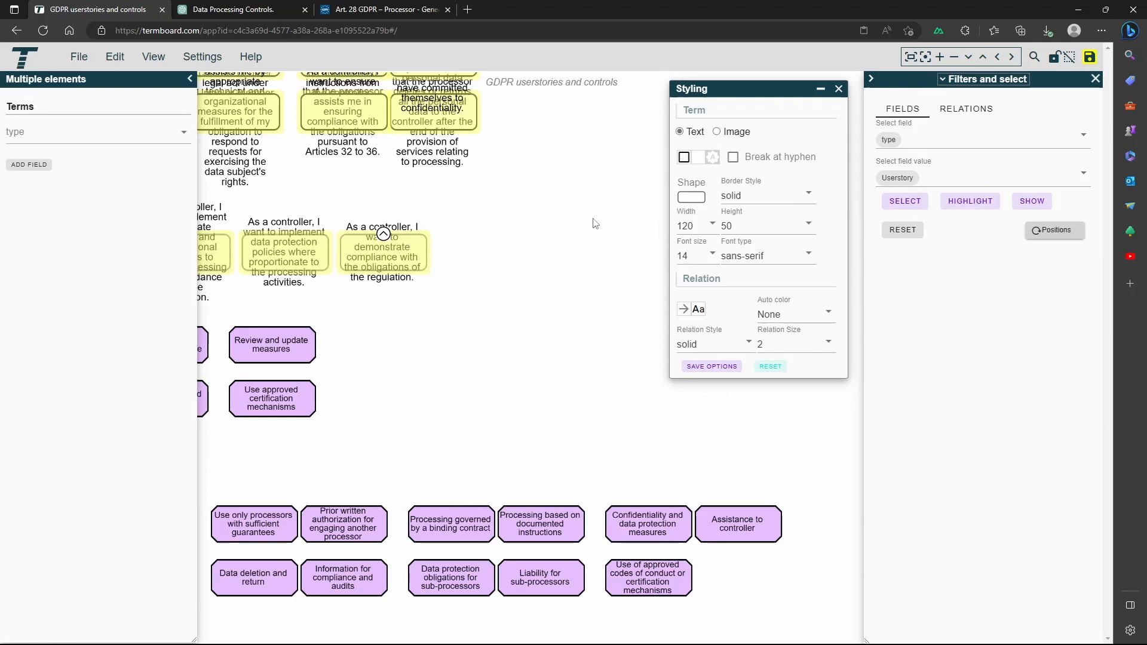
Make the user stories rectangles and adjust their height and width values (120, 200).
{"action": "left_click", "coordinate": [689, 196]}
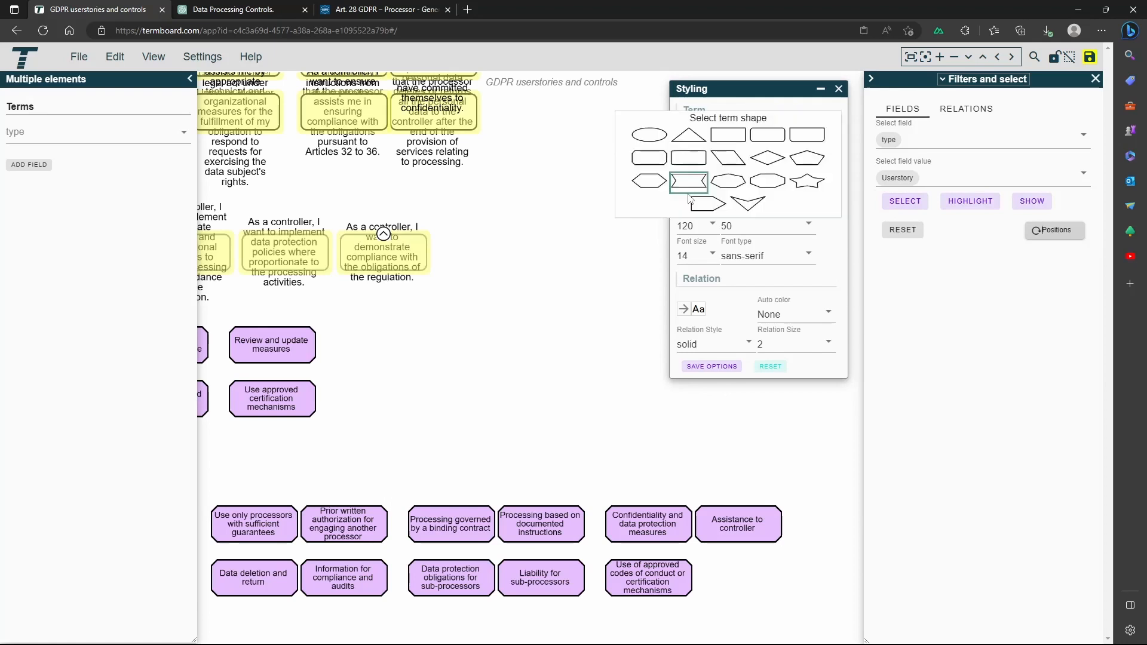
{"action": "left_click", "coordinate": [727, 135]}
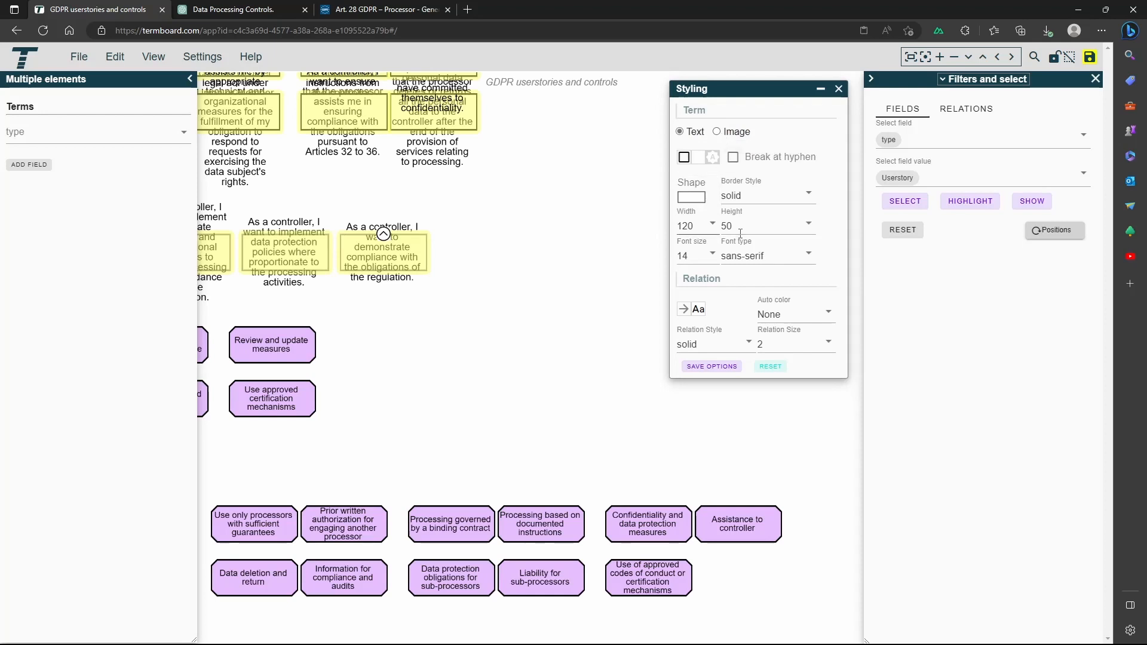
{"action": "type", "text": "120"}
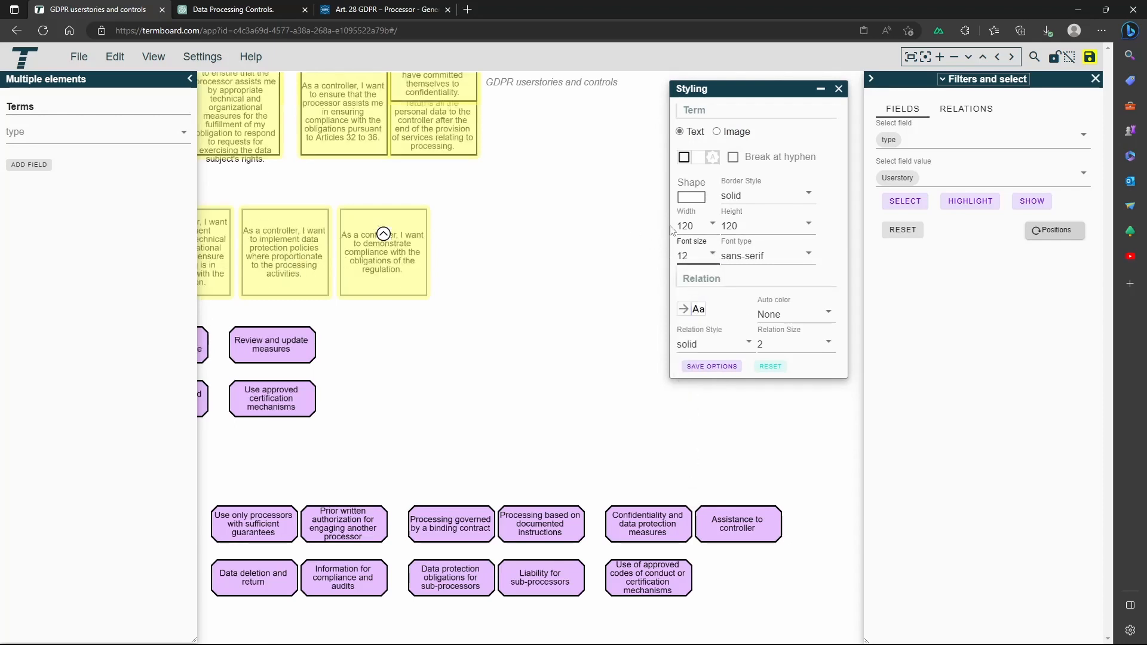
{"action": "left_click", "coordinate": [806, 226]}
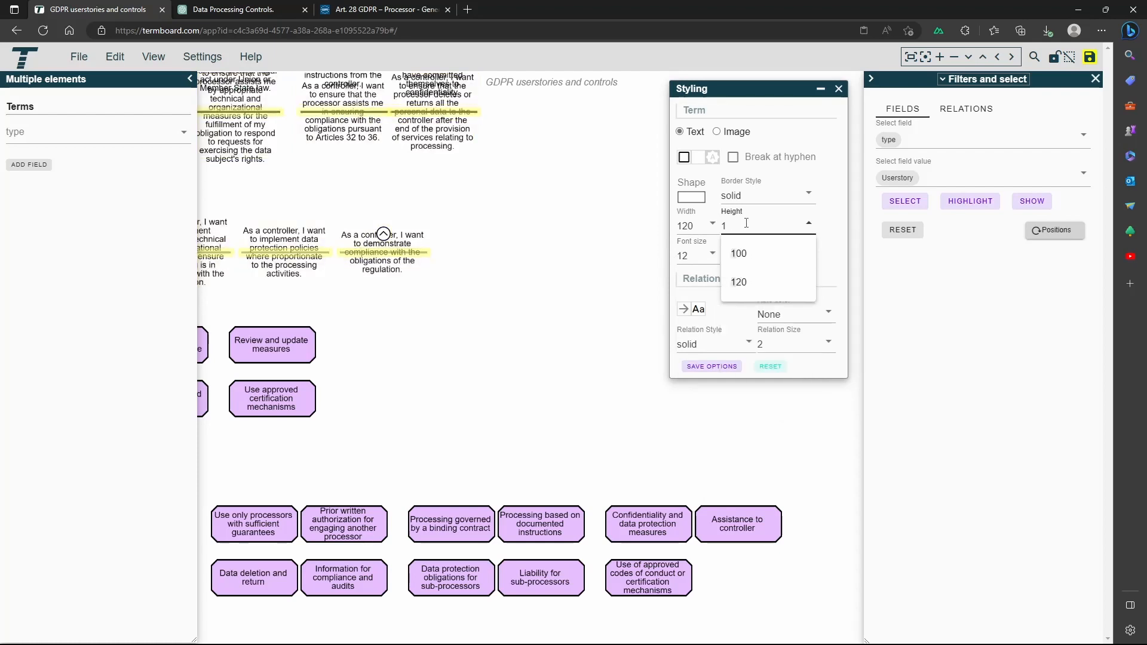
{"action": "left_click", "coordinate": [738, 282]}
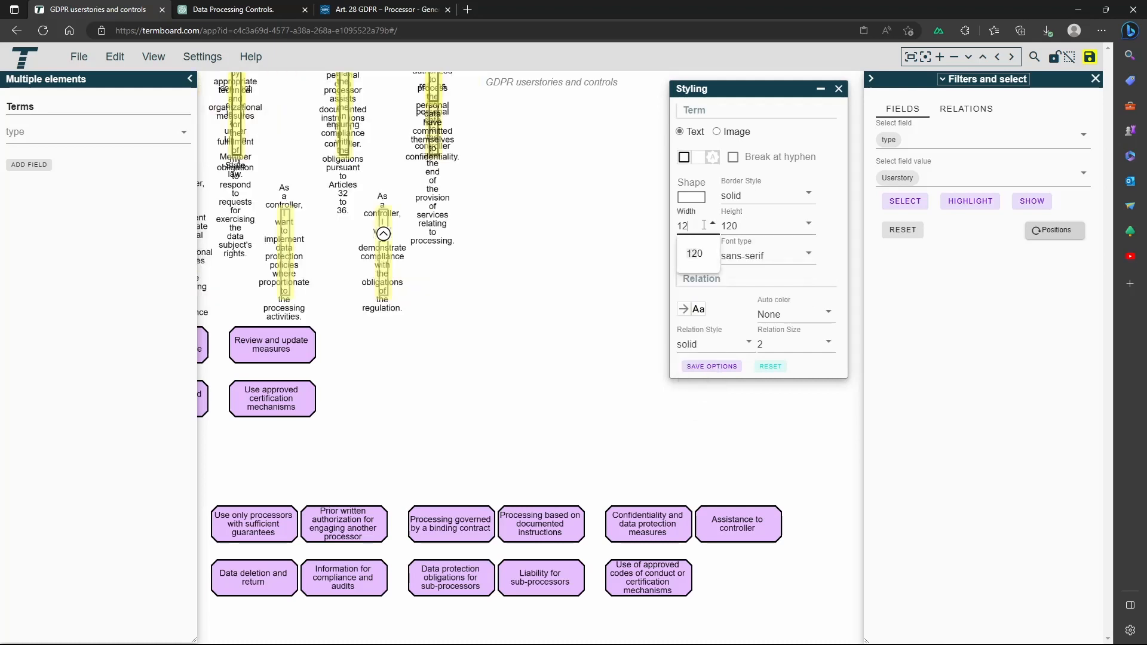
{"action": "type", "text": "200"}
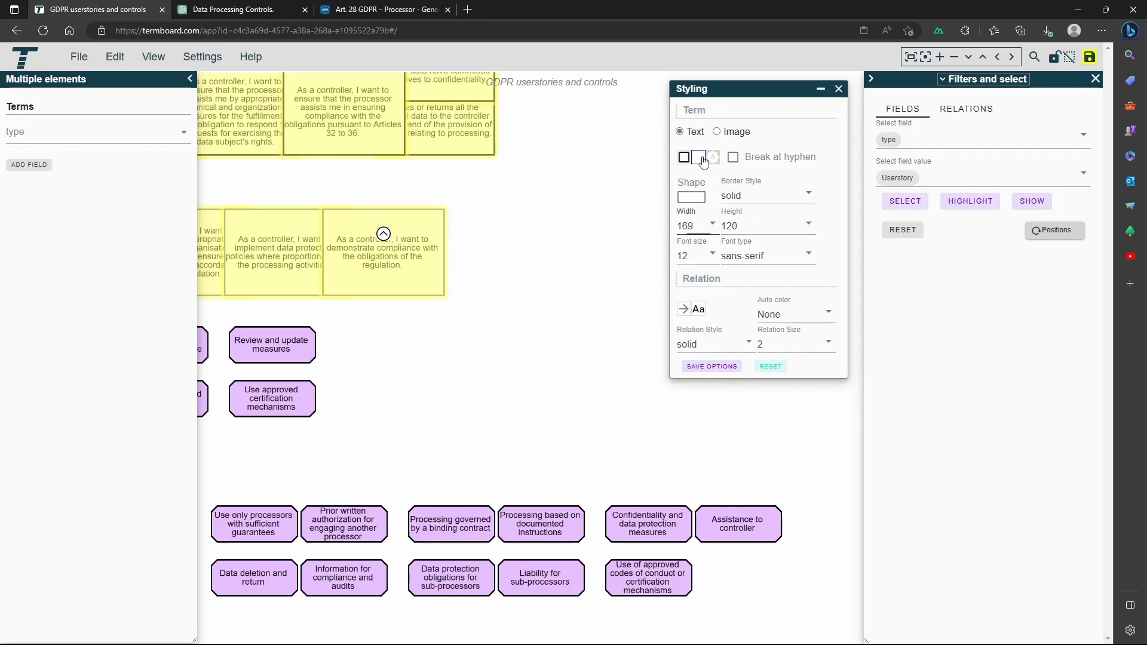
Fill the user story boxes with orange.
{"action": "left_click", "coordinate": [700, 156]}
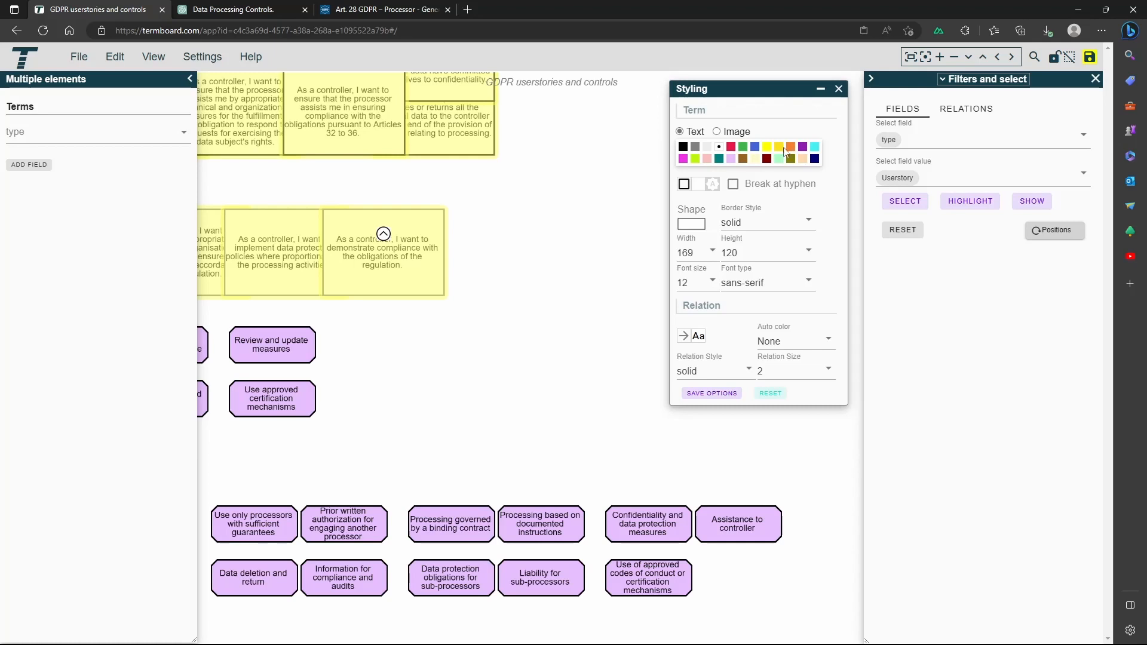
{"action": "left_click", "coordinate": [790, 146]}
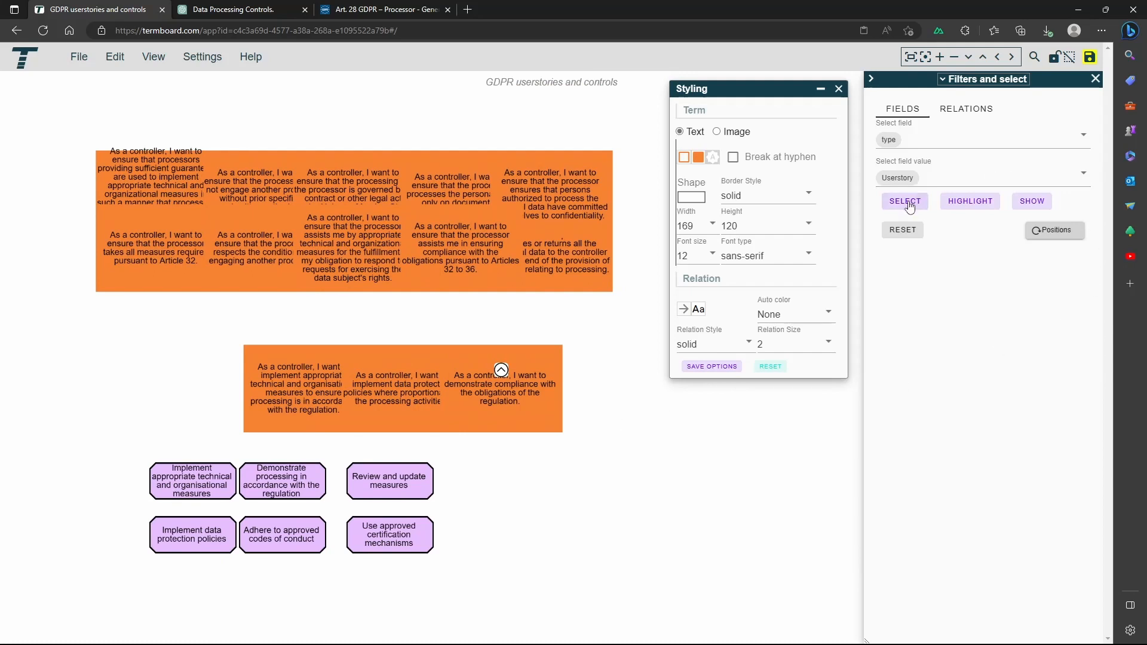
Auto-reposition the selected Userstory terms in a Grid layout.
{"action": "left_click", "coordinate": [905, 200]}
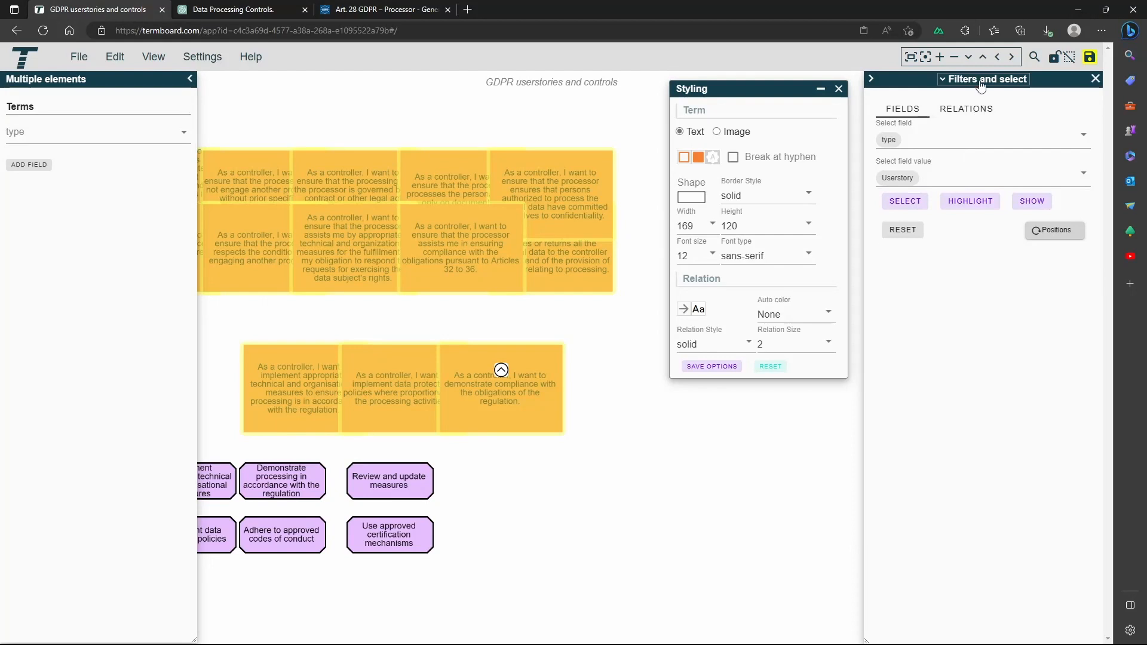
{"action": "left_click", "coordinate": [983, 78]}
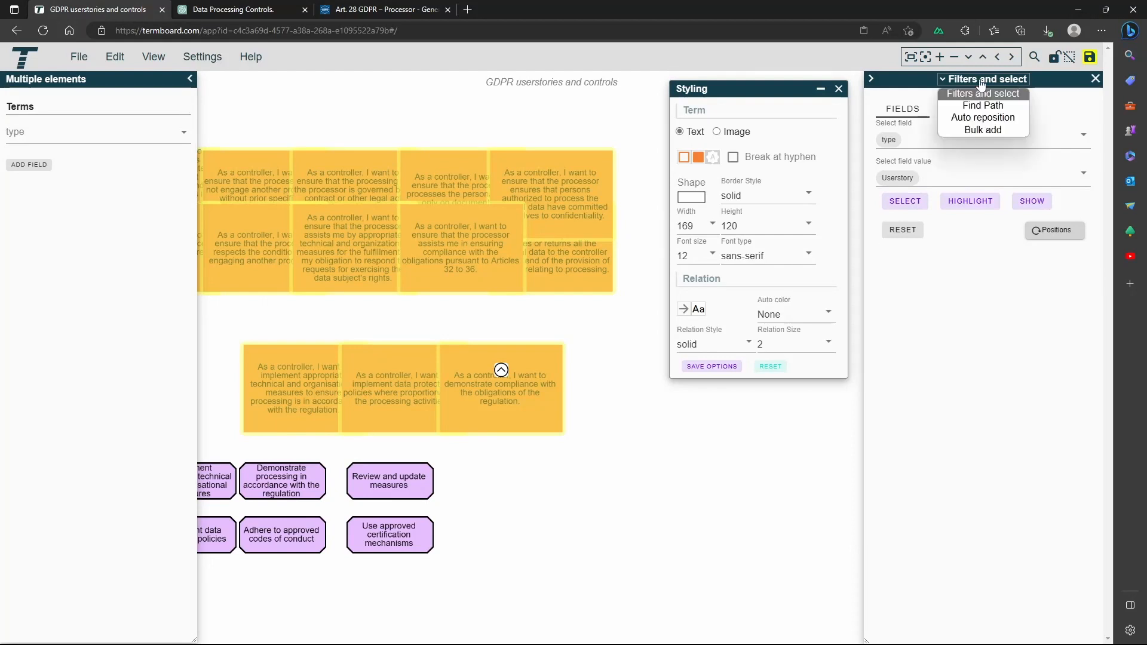
{"action": "left_click", "coordinate": [982, 117]}
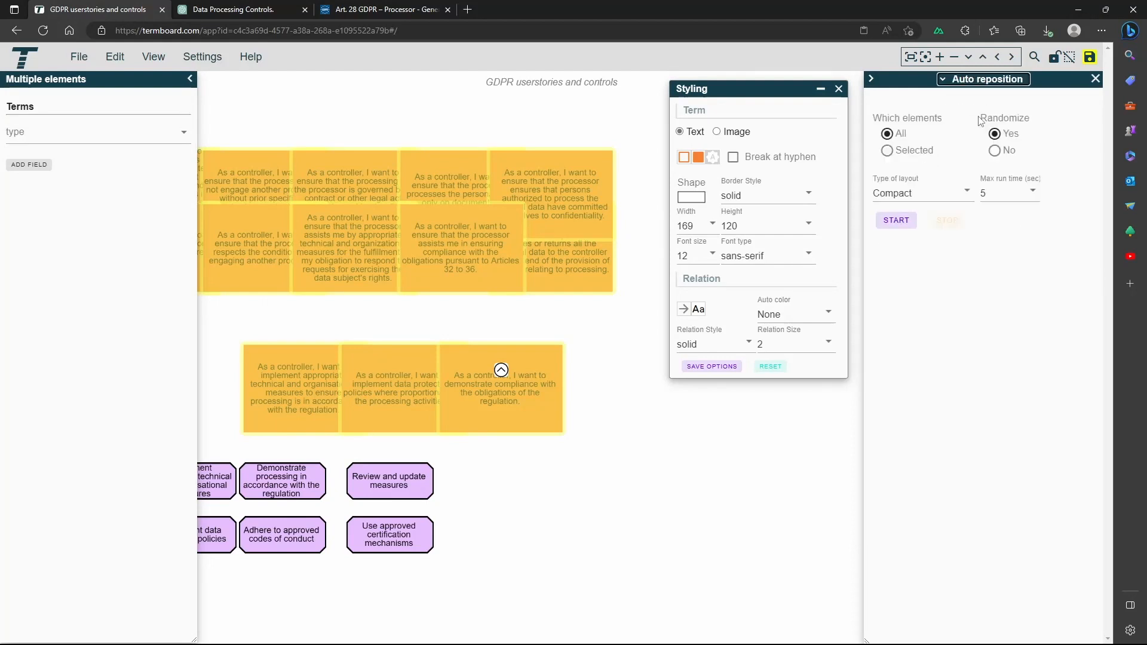
{"action": "left_click", "coordinate": [921, 194]}
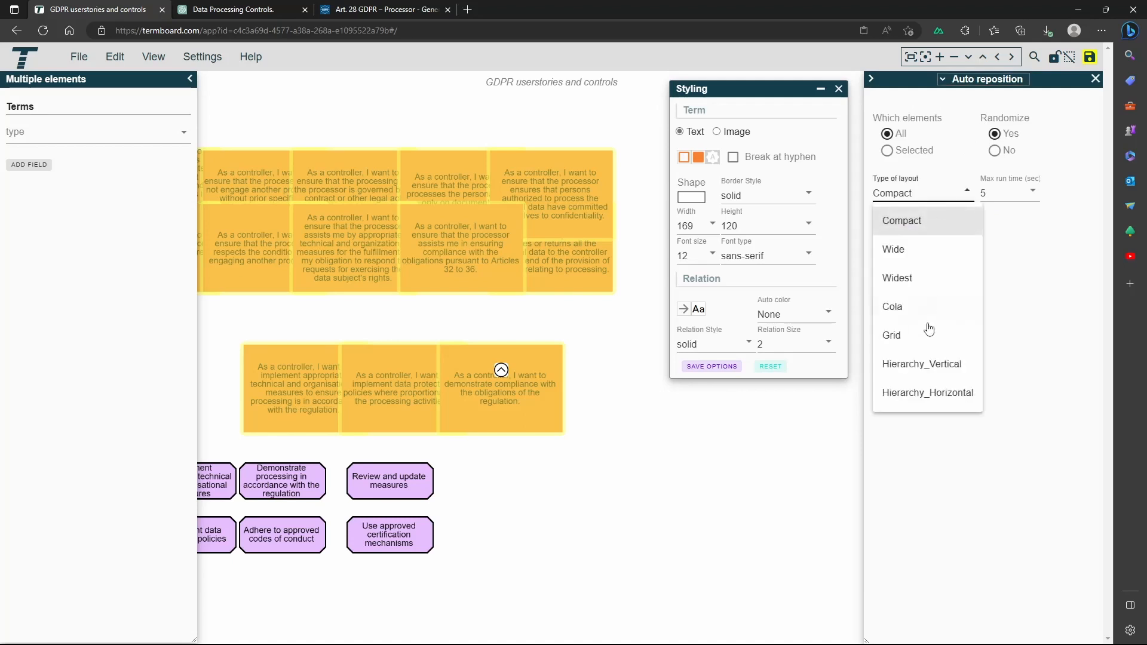
{"action": "left_click", "coordinate": [891, 335]}
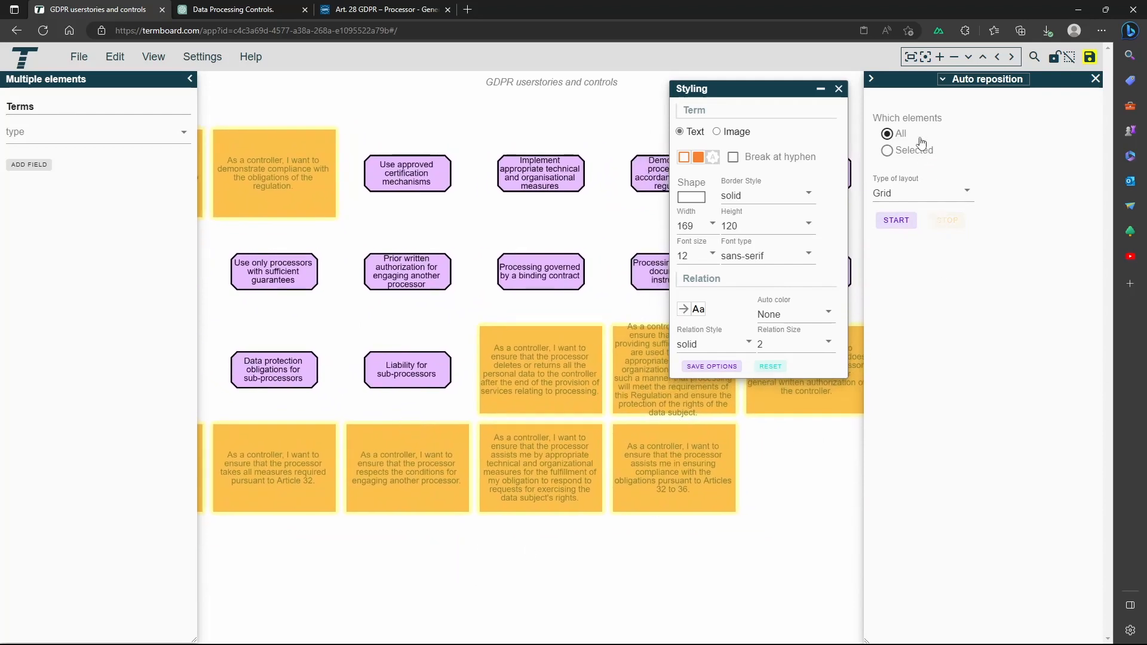
{"action": "left_click", "coordinate": [887, 151]}
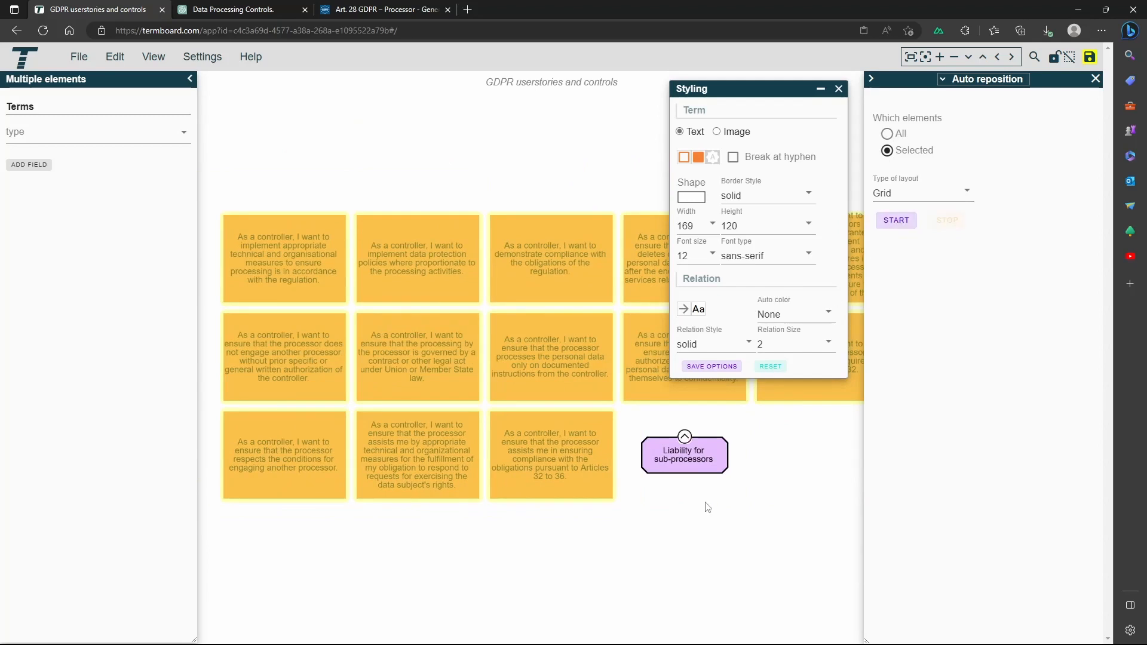
{"action": "left_click", "coordinate": [894, 220]}
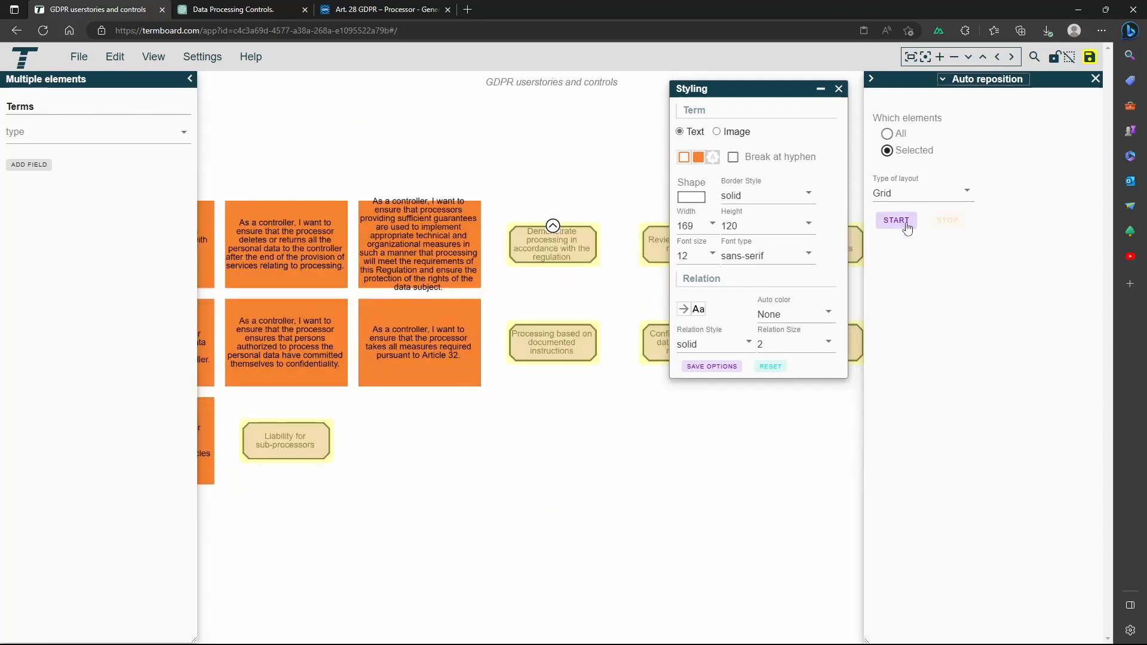
{"action": "left_click", "coordinate": [894, 220]}
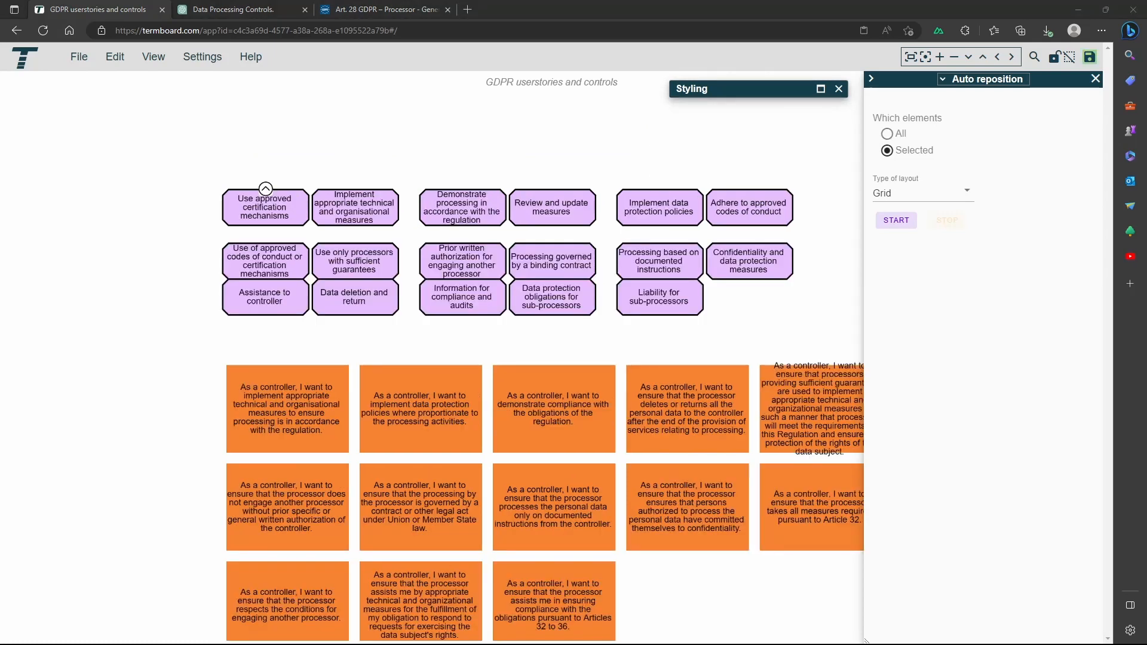
{"action": "mouse_move", "coordinate": [271, 210]}
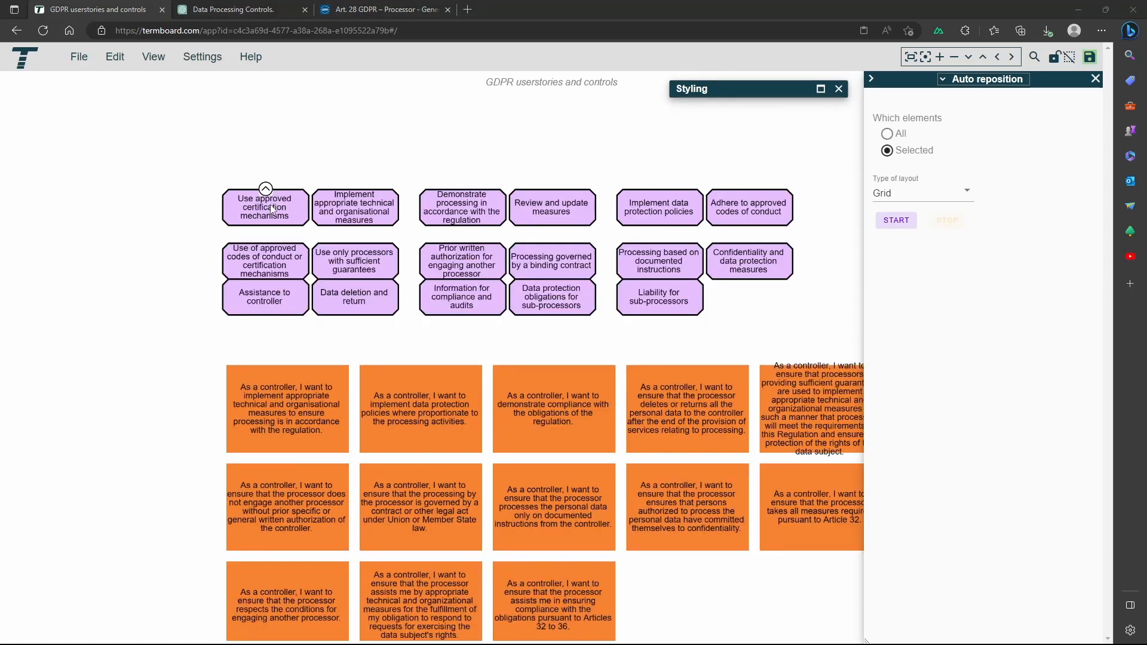
Inspect the certification and measures controls and the first user story's details.
{"action": "left_click", "coordinate": [265, 207]}
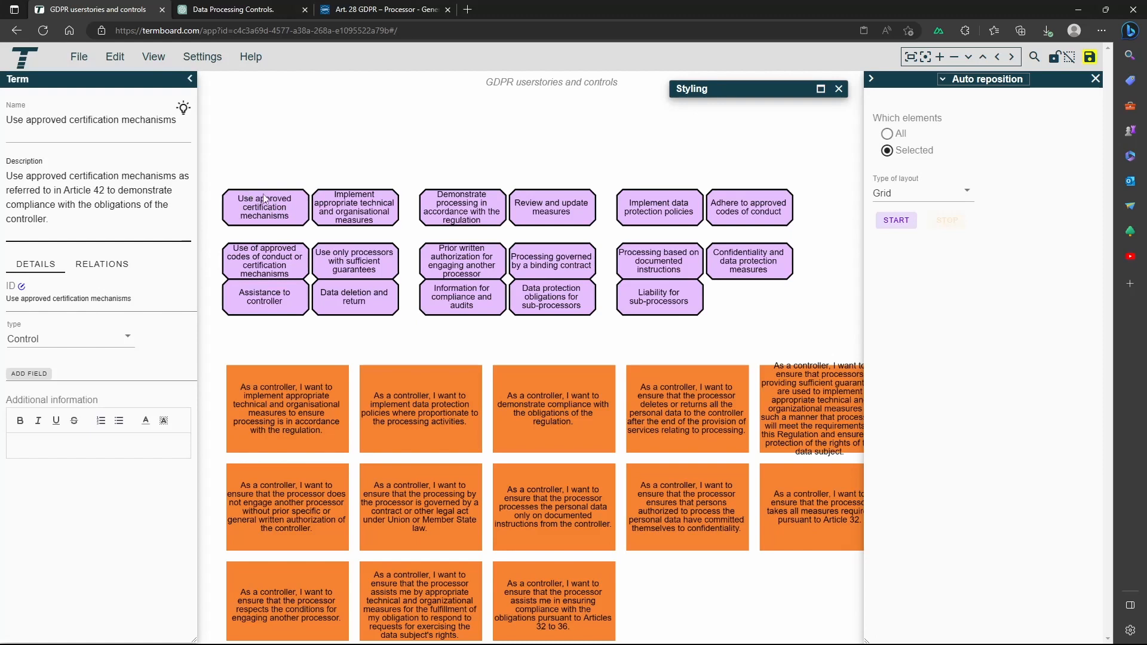
{"action": "left_click", "coordinate": [354, 206]}
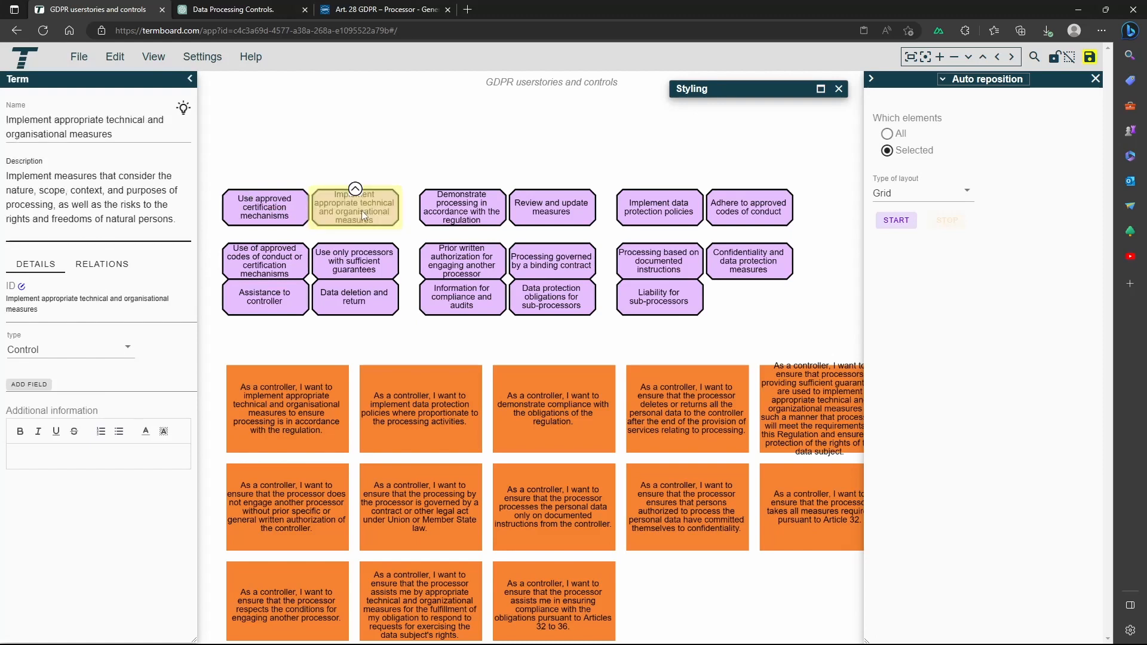
{"action": "left_click", "coordinate": [287, 409]}
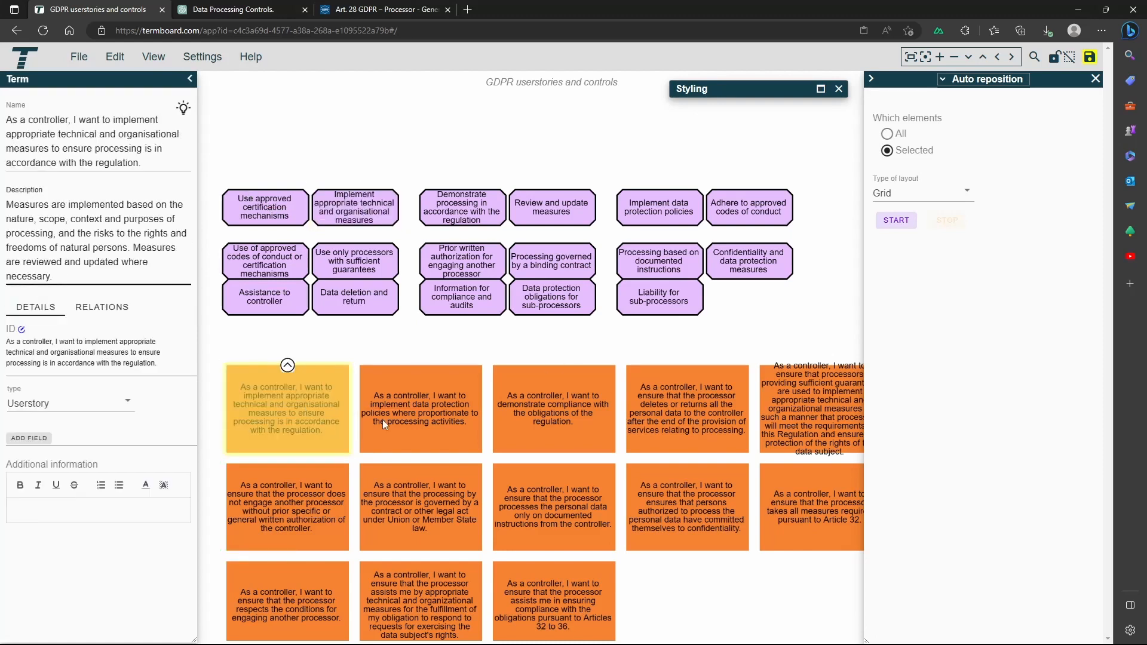
{"action": "left_click", "coordinate": [265, 207]}
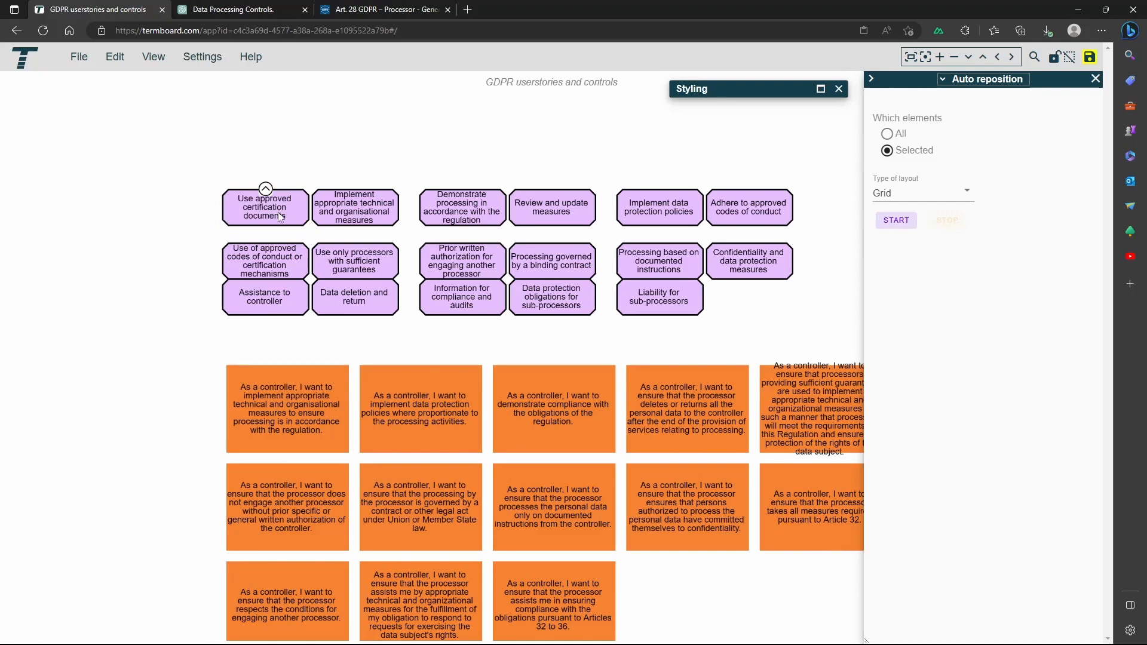
Move the certification documents term upper left and start a relation to the codes of conduct control.
{"action": "left_click_drag", "start_coordinate": [265, 205], "coordinate": [194, 154]}
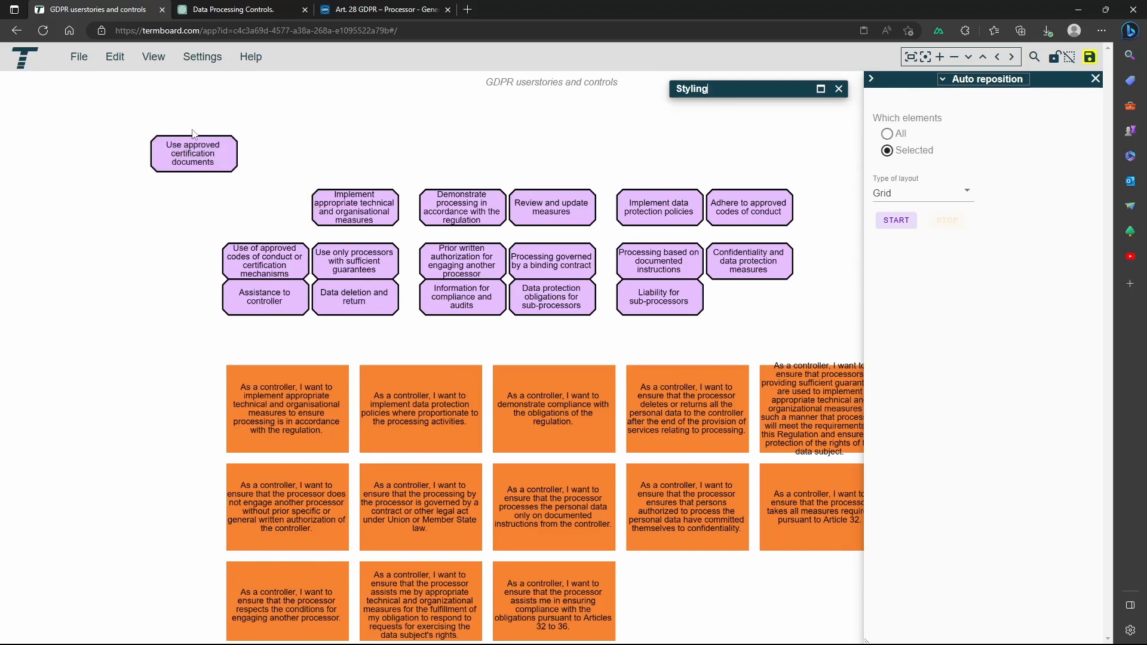
{"action": "left_click_drag", "start_coordinate": [193, 168], "coordinate": [265, 261]}
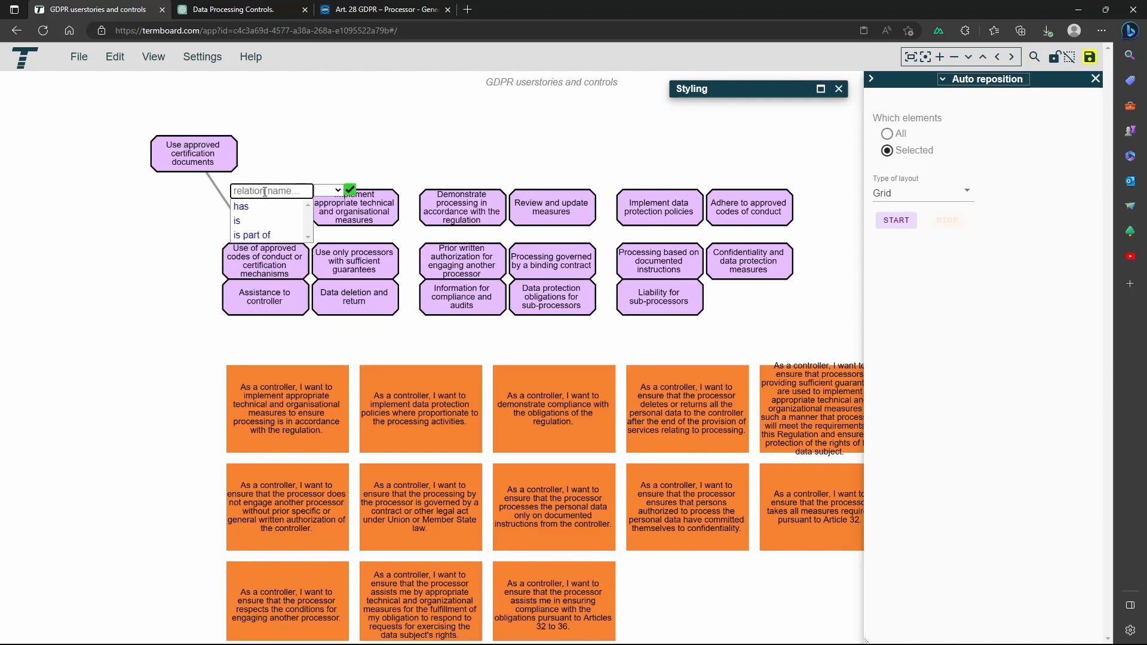
Label the relation 'condition for' and draw another relation between two terms.
{"action": "type", "text": "condition f"}
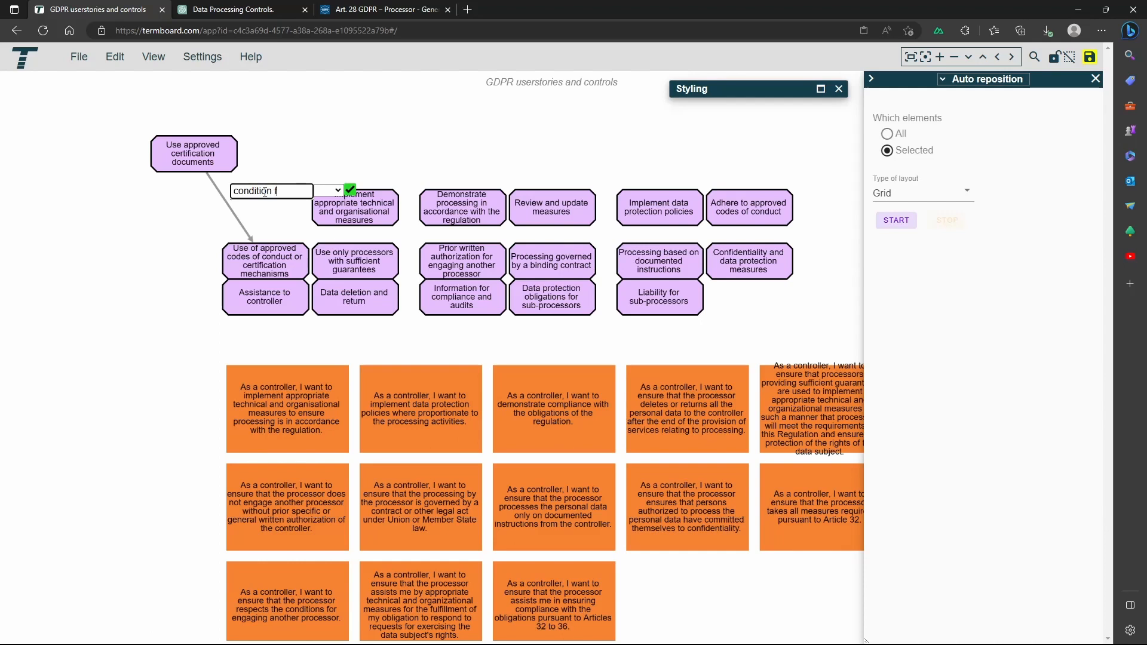
{"action": "left_click", "coordinate": [350, 190]}
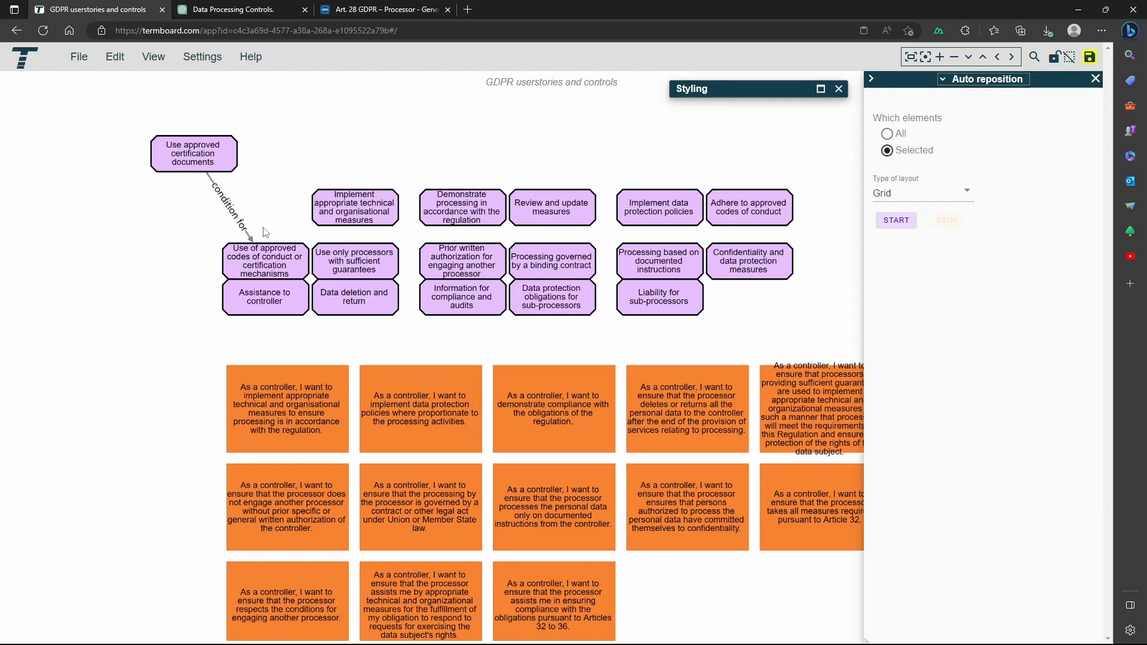
{"action": "left_click_drag", "start_coordinate": [265, 260], "coordinate": [337, 135]}
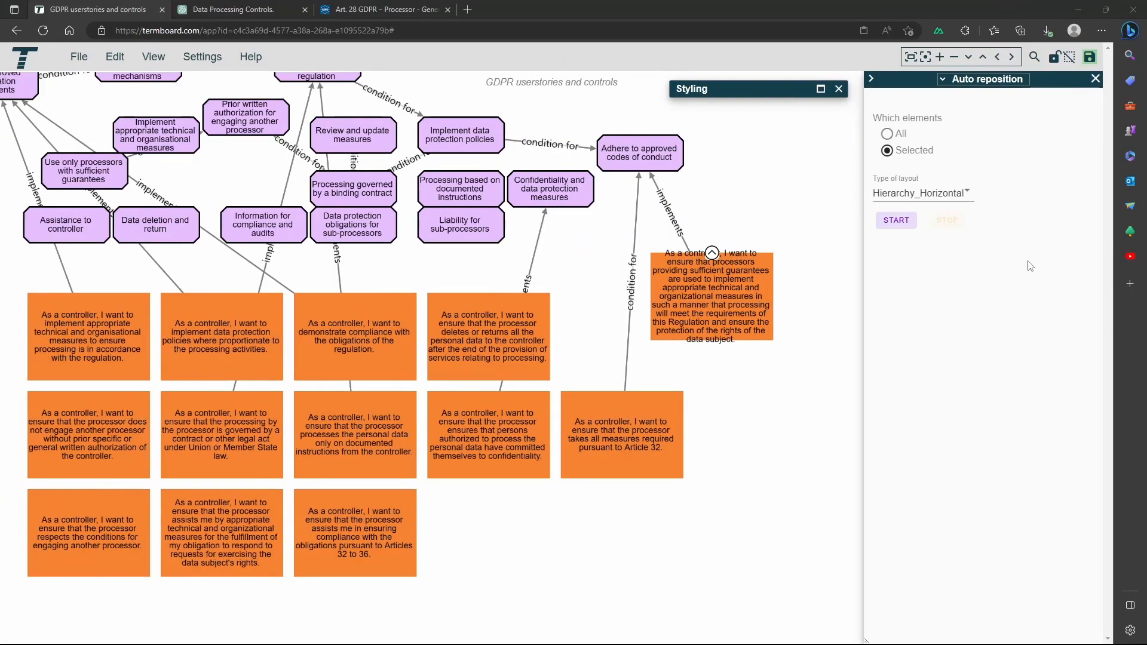
Auto-reposition all elements in a Hierarchy_Horizontal layout.
{"action": "left_click", "coordinate": [887, 134]}
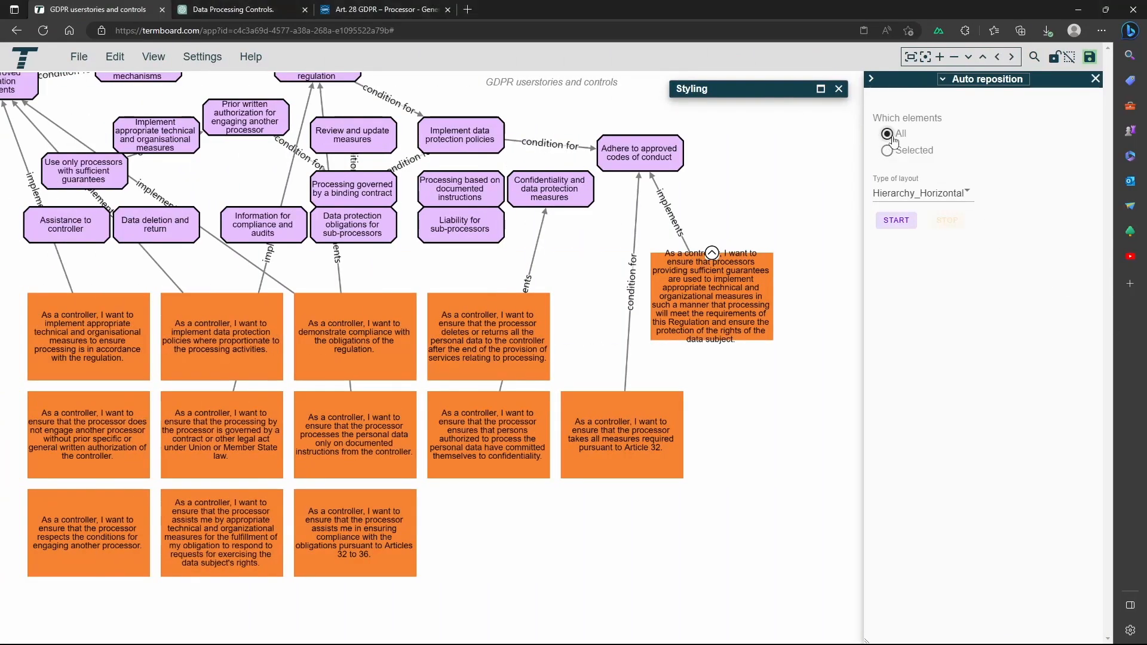
{"action": "left_click", "coordinate": [920, 194]}
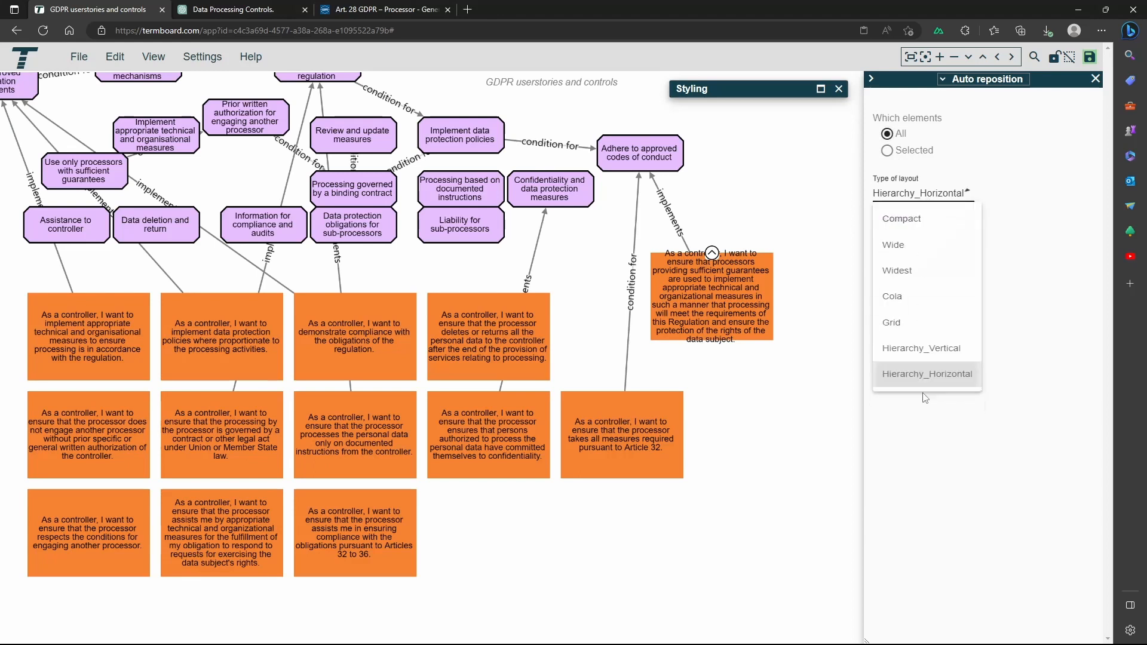
{"action": "left_click", "coordinate": [926, 374]}
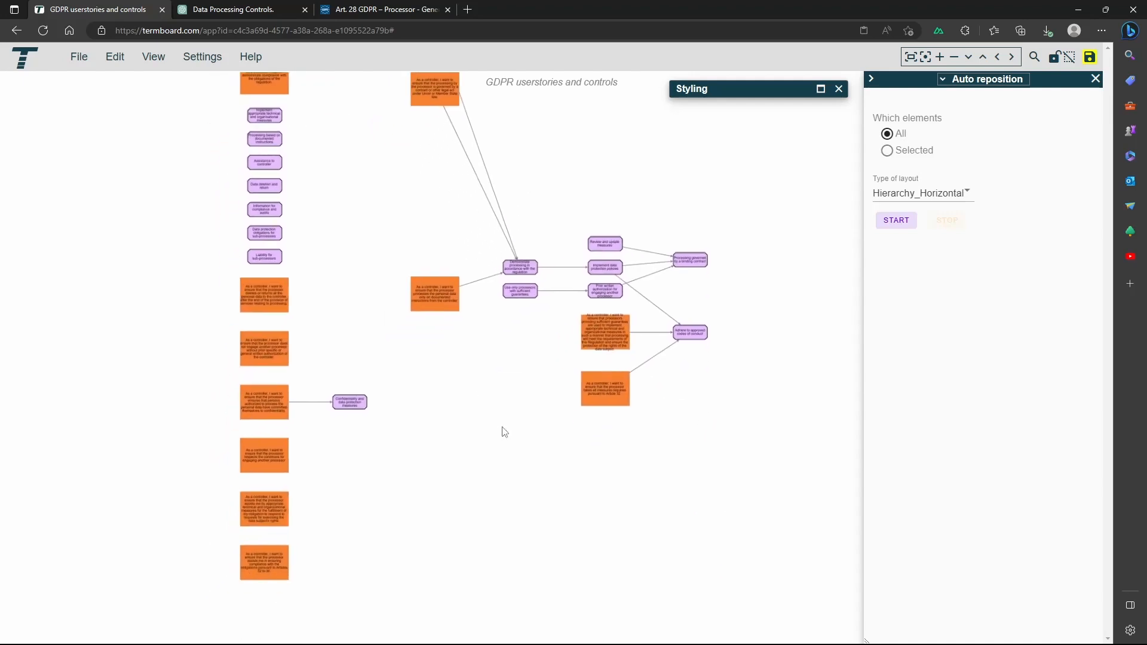
{"action": "left_click", "coordinate": [895, 220]}
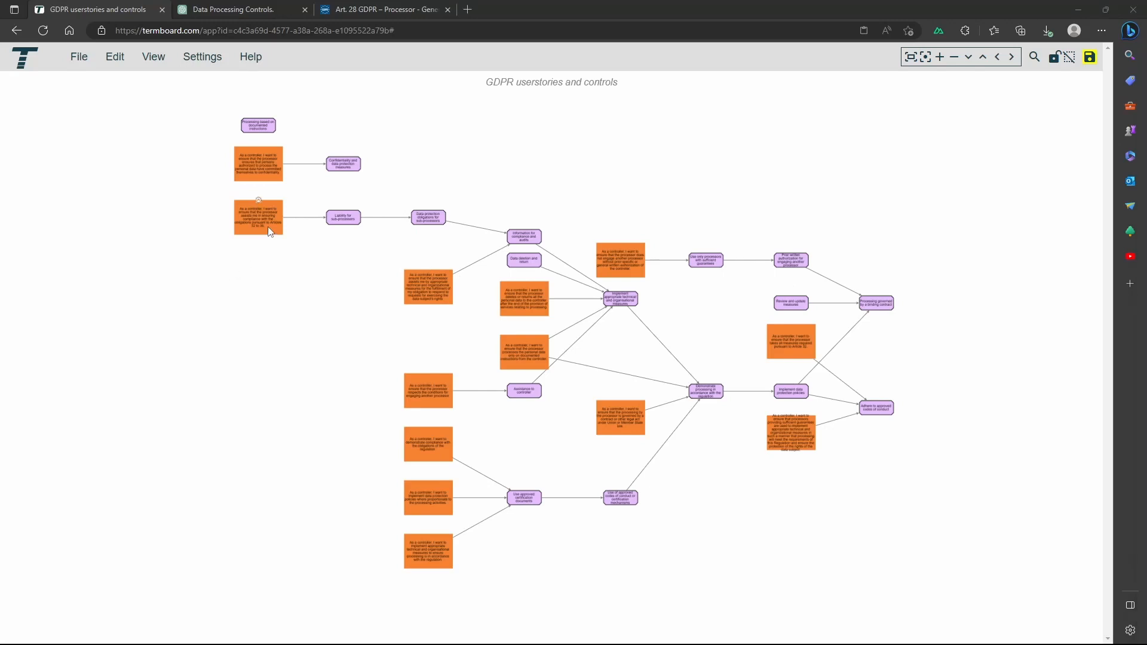
Define a 'planning' dropdown term field with values Q1 to Q4 and save it.
{"action": "left_click", "coordinate": [258, 217]}
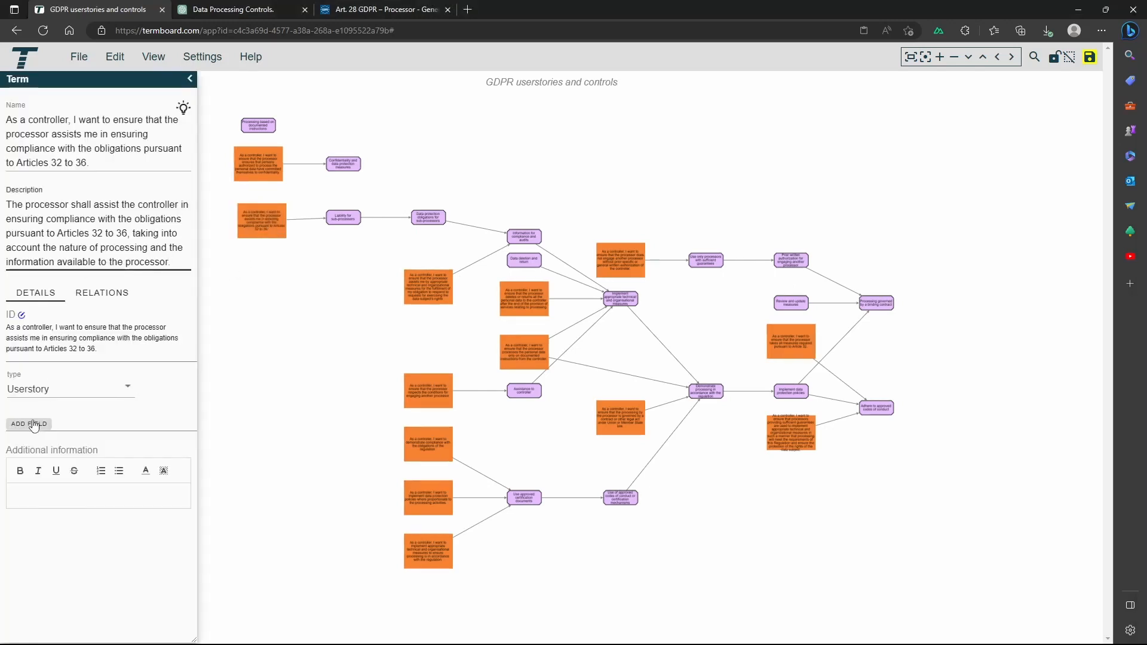
{"action": "left_click", "coordinate": [29, 424]}
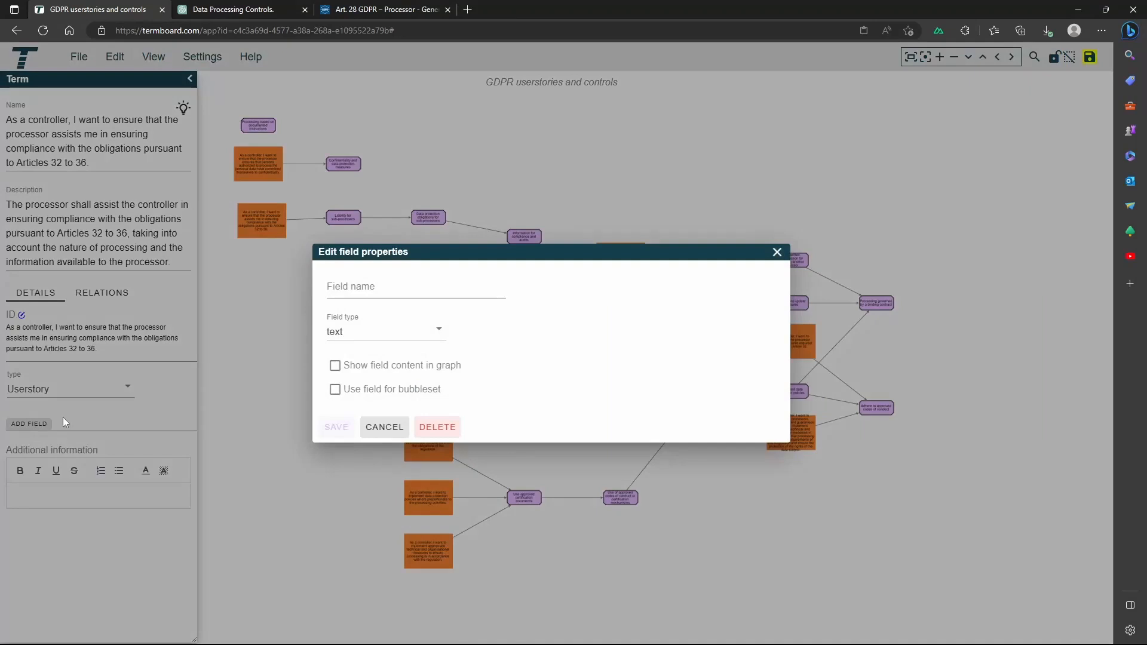
{"action": "type", "text": "p"}
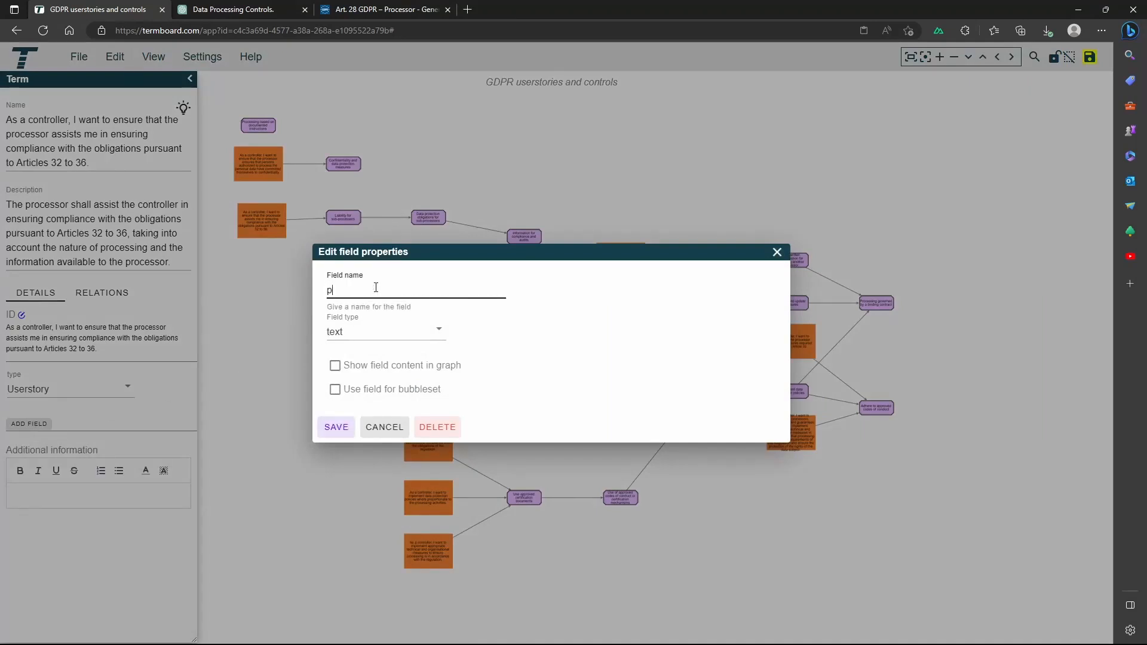
{"action": "type", "text": "lanning"}
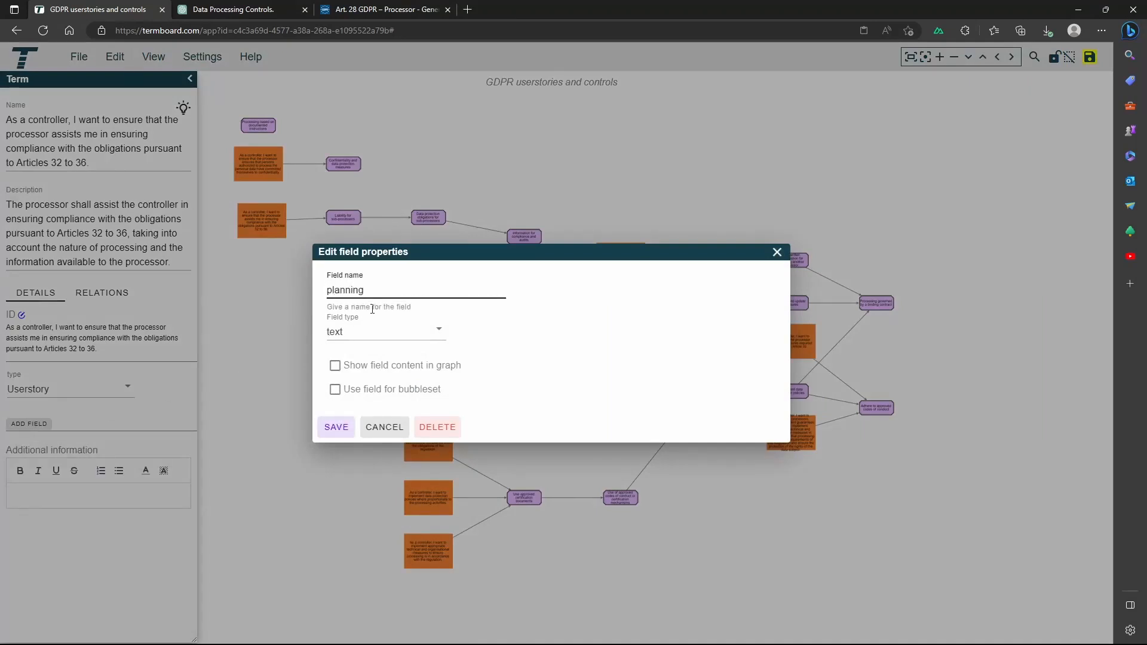
{"action": "left_click", "coordinate": [386, 331]}
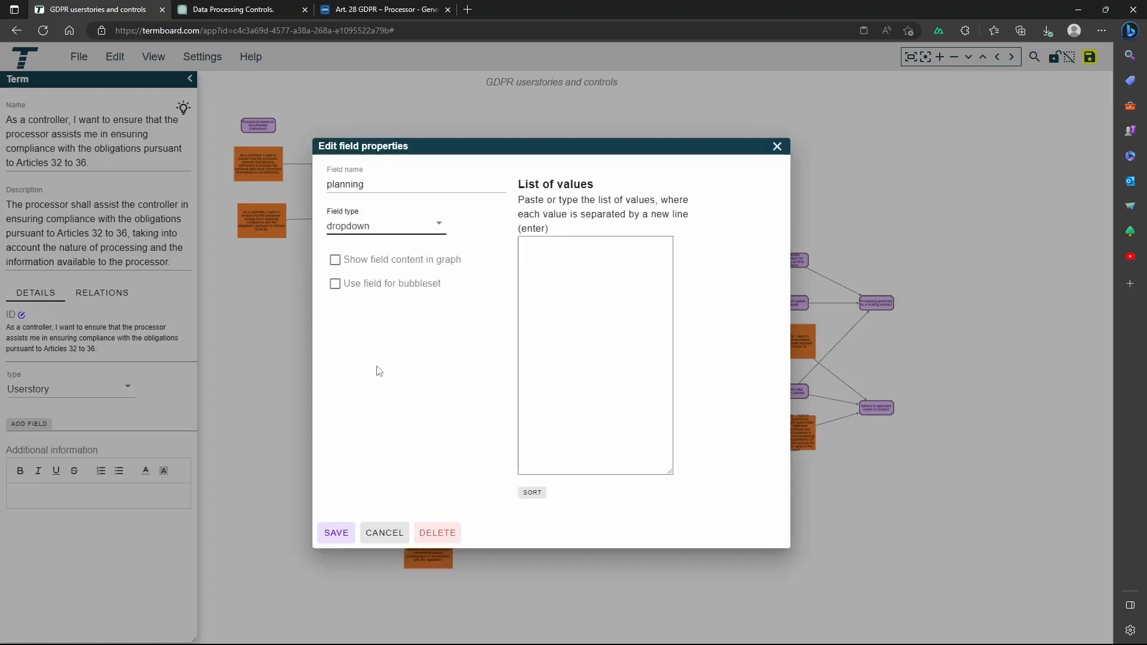
{"action": "type", "text": "Q3"}
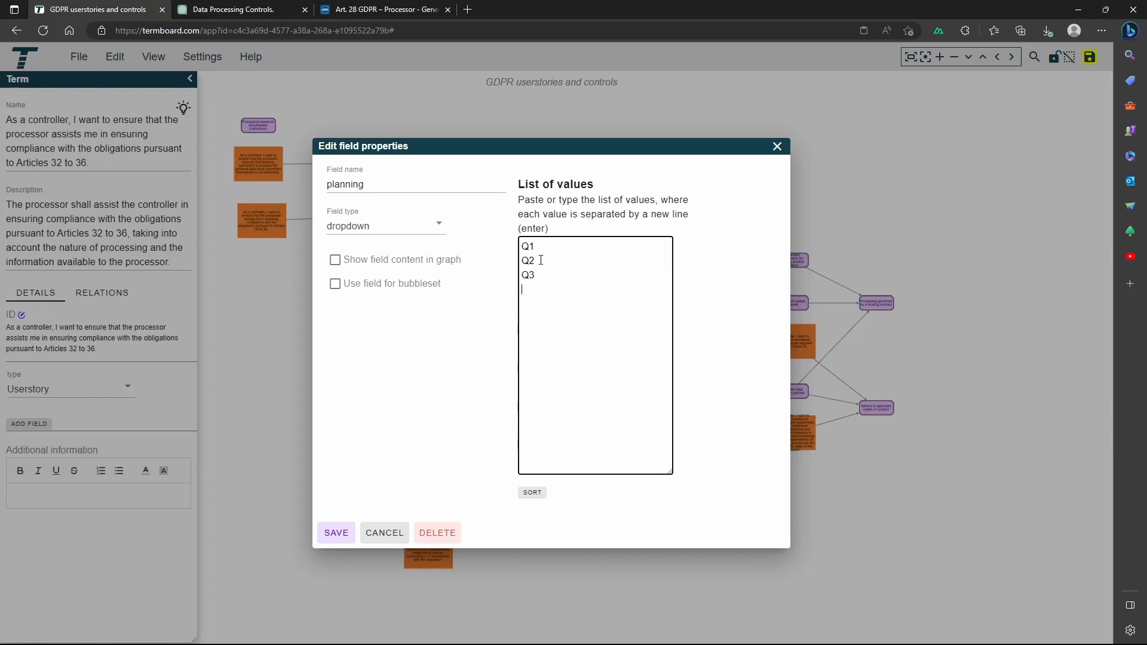
{"action": "type", "text": "Q4"}
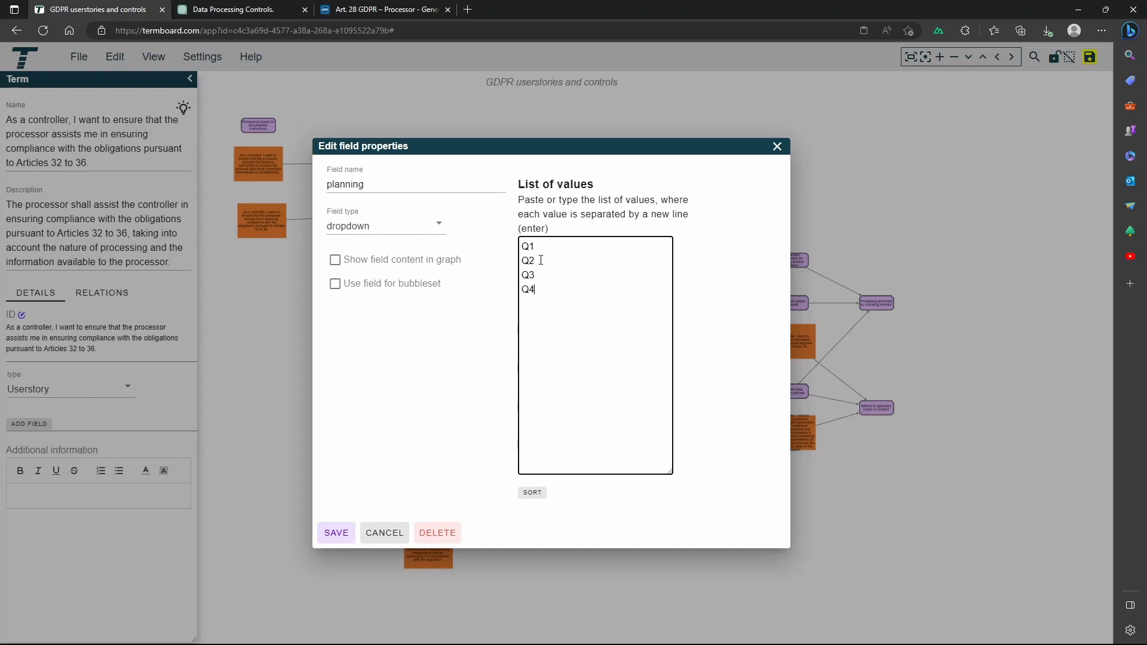
{"action": "left_click", "coordinate": [335, 533]}
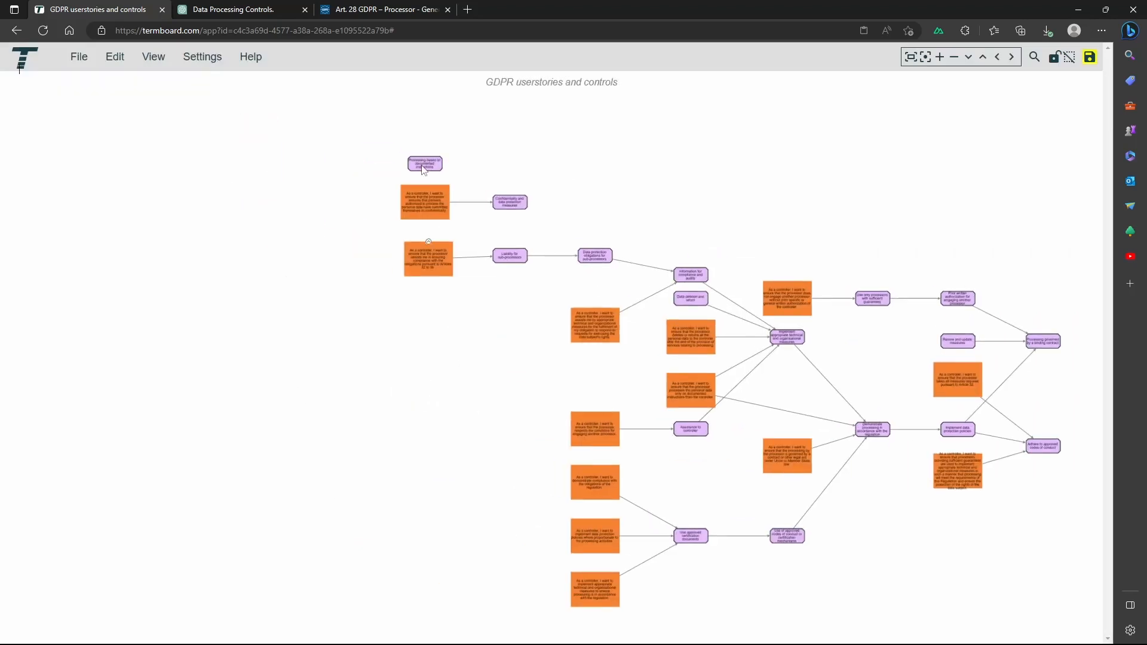
Box-select groups of stories and controls and set their planning quarter, e.g. Q3.
{"action": "left_click_drag", "start_coordinate": [378, 156], "coordinate": [468, 295]}
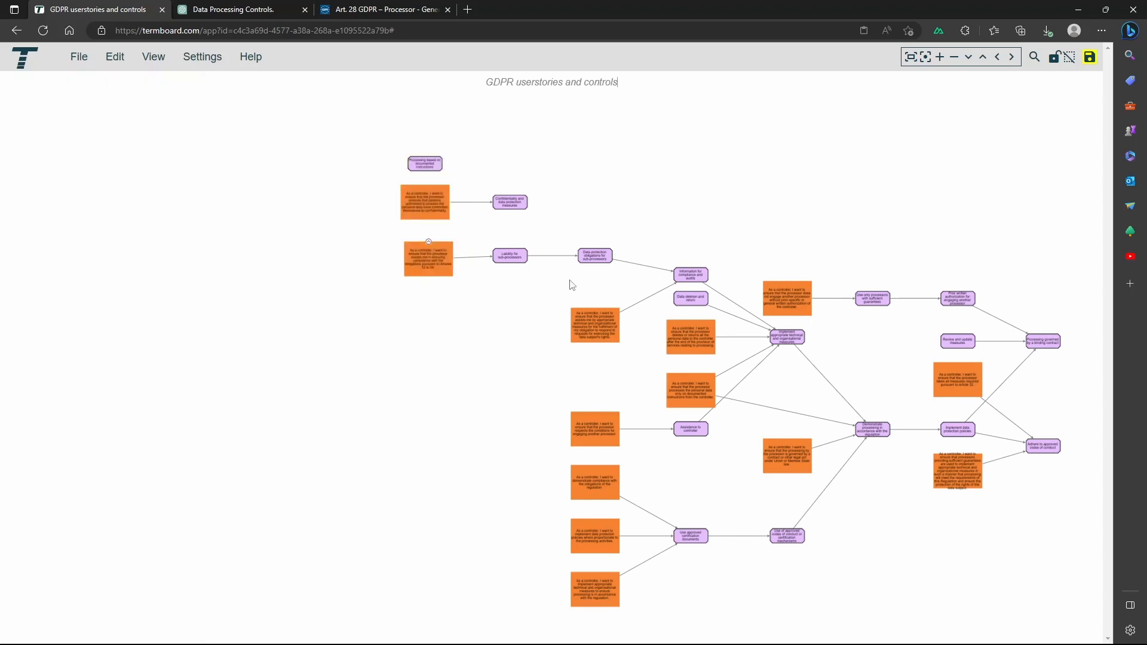
{"action": "left_click_drag", "start_coordinate": [552, 216], "coordinate": [727, 614]}
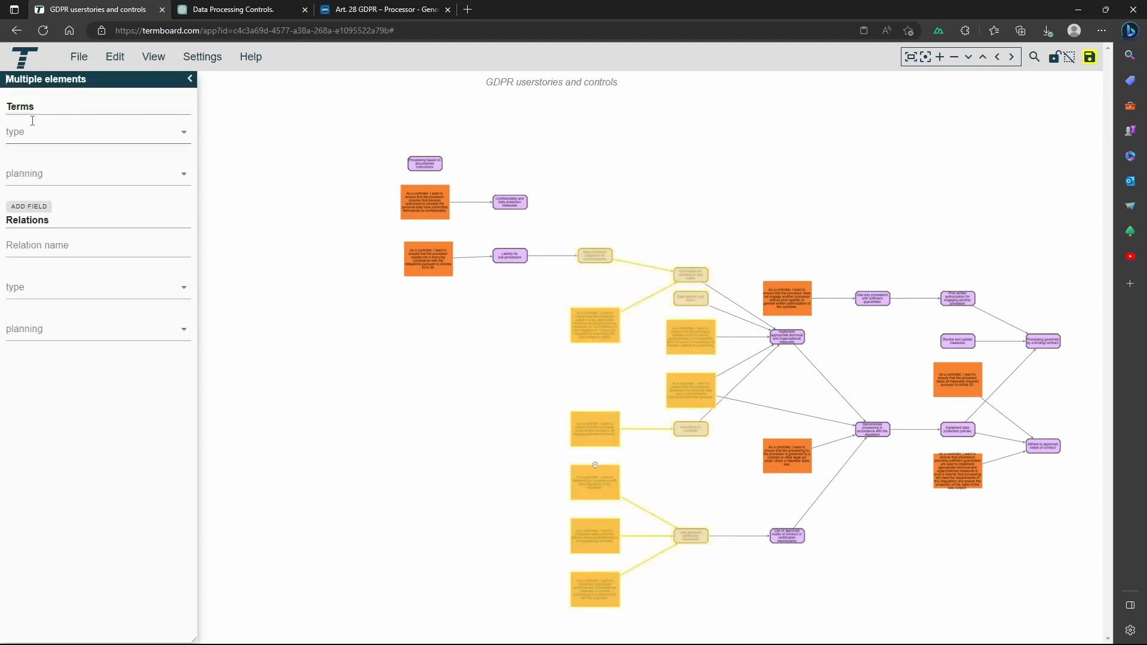
{"action": "left_click", "coordinate": [97, 173]}
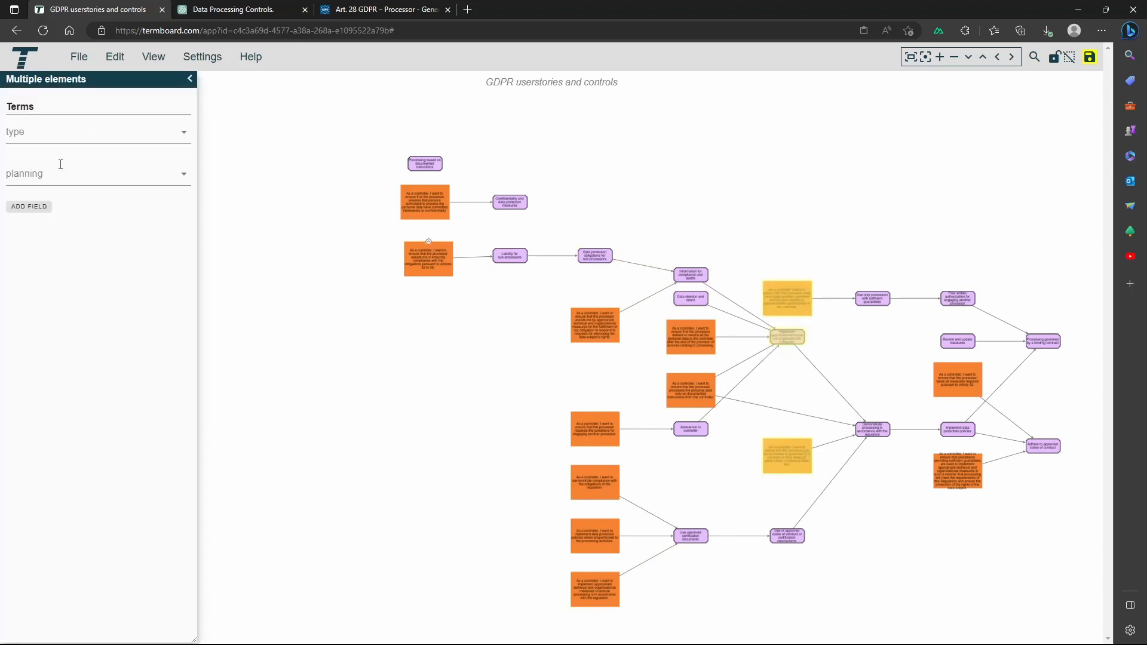
{"action": "type", "text": "Q3"}
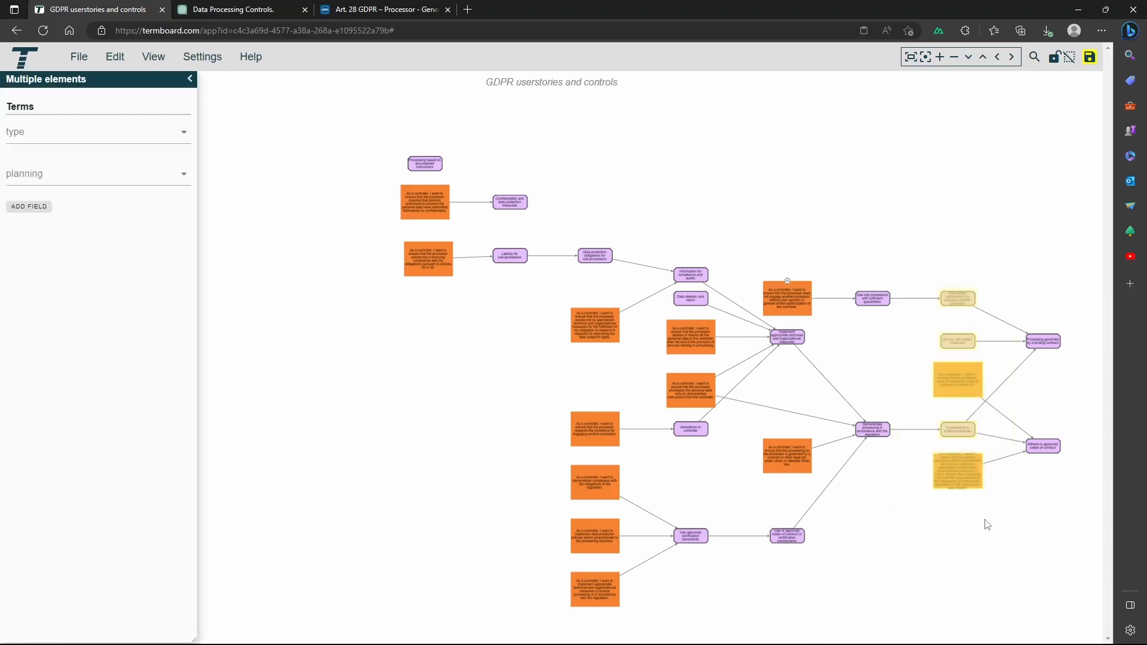
{"action": "left_click", "coordinate": [97, 173]}
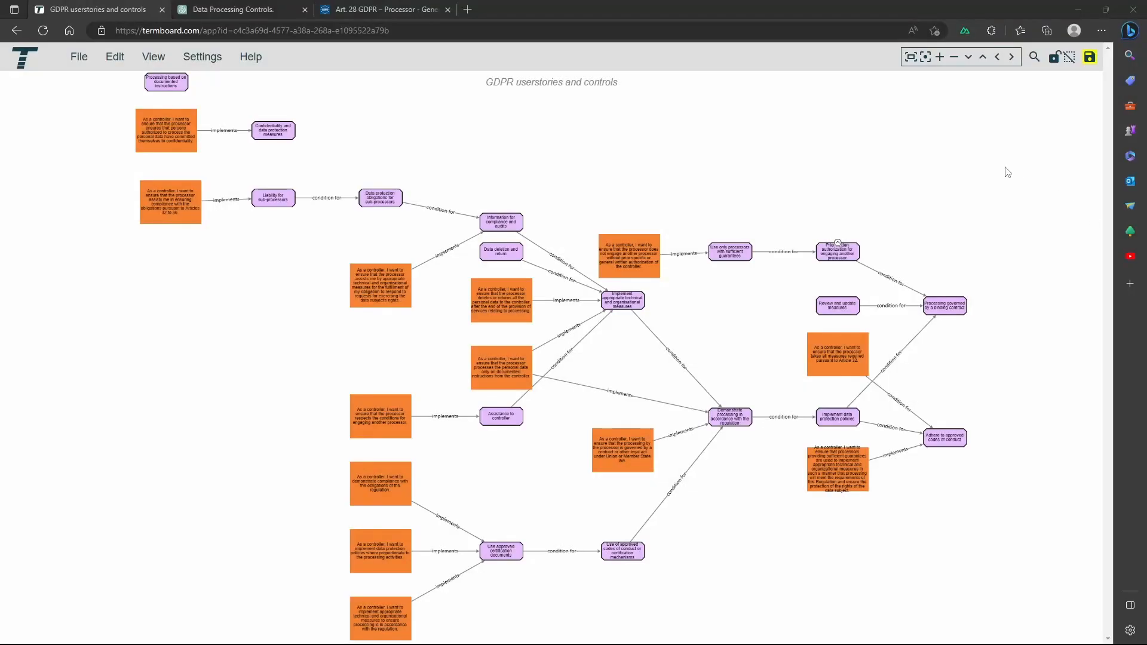
{"action": "mouse_move", "coordinate": [1037, 128]}
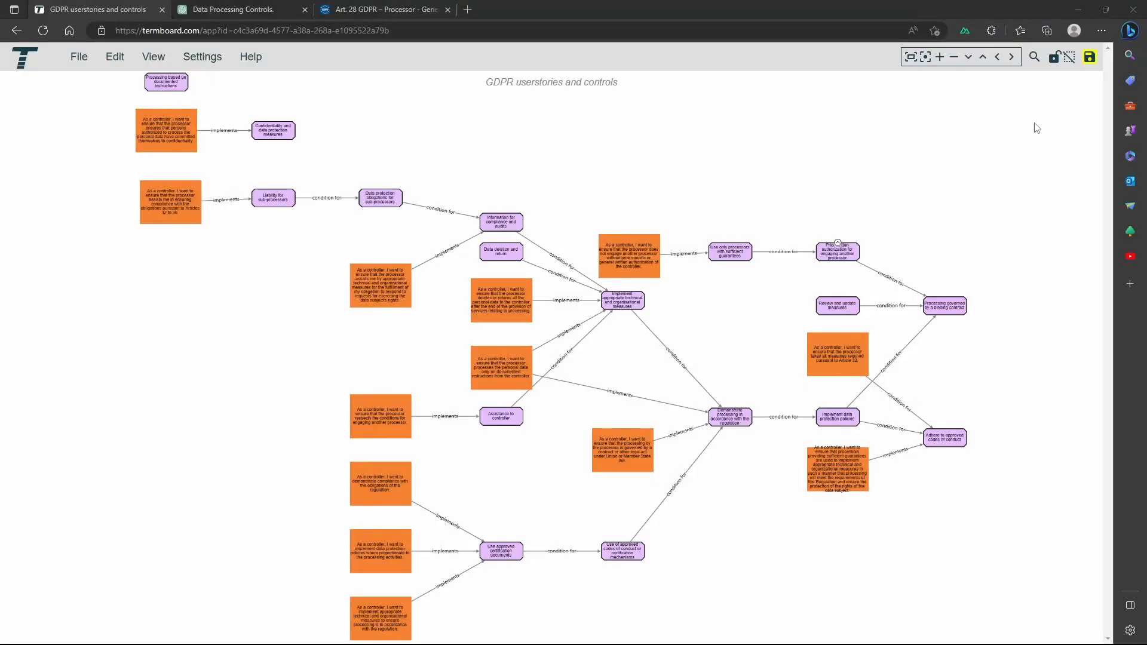
Save the graph locally, look at the image export formats and abandon that export.
{"action": "left_click", "coordinate": [1089, 56]}
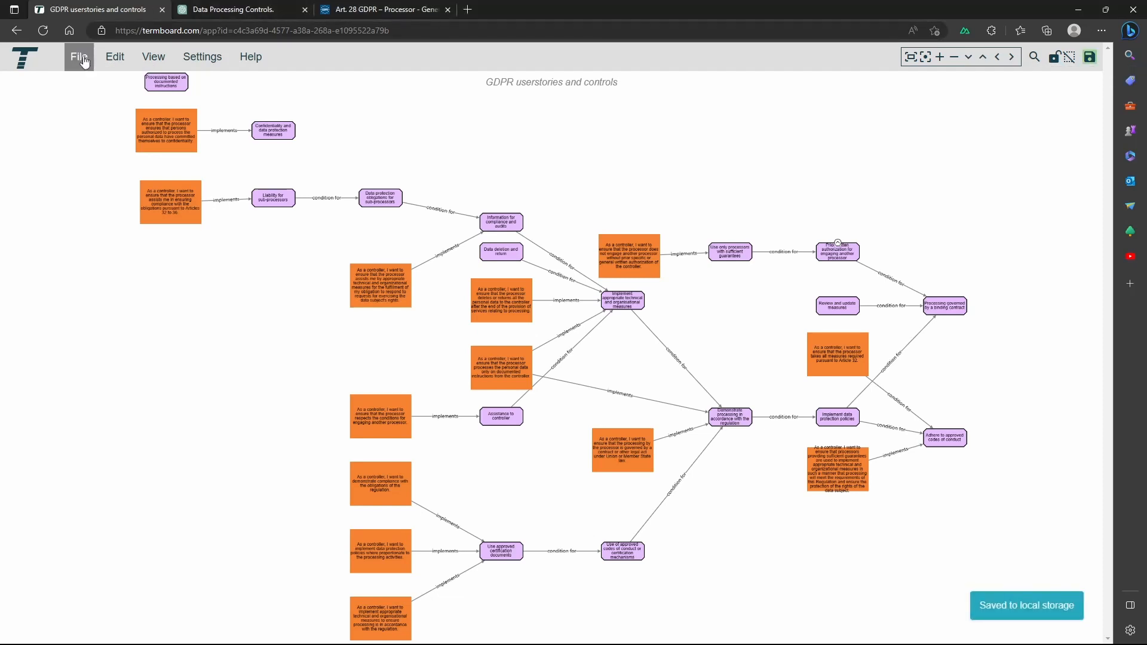
{"action": "left_click", "coordinate": [79, 56]}
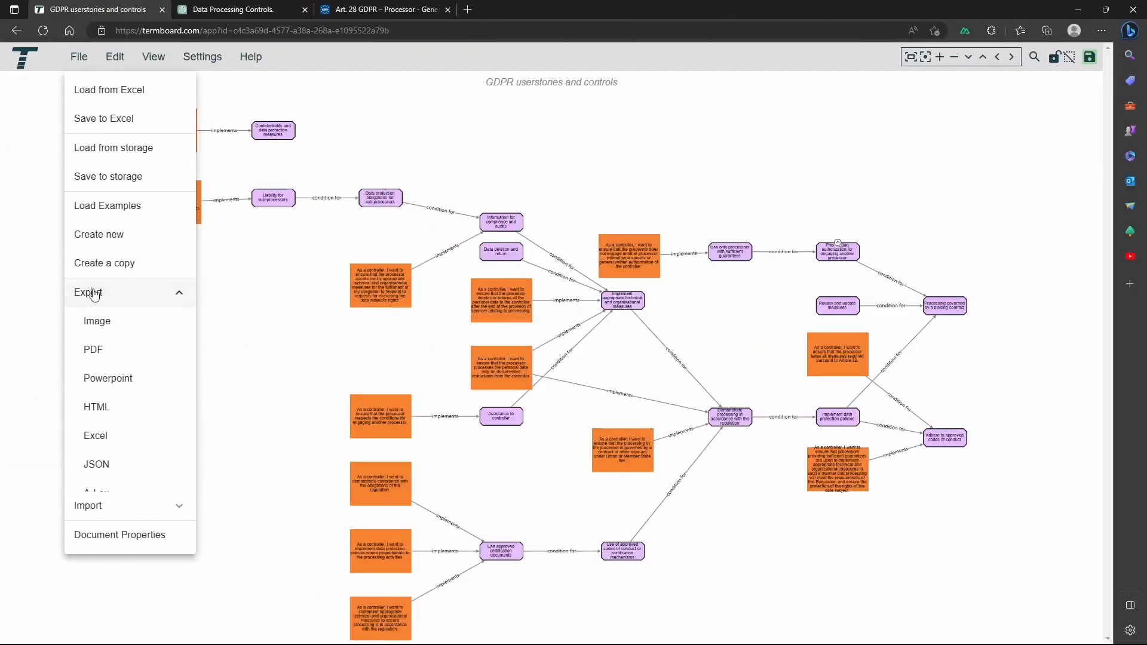
{"action": "left_click", "coordinate": [96, 320]}
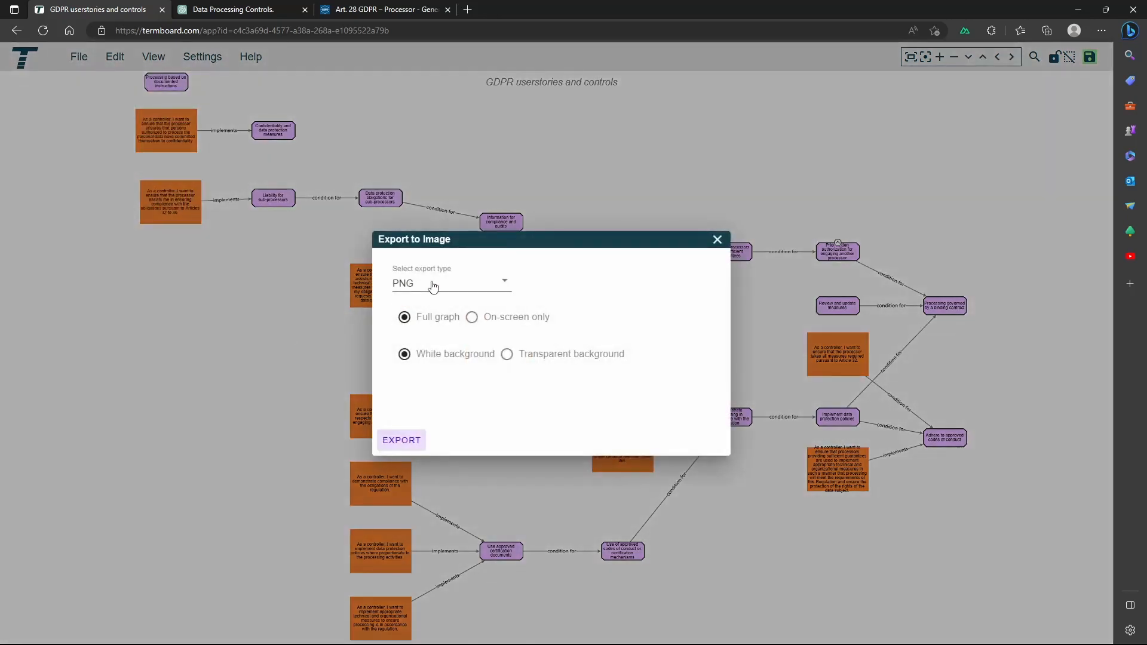
{"action": "left_click", "coordinate": [450, 283]}
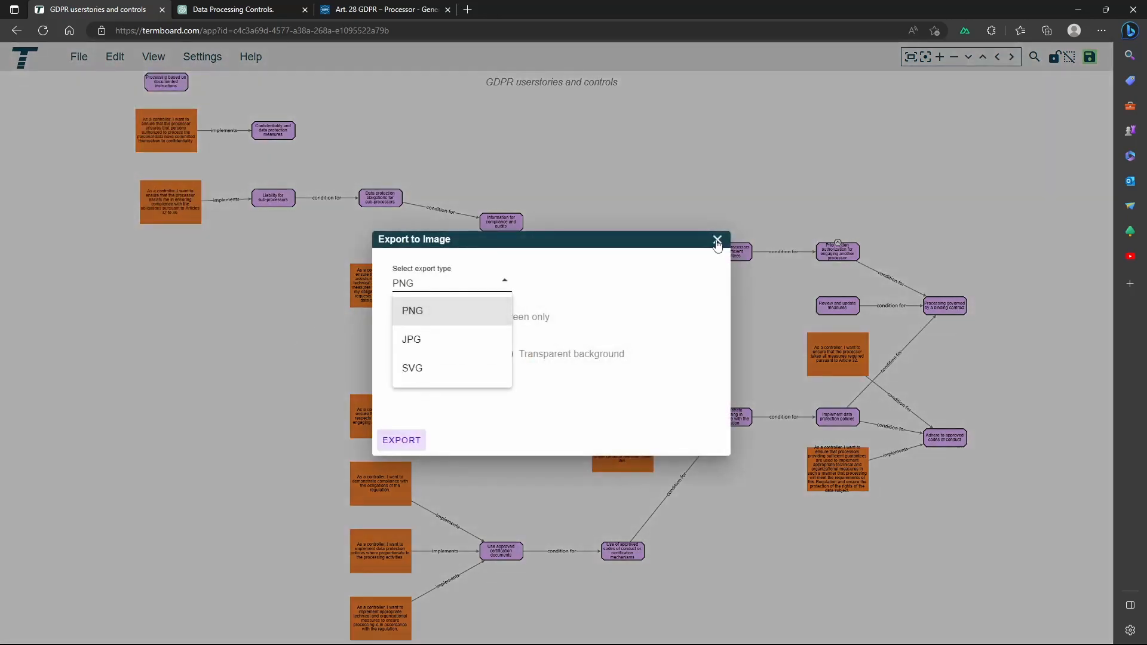
{"action": "left_click", "coordinate": [78, 56]}
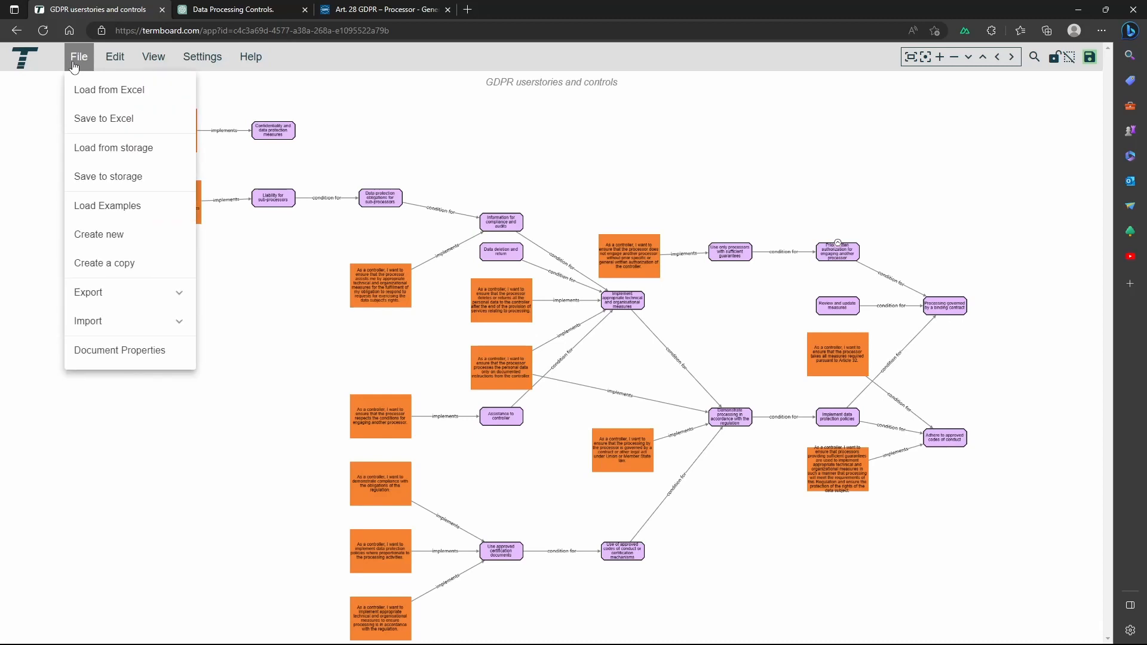
Export the graph to an Excel workbook and download it.
{"action": "left_click", "coordinate": [87, 292]}
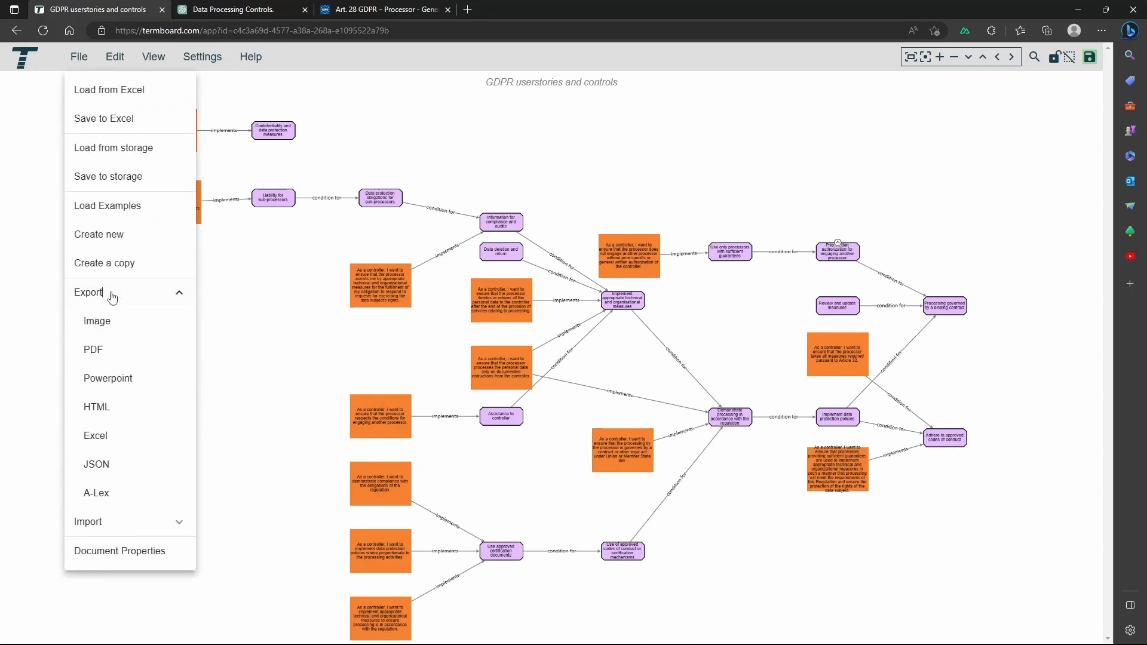
{"action": "left_click", "coordinate": [96, 435]}
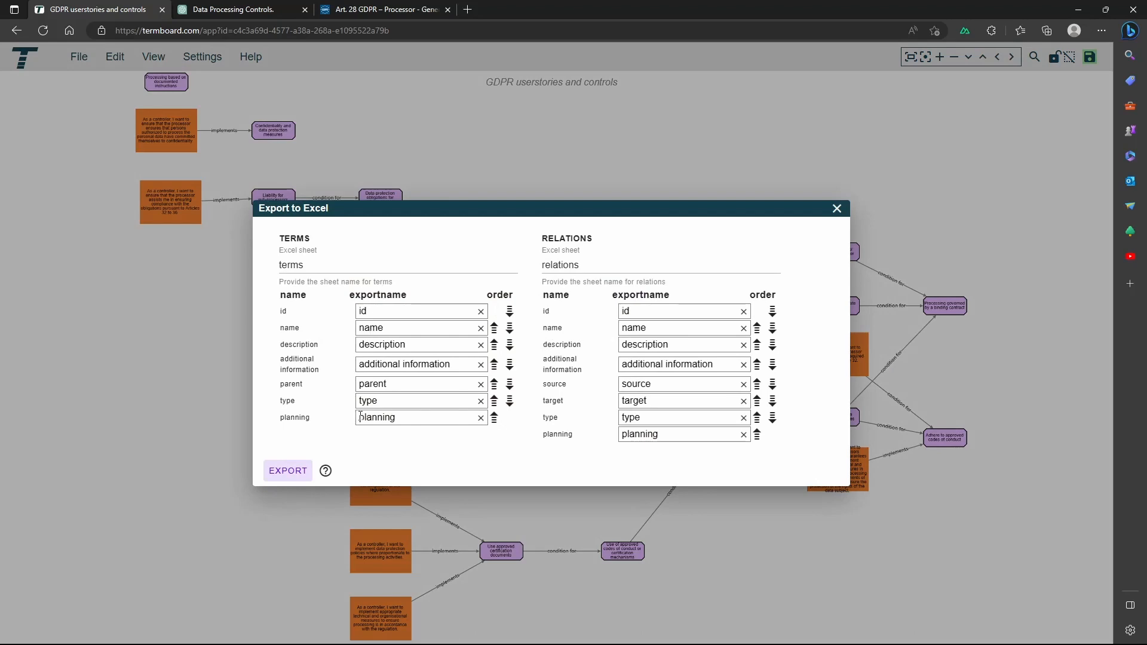
{"action": "left_click", "coordinate": [288, 471]}
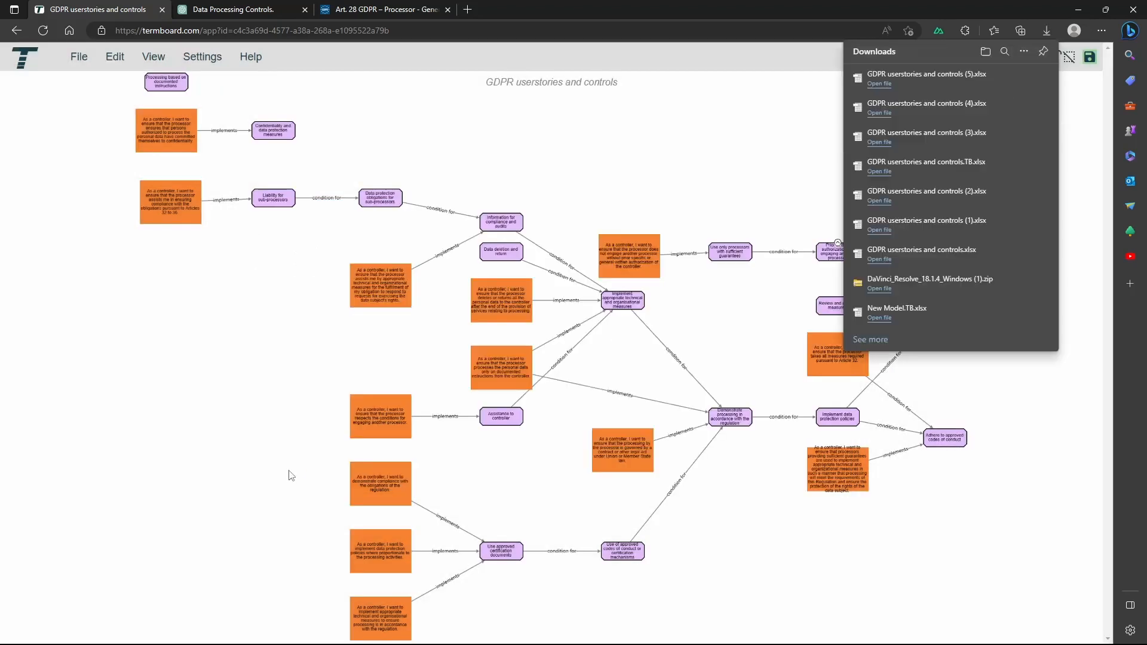
{"action": "mouse_move", "coordinate": [886, 80]}
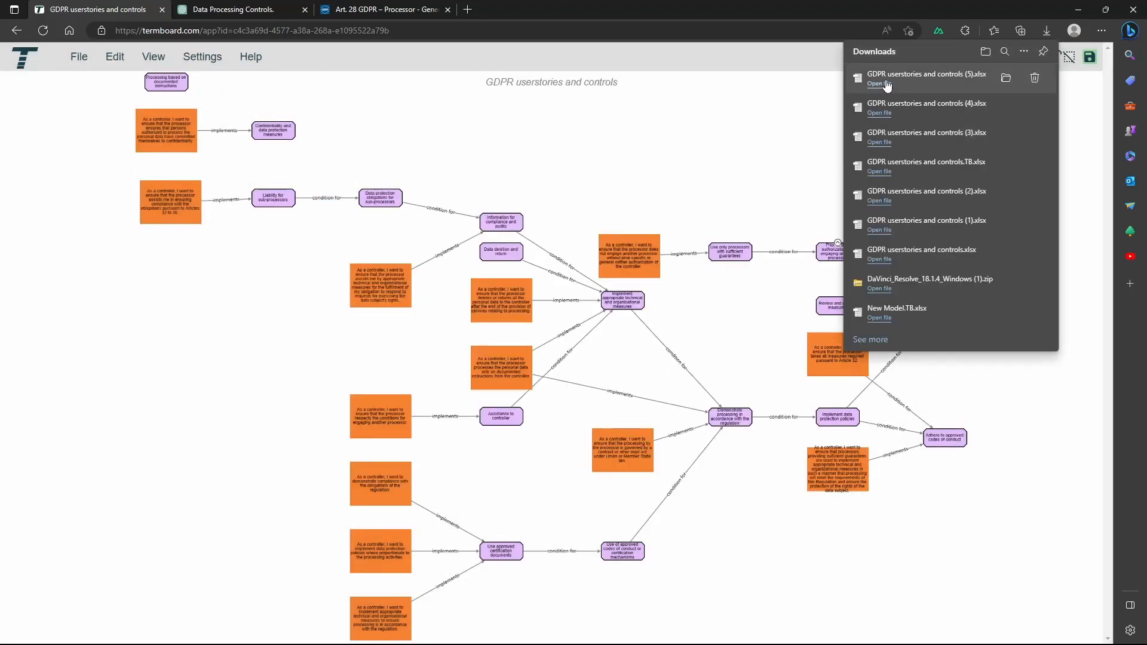
Open the downloaded xlsx in Calc and check the type and planning column headings.
{"action": "left_click", "coordinate": [878, 84]}
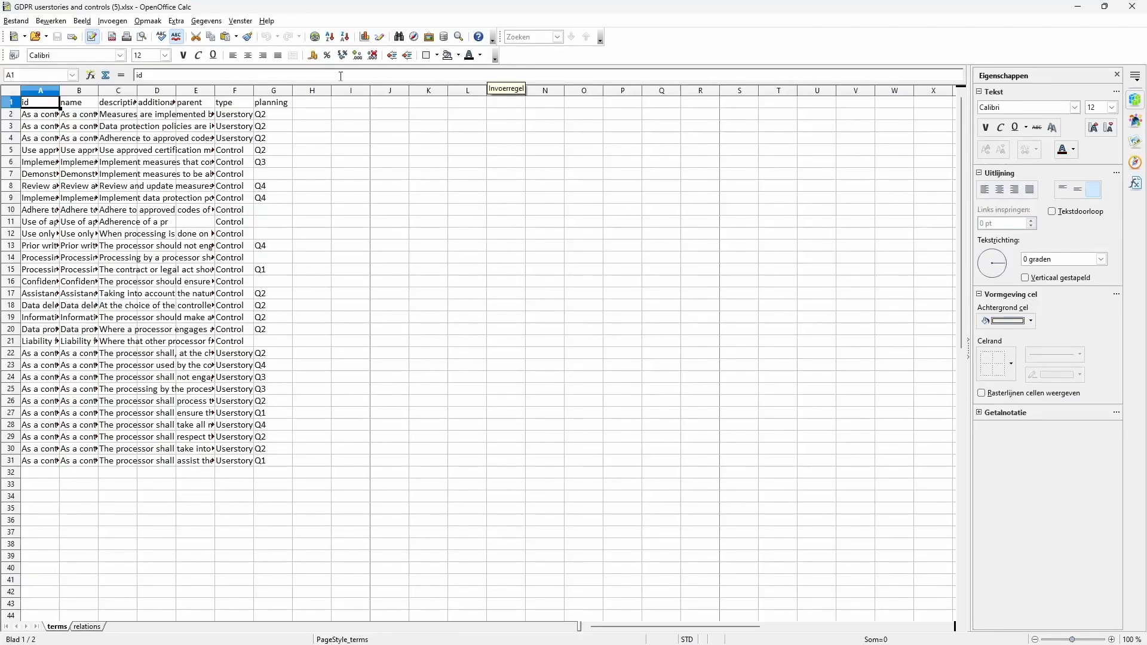
{"action": "left_click", "coordinate": [234, 102]}
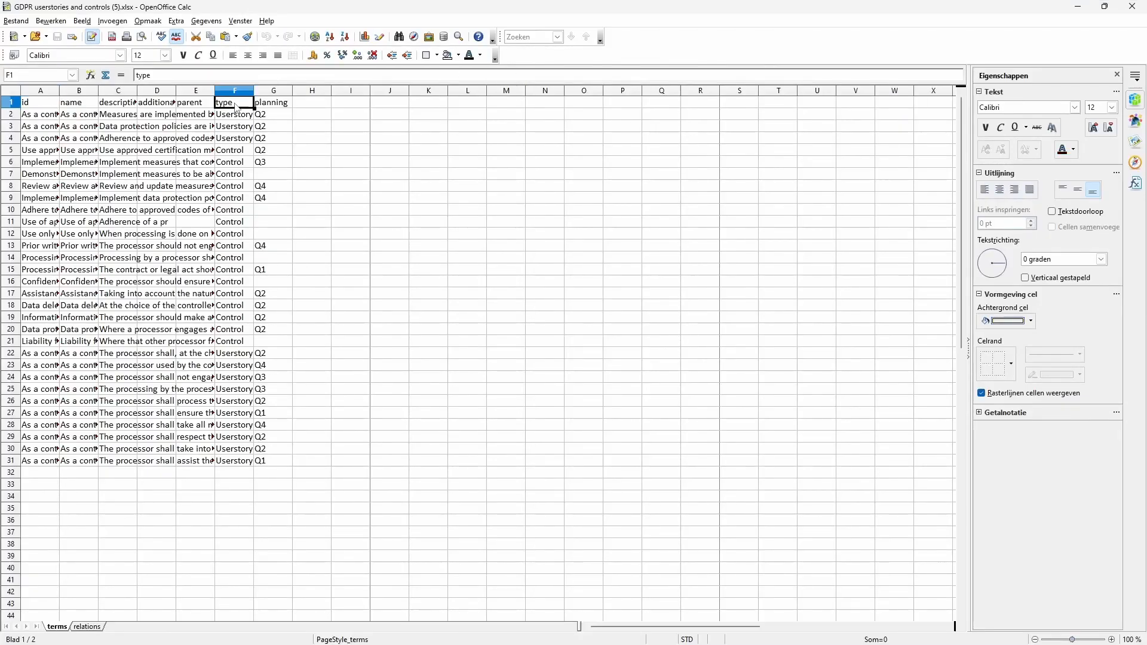
{"action": "left_click", "coordinate": [272, 103]}
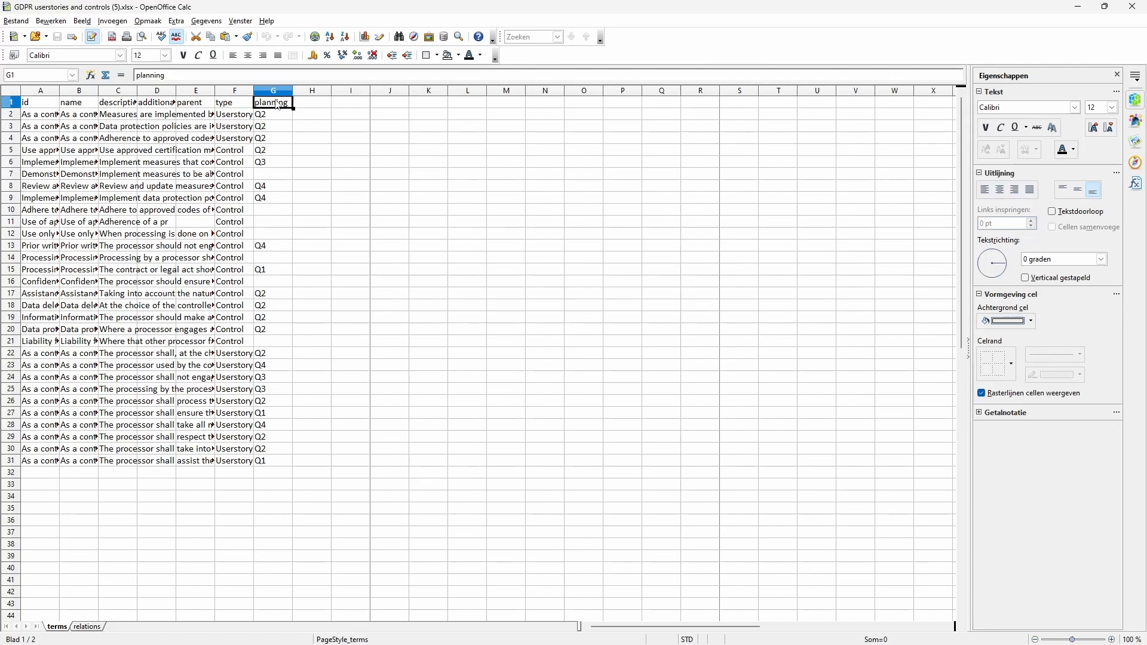